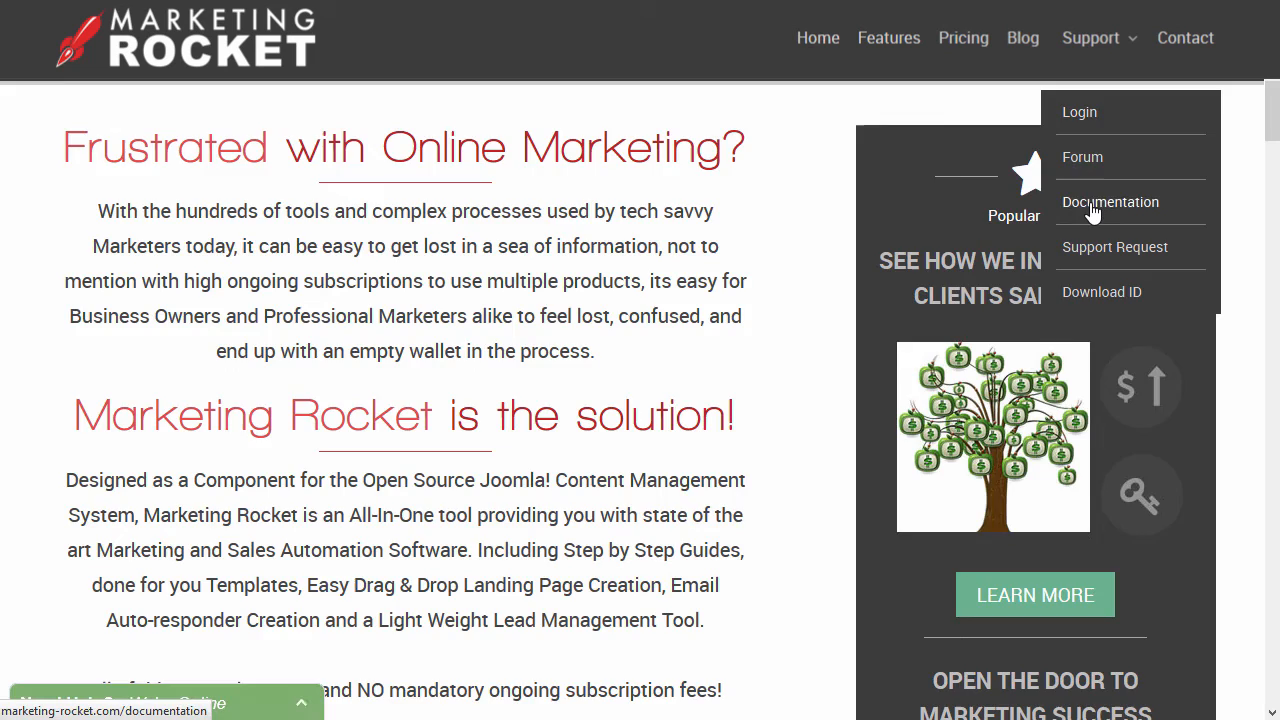
Open Support > Documentation to show the article list with Installation and Campaign Visualiser.
click(1110, 202)
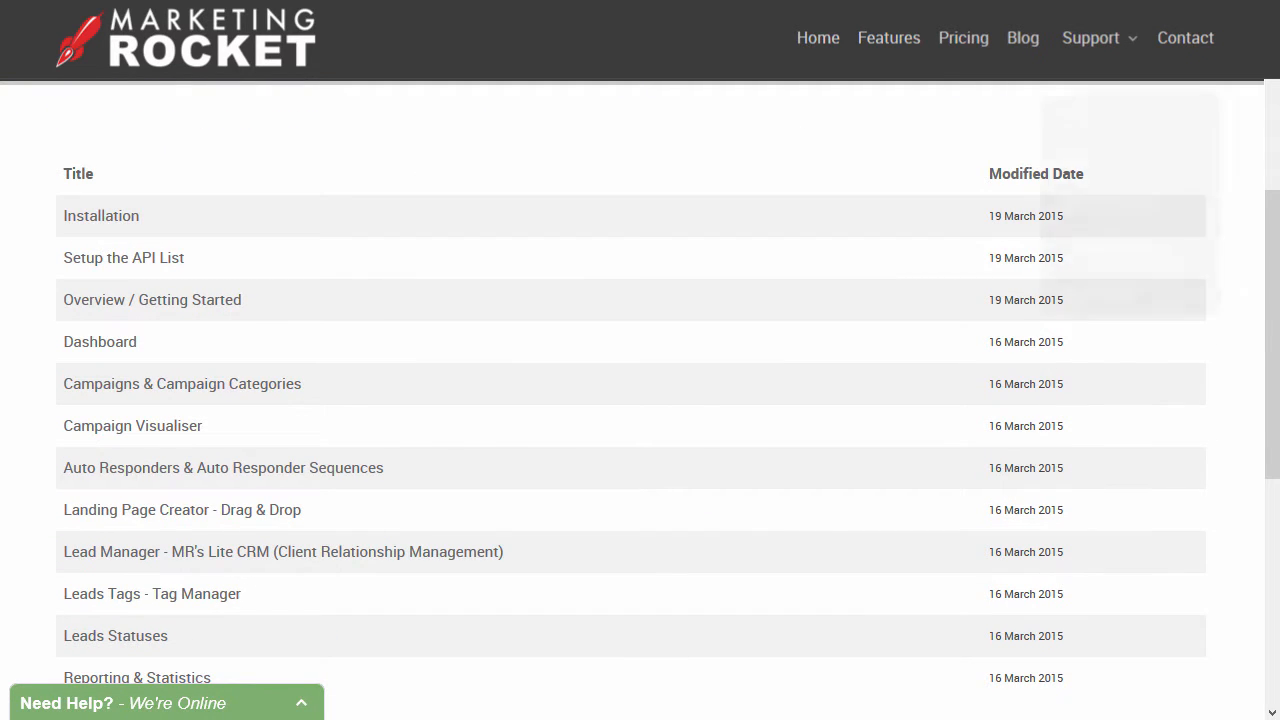
click(1090, 38)
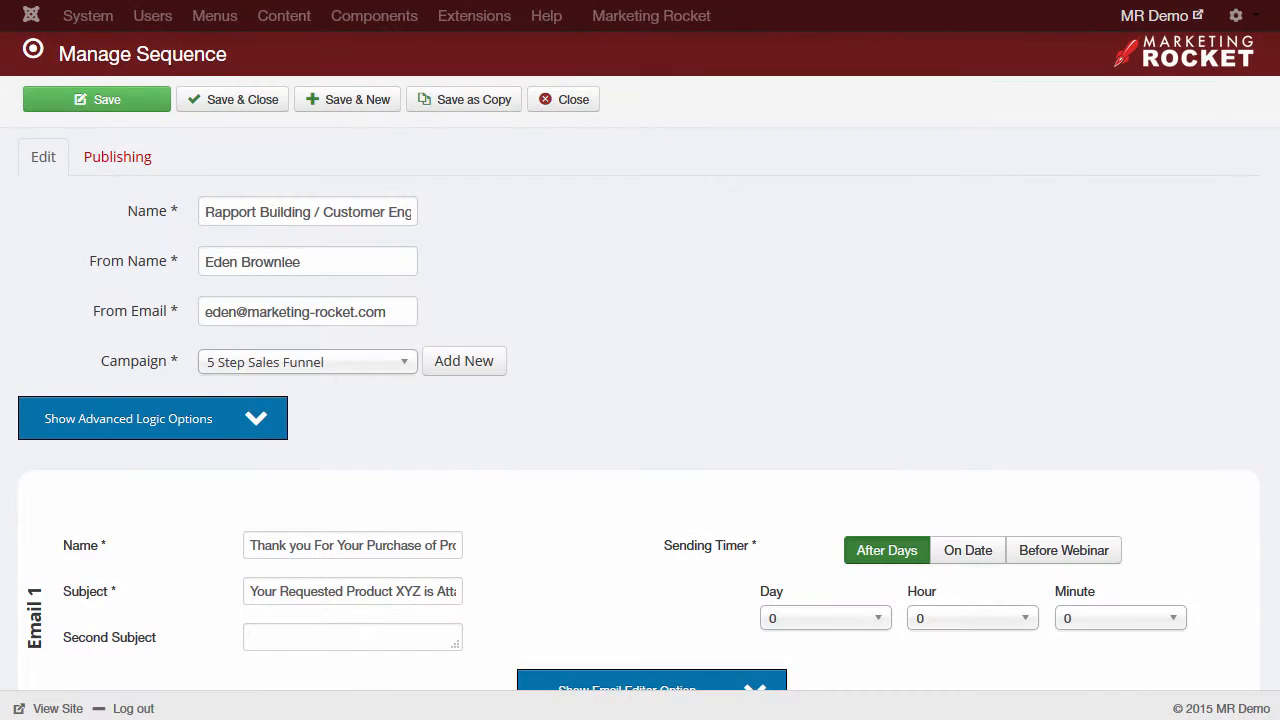
scroll(down, 3)
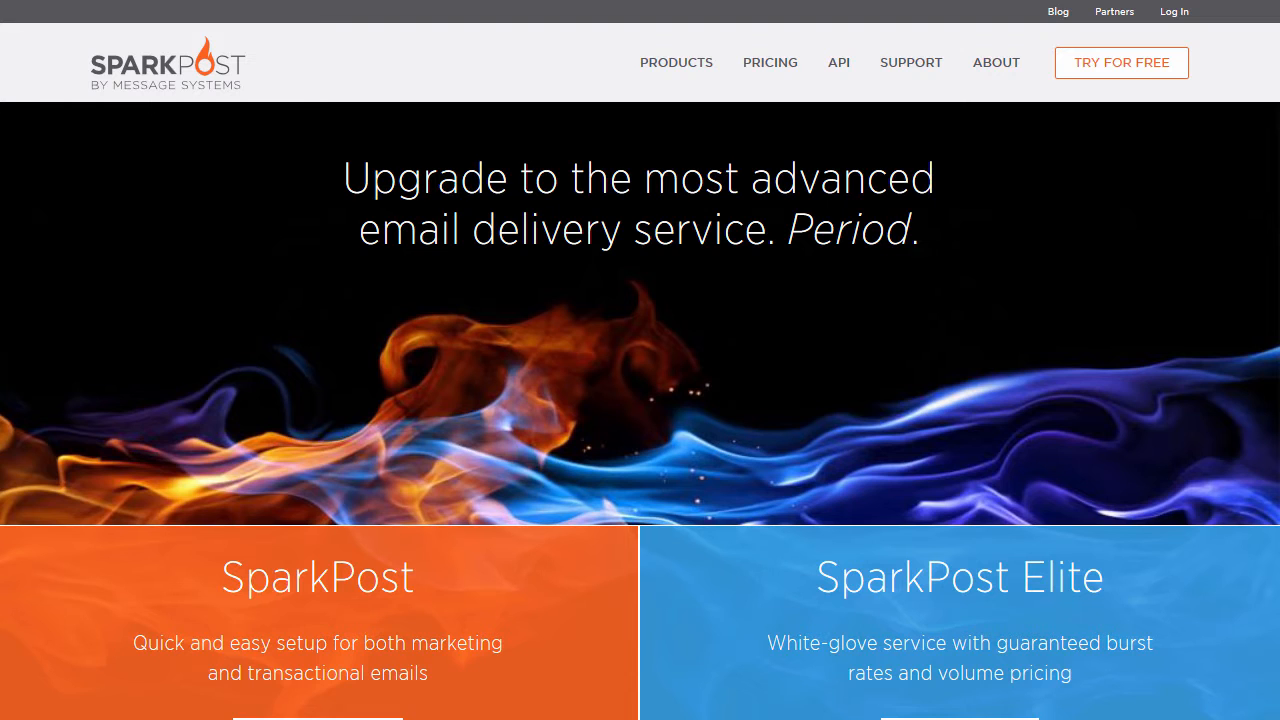
scroll(down, 3)
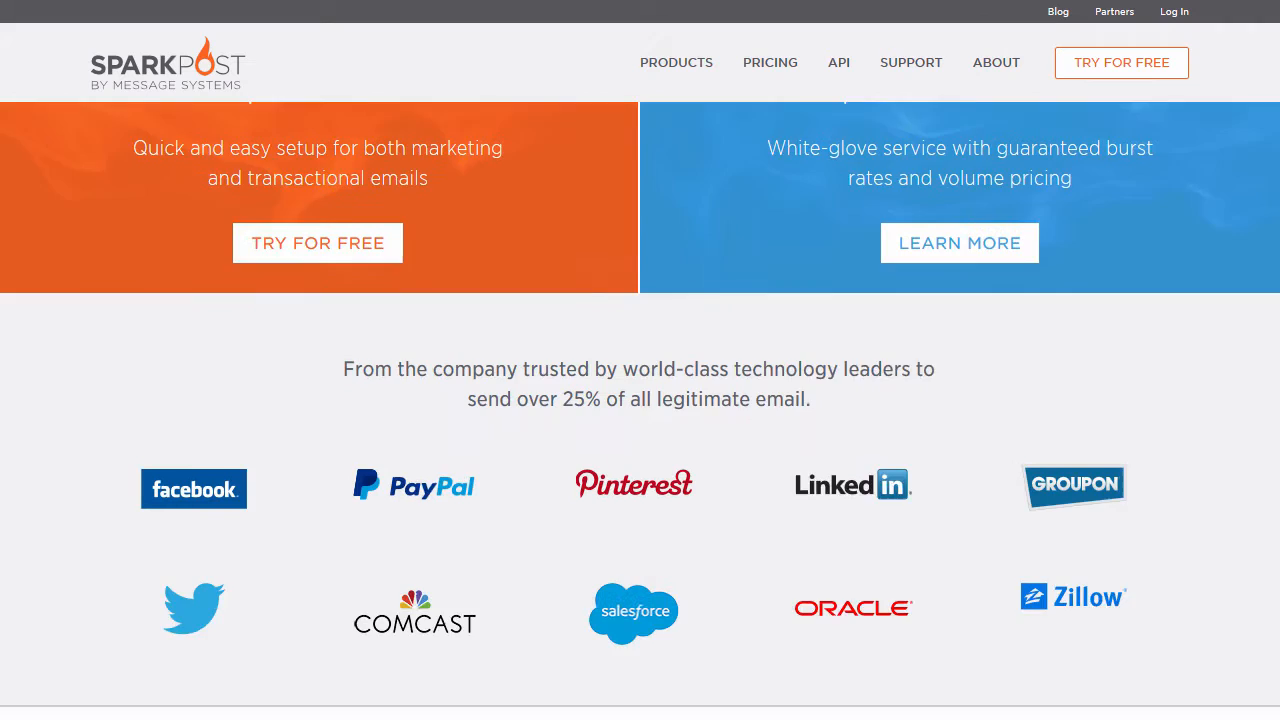
scroll(down, 3)
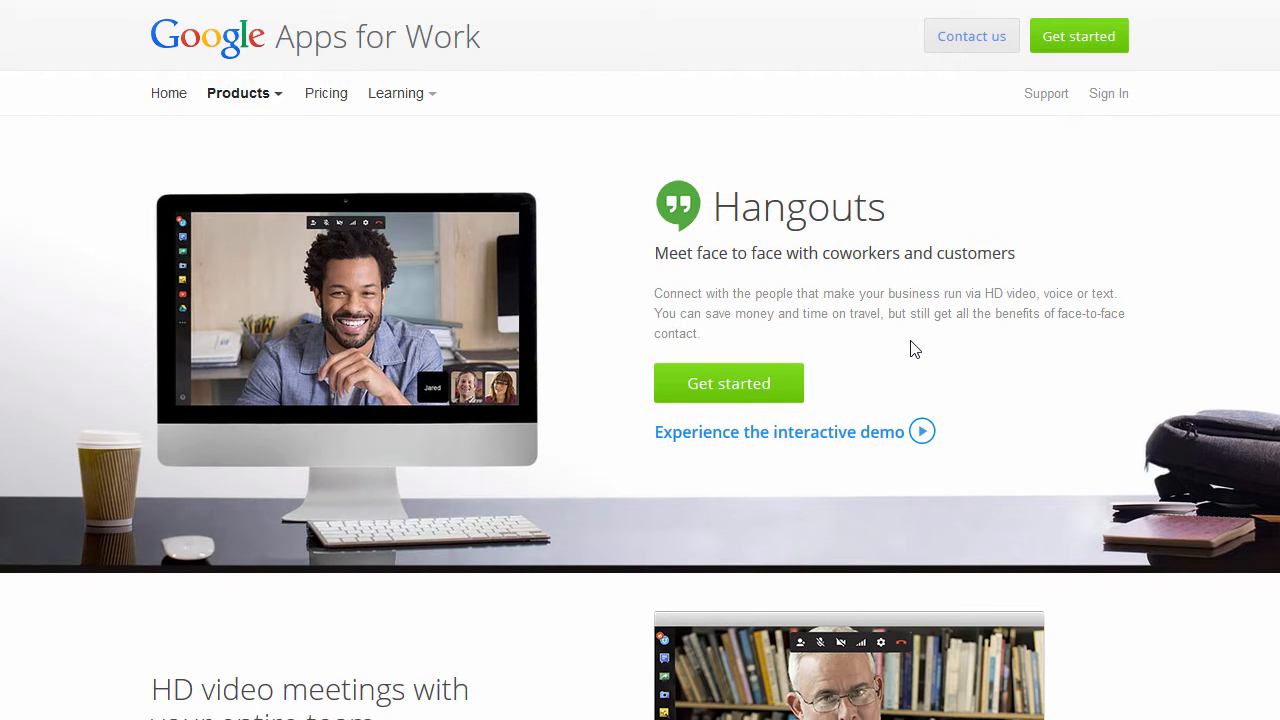
scroll(down, 3)
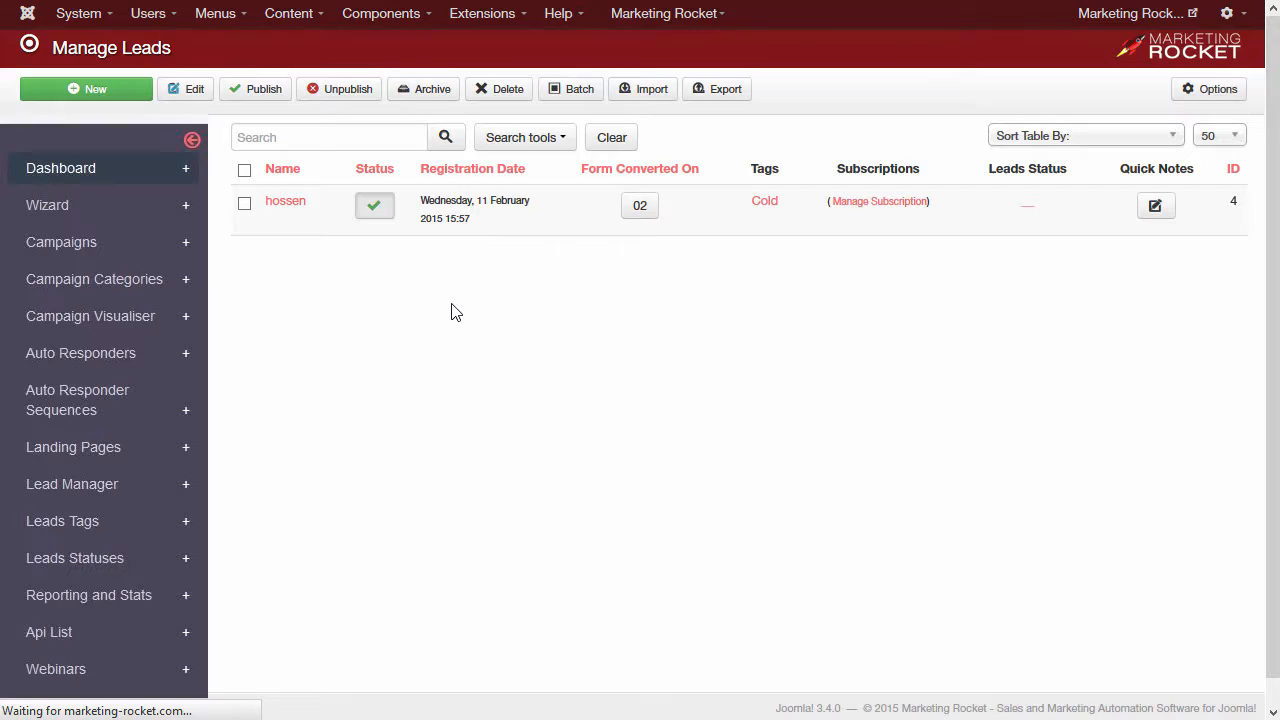
After saving a lead, create a 5 Step Sales Funnel campaign and submit its details.
click(285, 201)
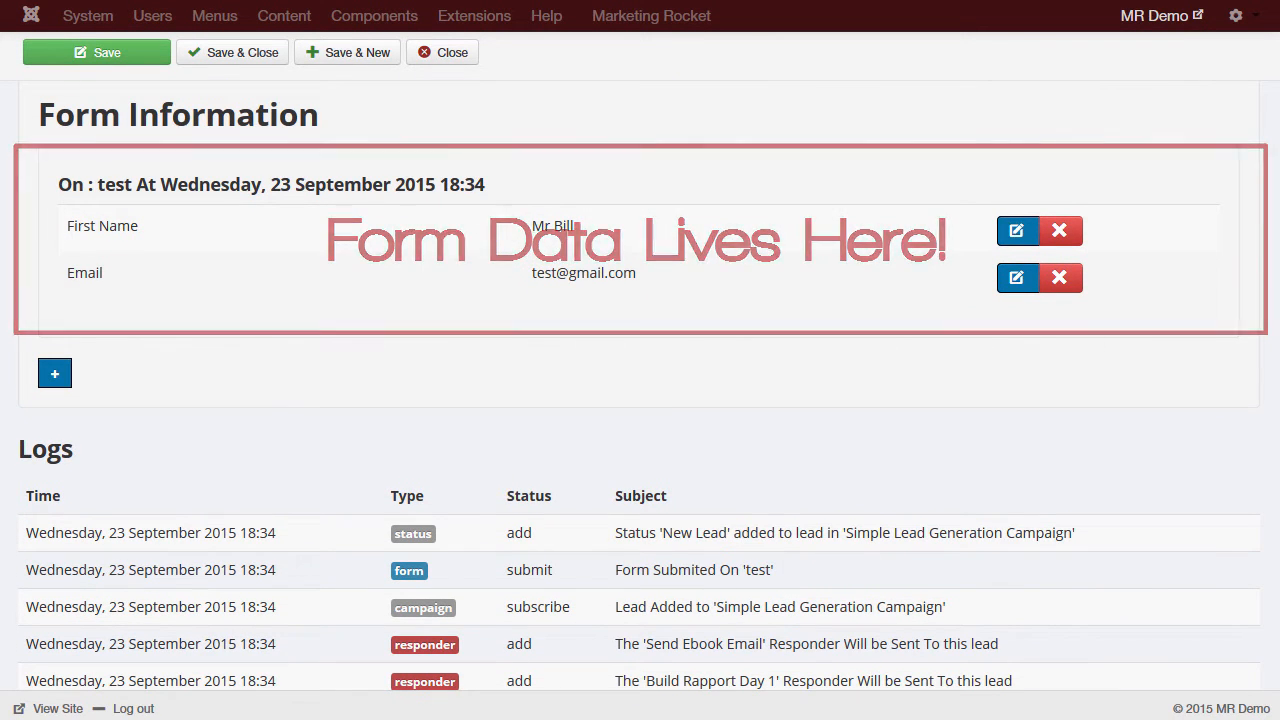
click(232, 52)
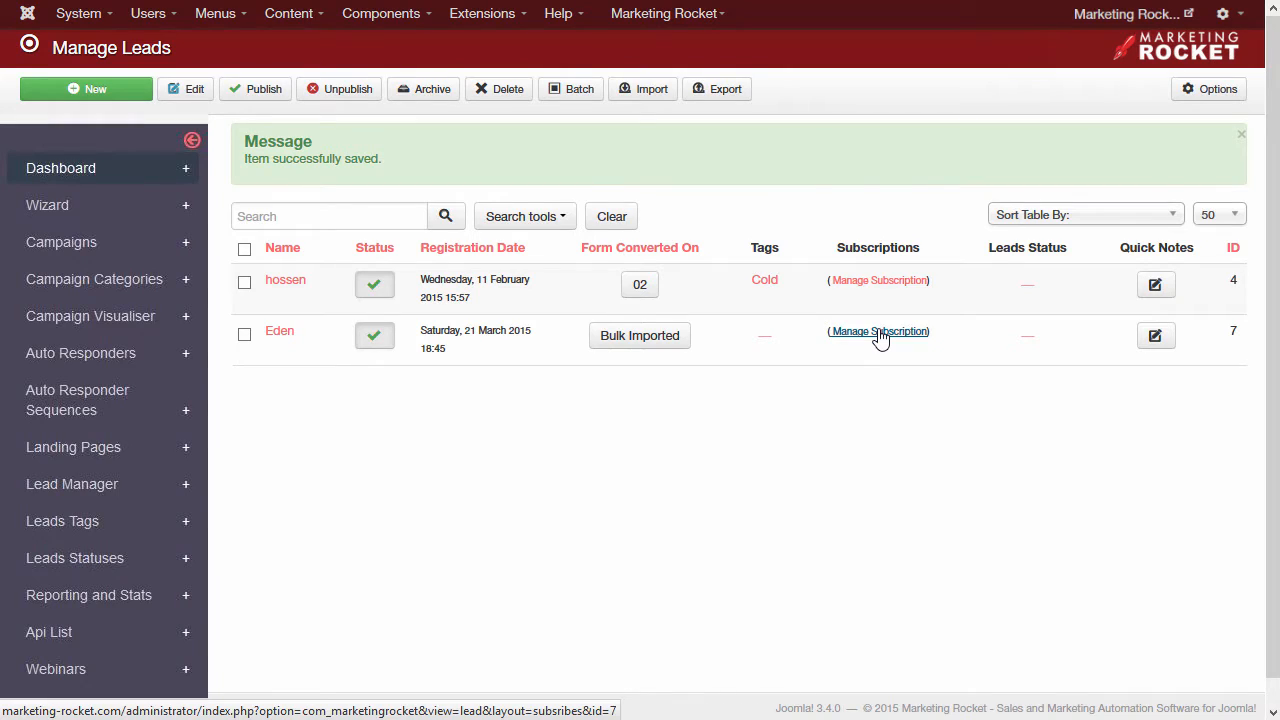
click(879, 331)
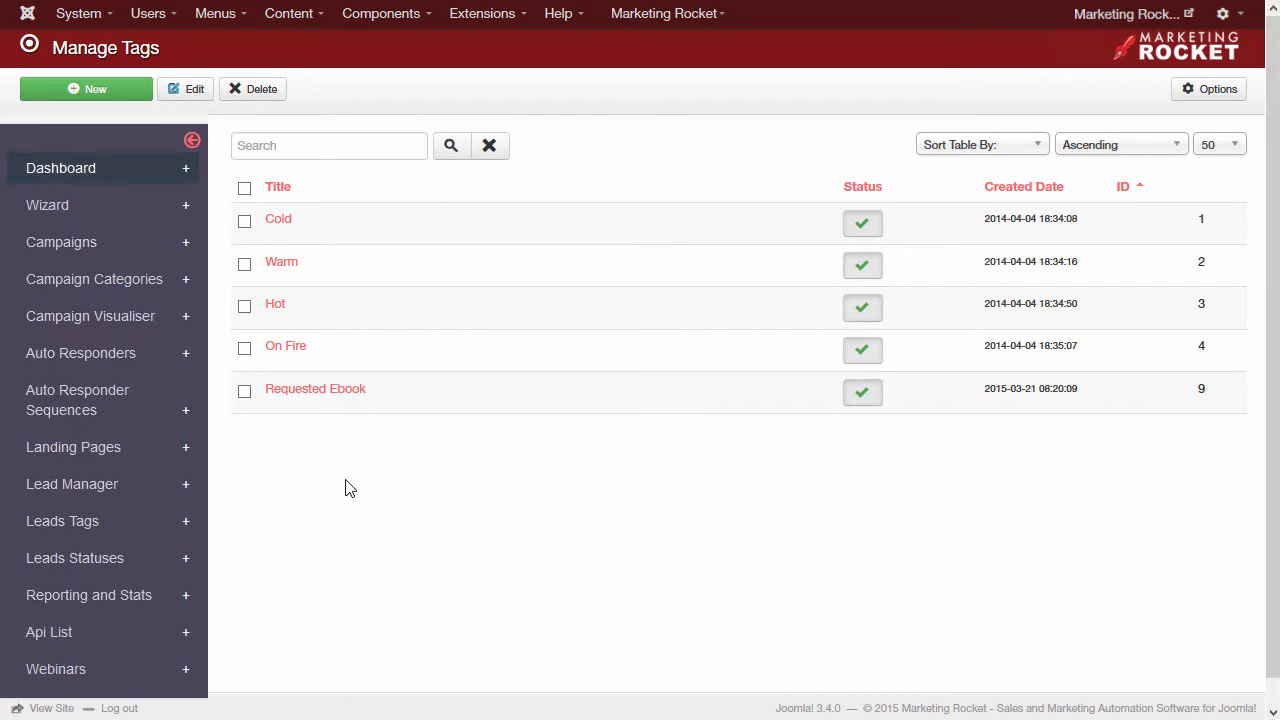
click(47, 205)
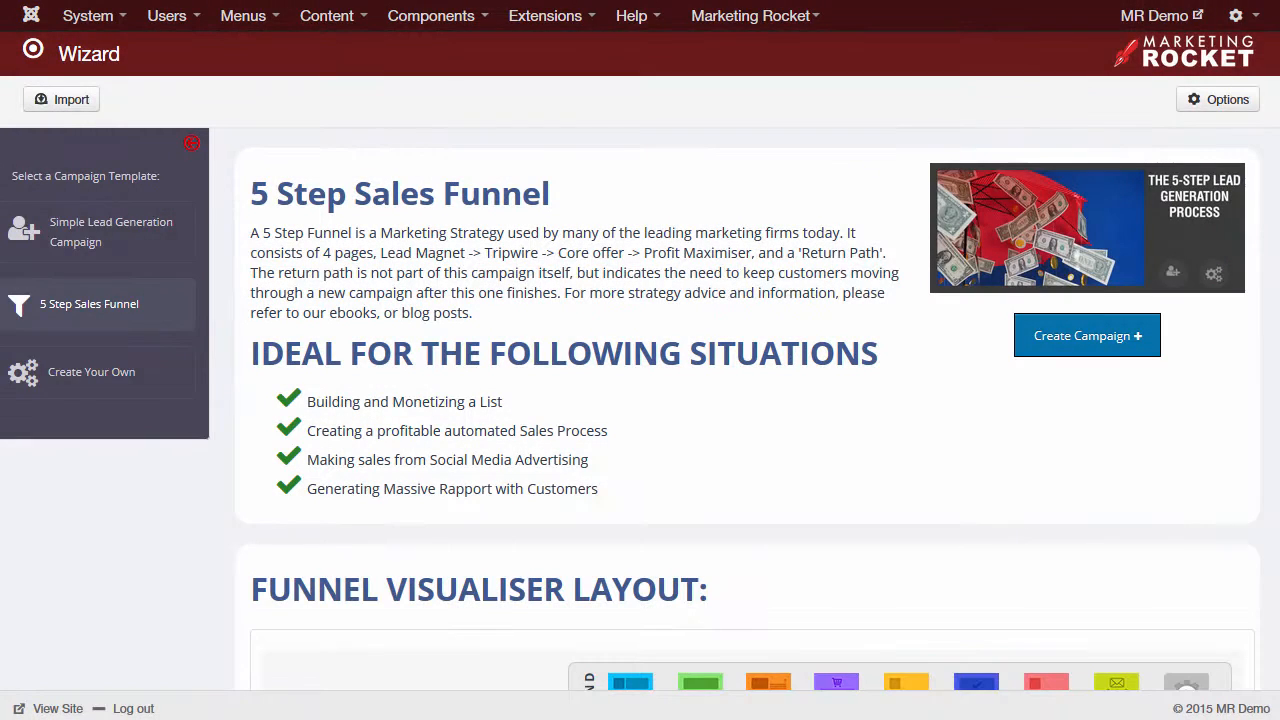
scroll(down, 3)
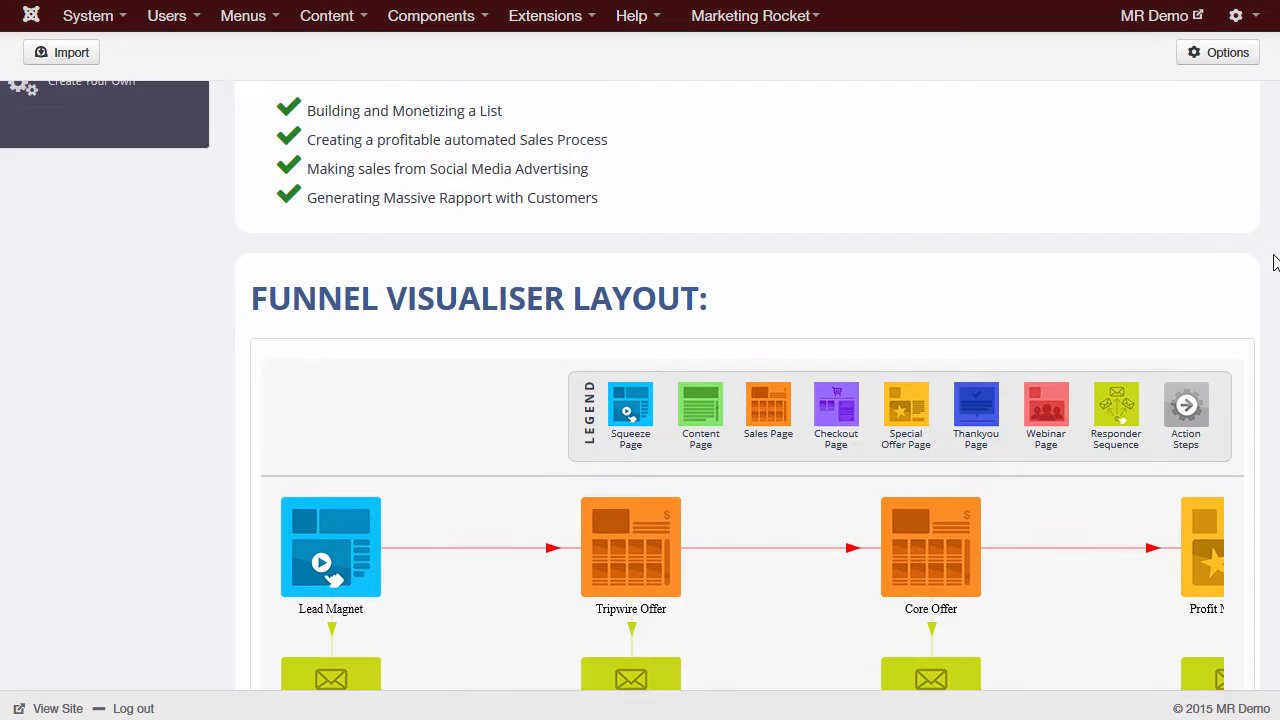
scroll(down, 3)
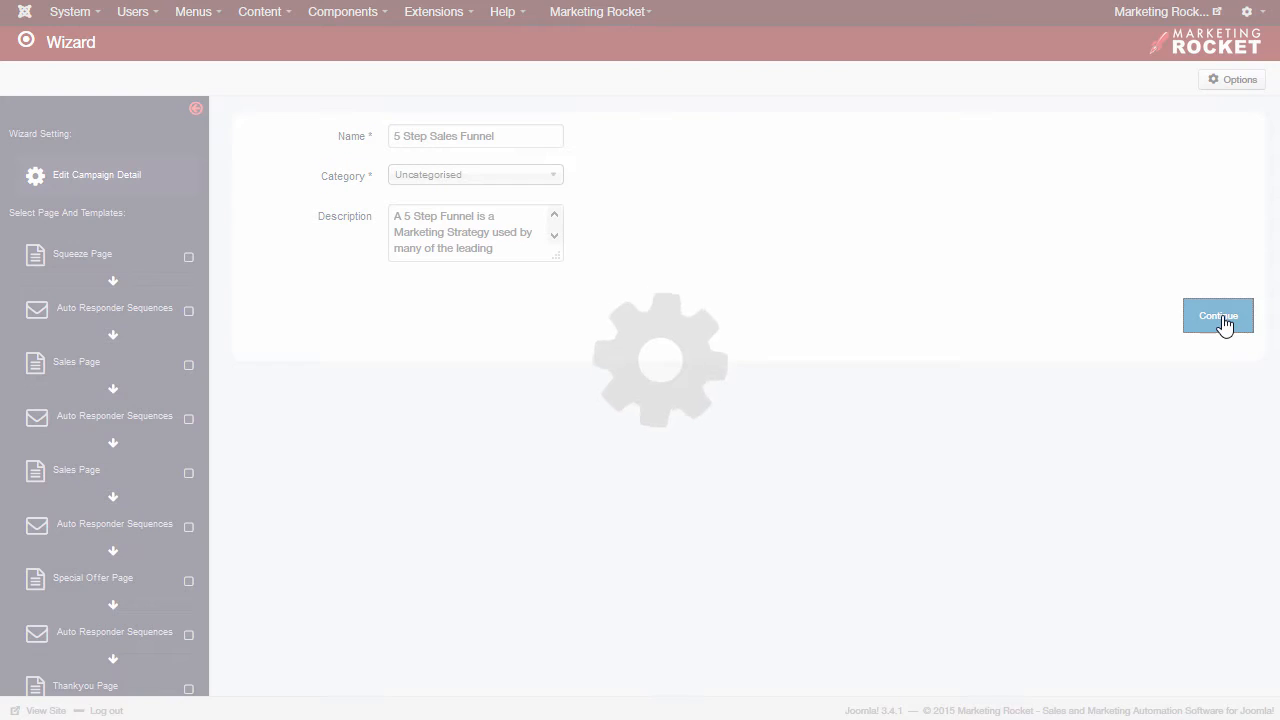
click(1217, 315)
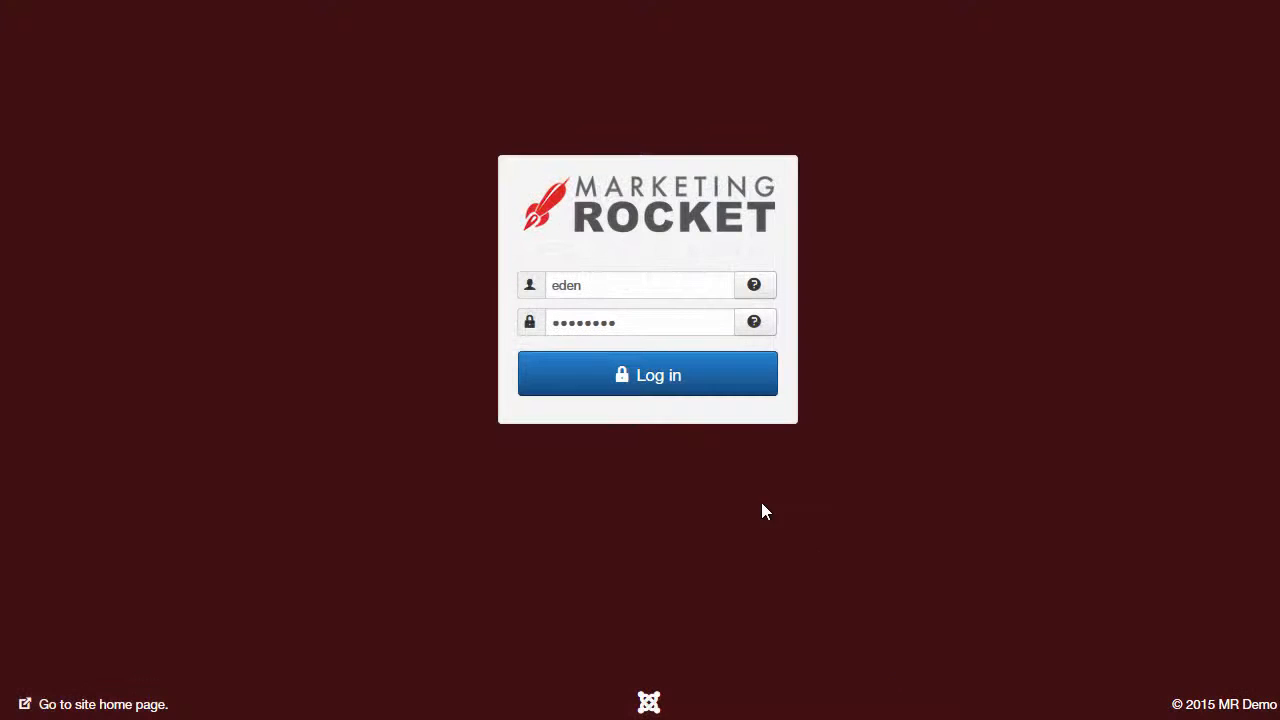
mouse_move(796, 630)
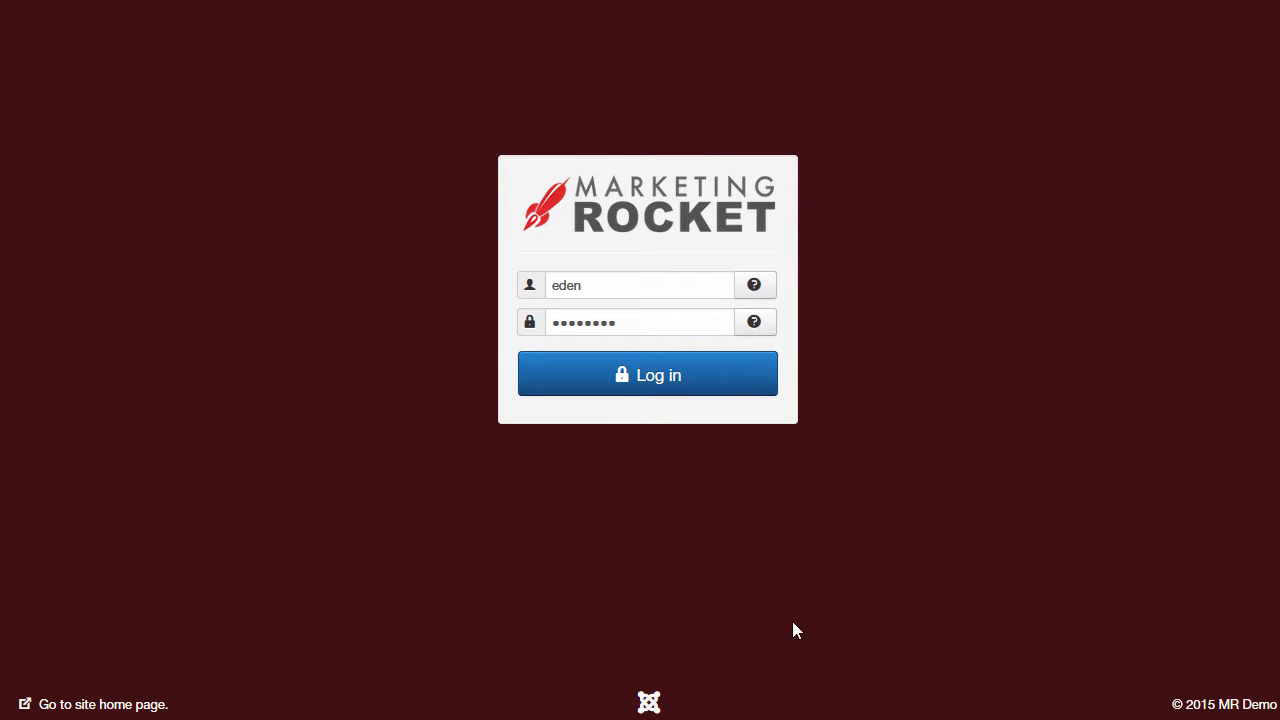
Sign in to Joomla administrator and select pkg_marketingrocket.zip in the extension installer.
click(647, 373)
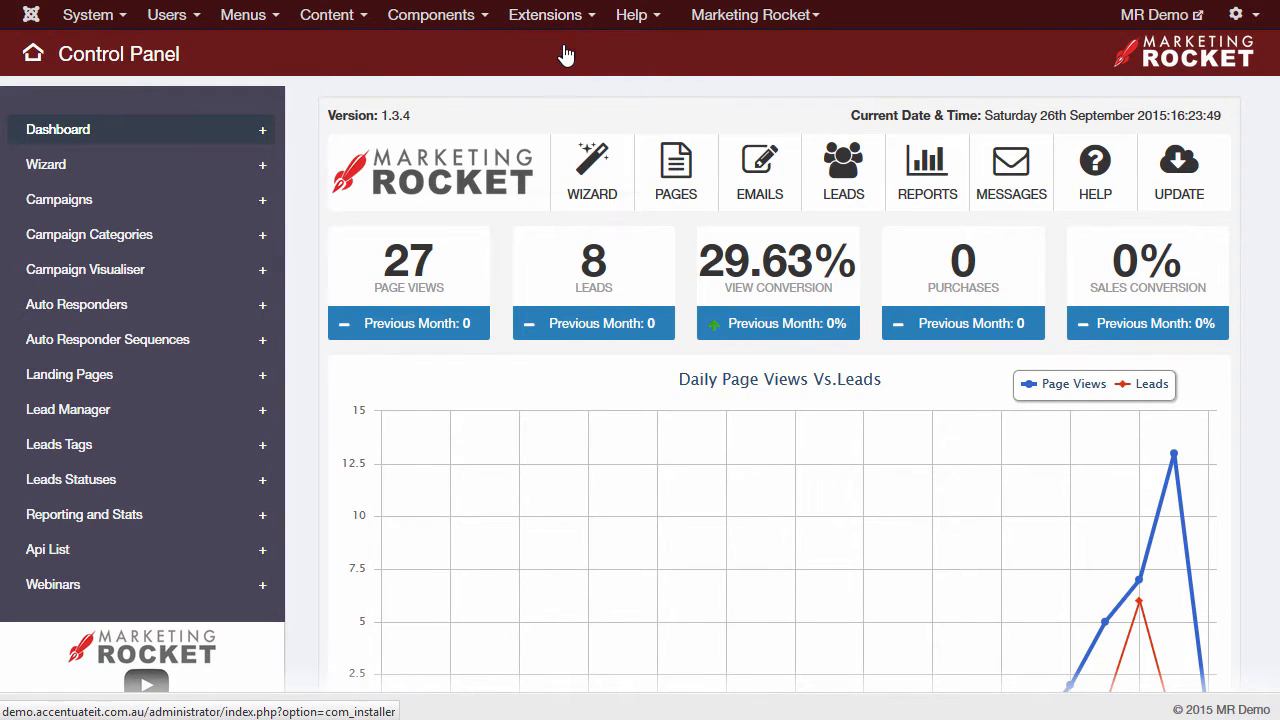
click(545, 14)
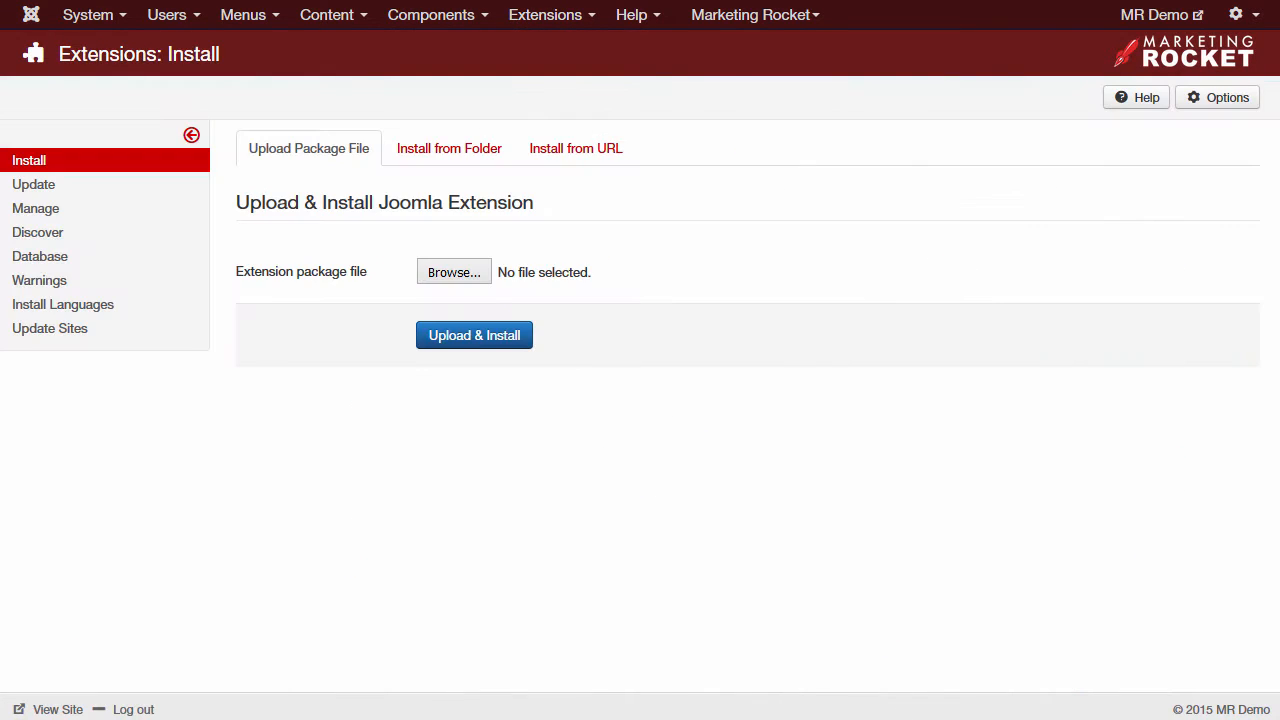
click(453, 271)
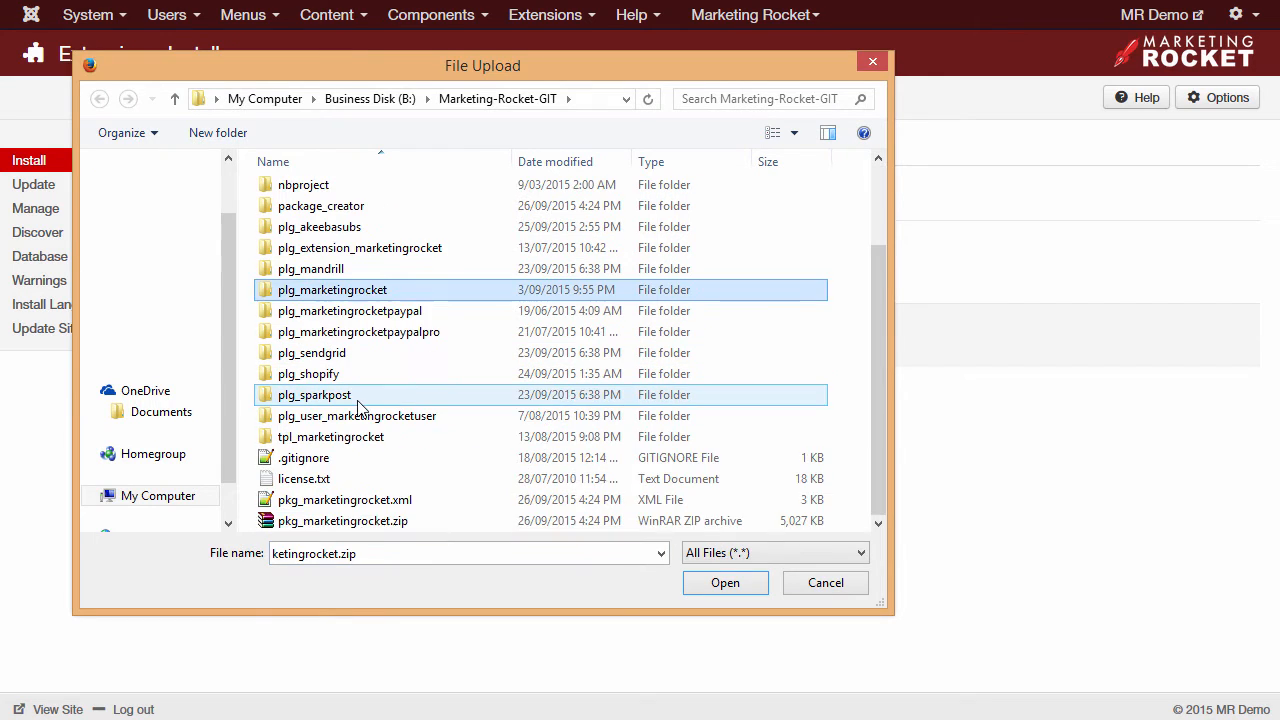
click(725, 582)
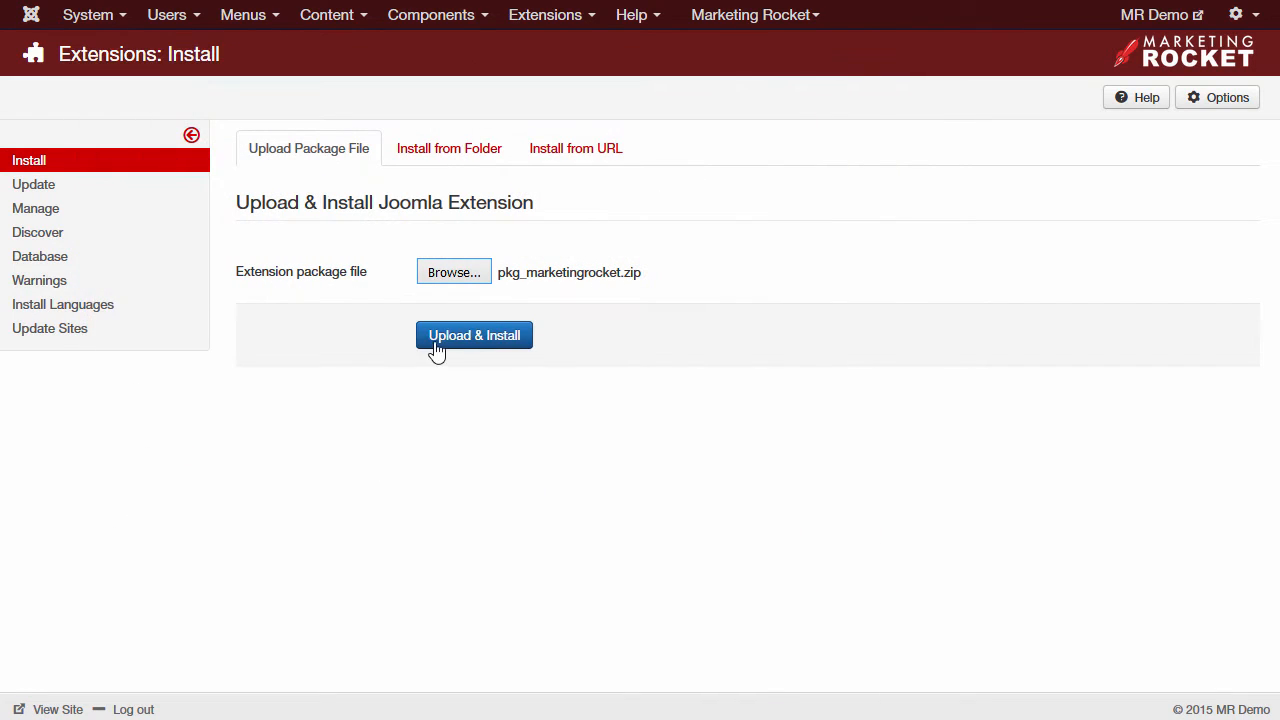
Upload and install the Marketing Rocket package and reach the Marketing Rocket menu.
click(473, 335)
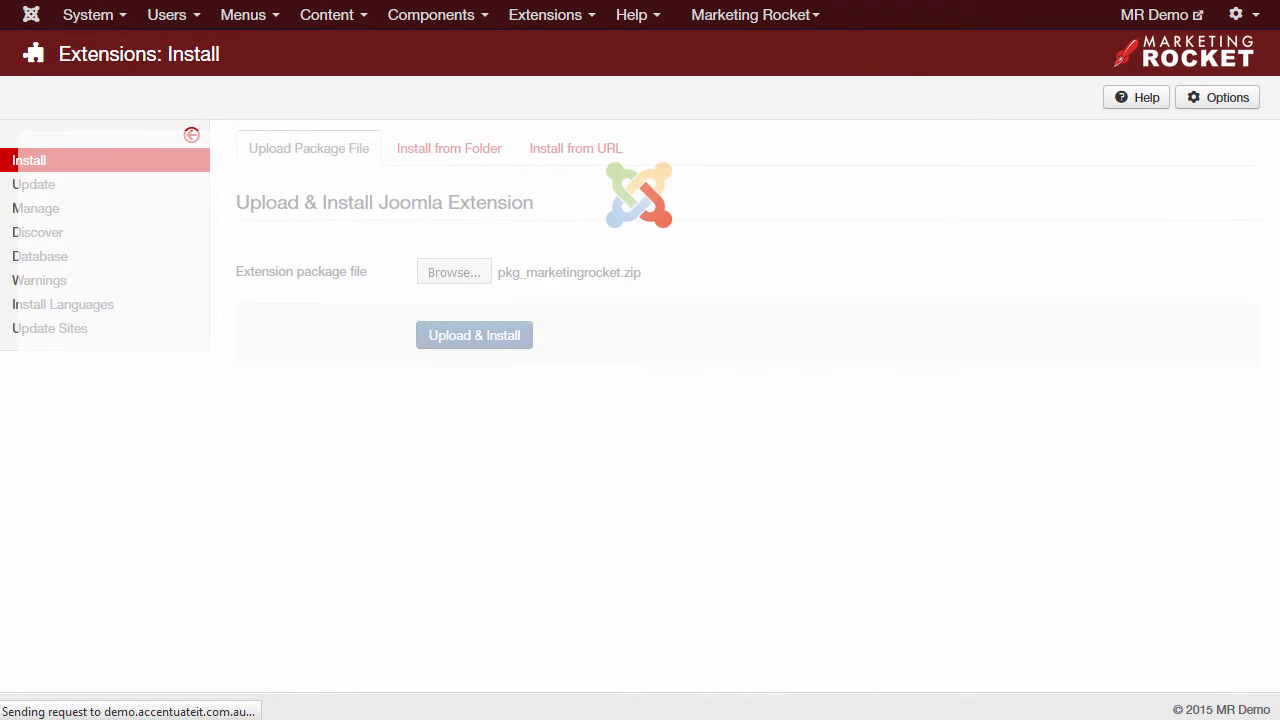
click(474, 335)
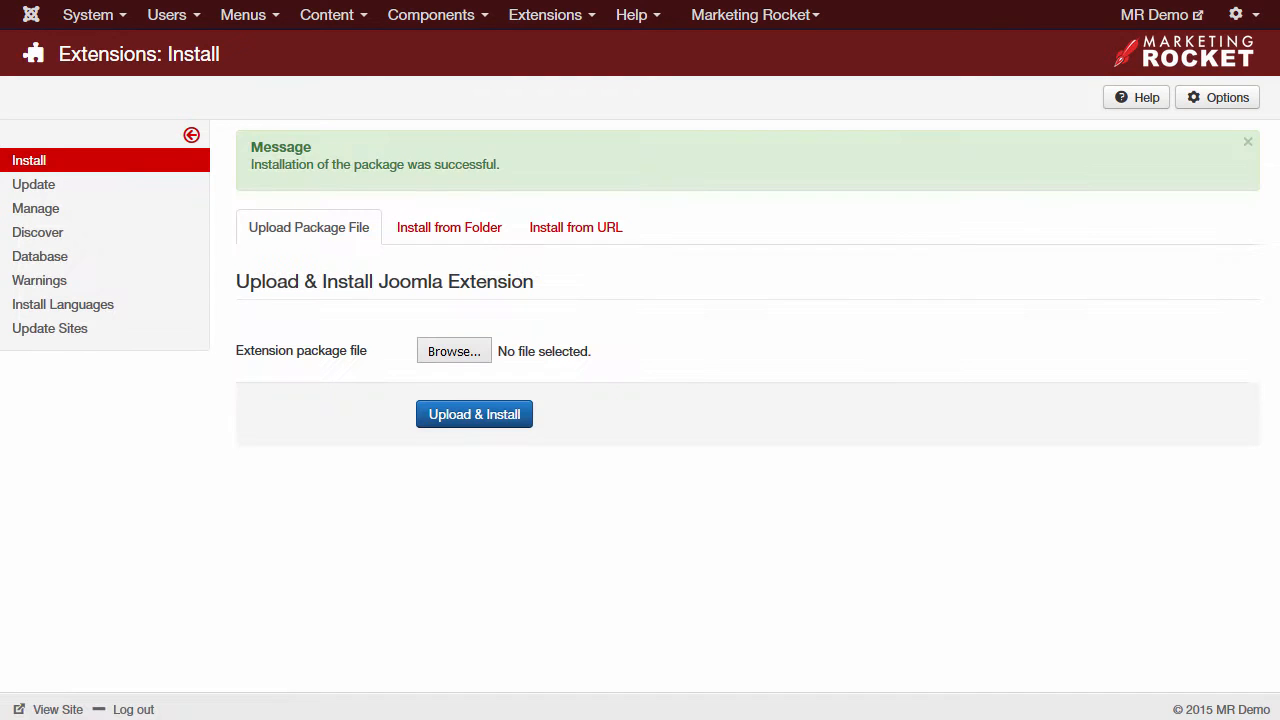
click(749, 15)
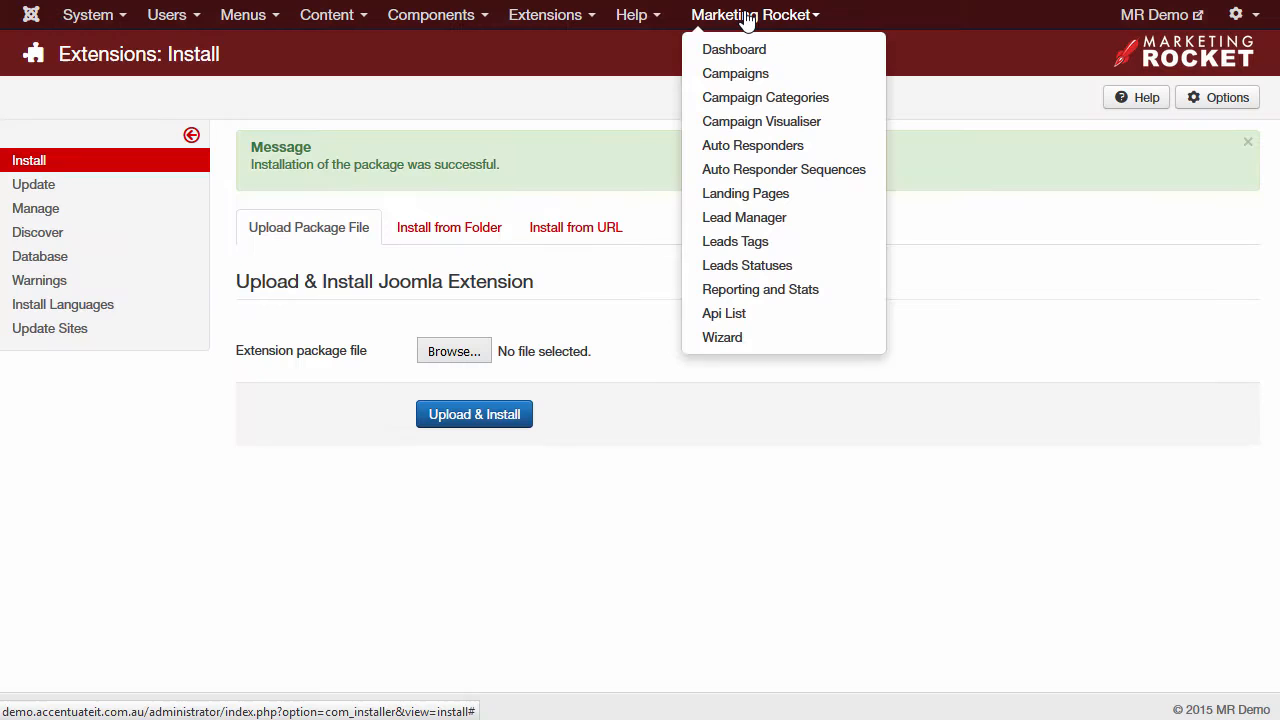
click(734, 49)
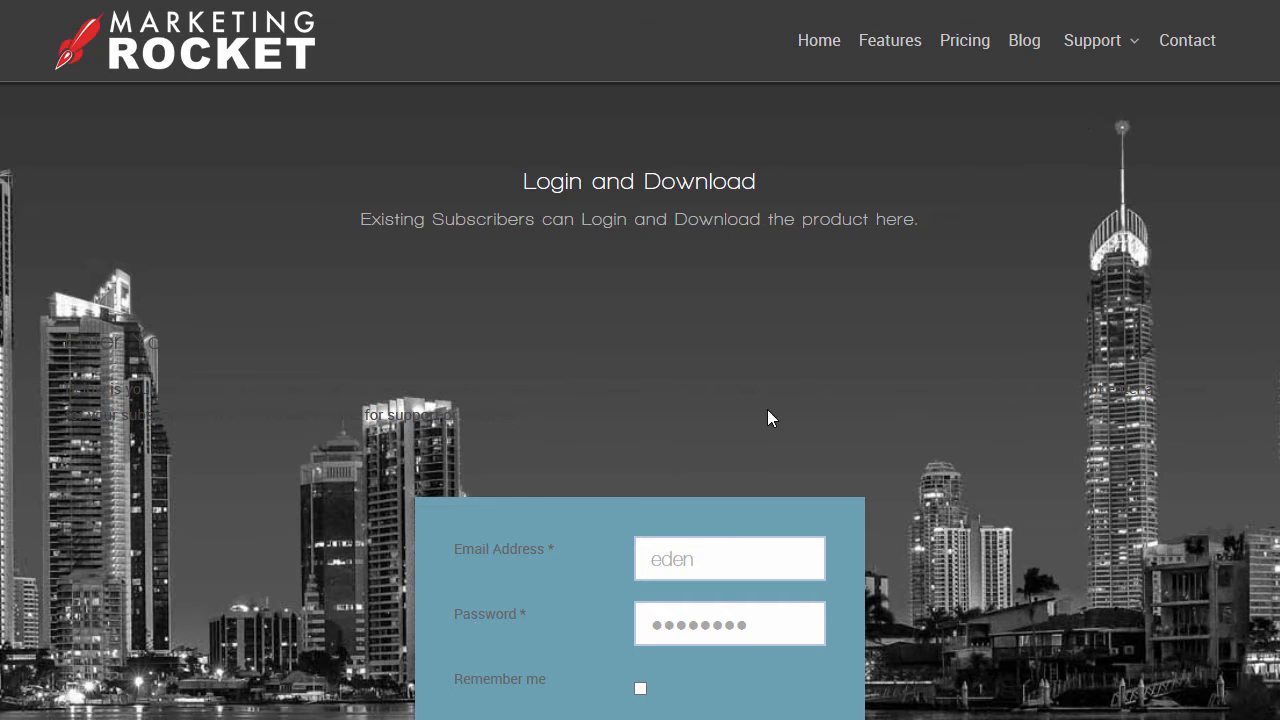
Show the account's Download ID page and enter marketing-rocket.com as Website #1's domain.
scroll(down, 3)
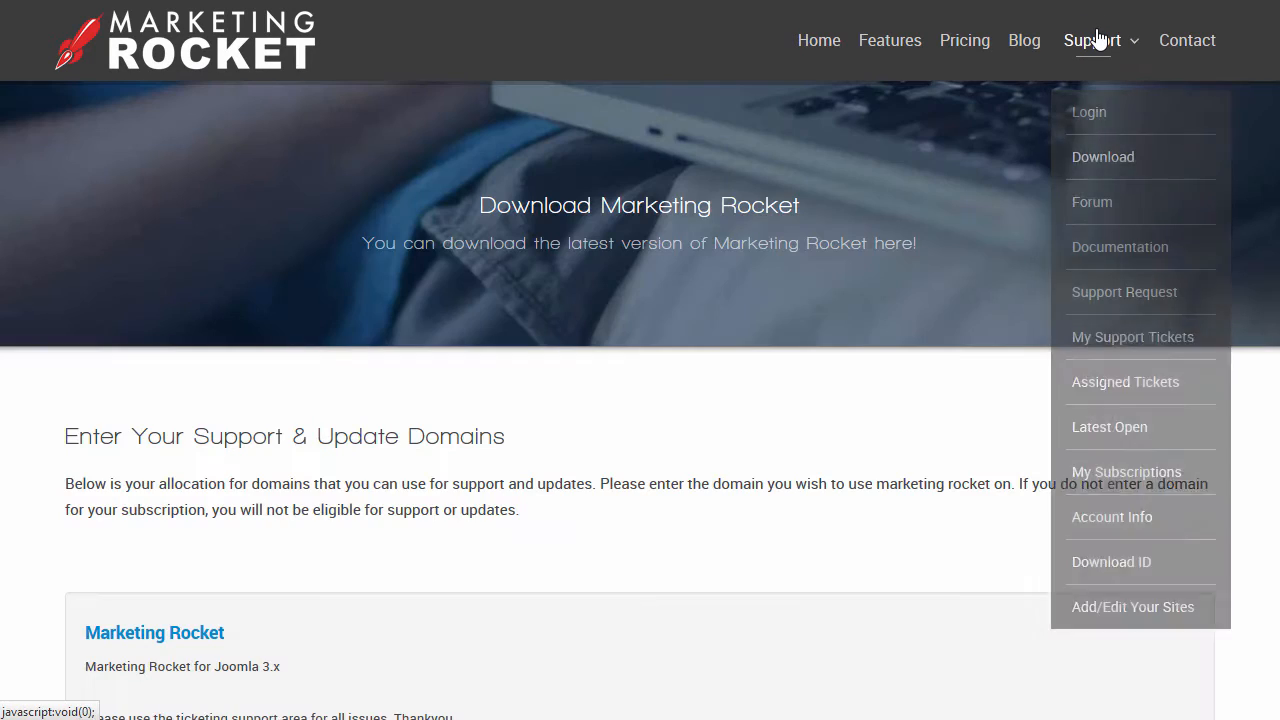
click(1111, 561)
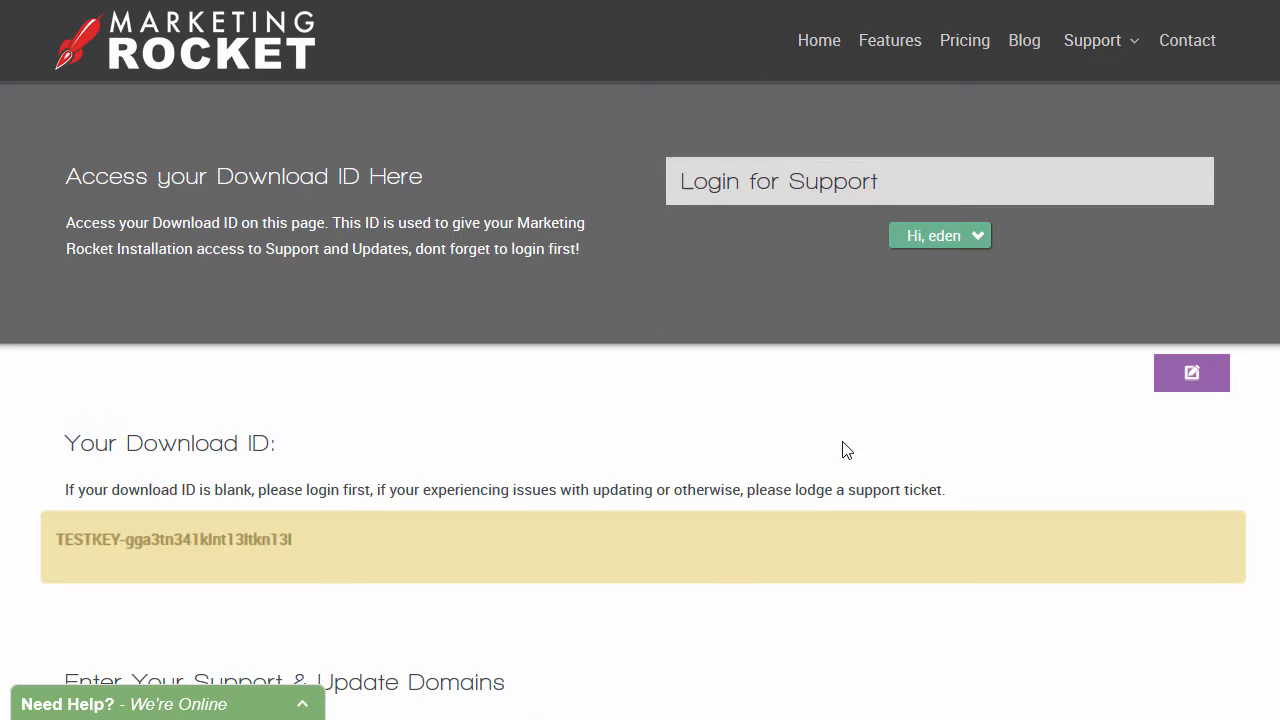
scroll(down, 3)
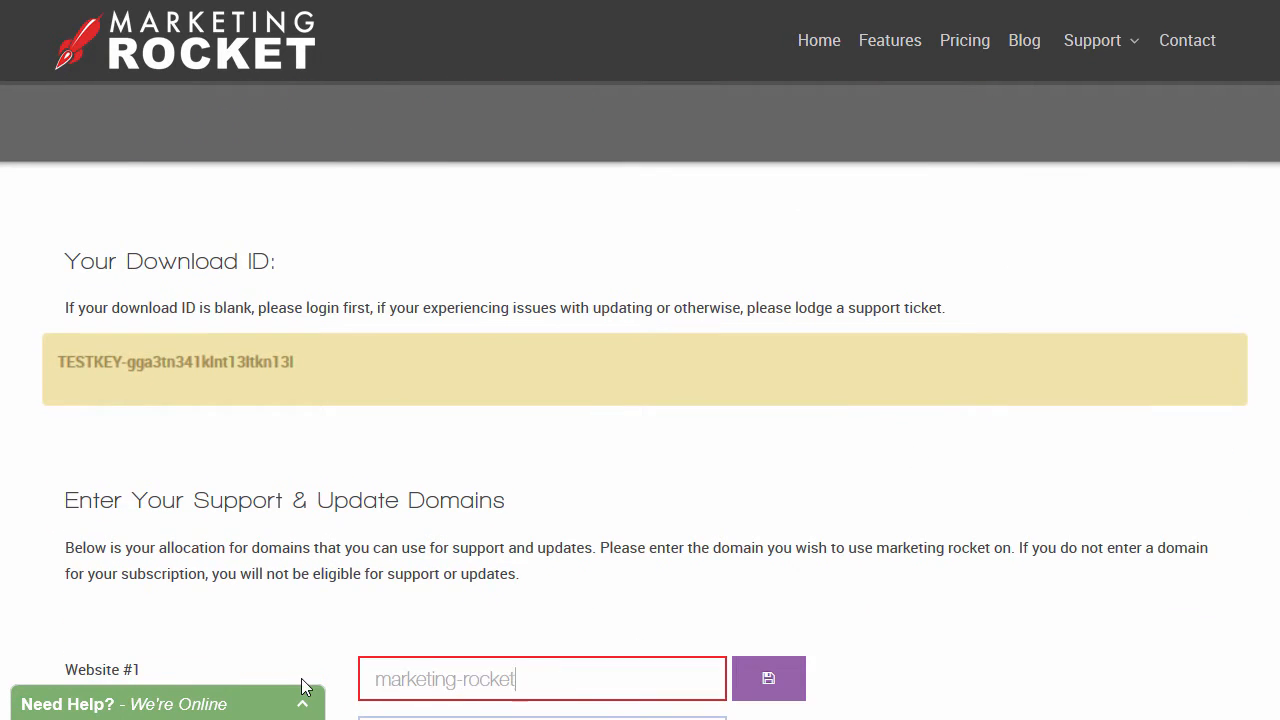
text(.com)
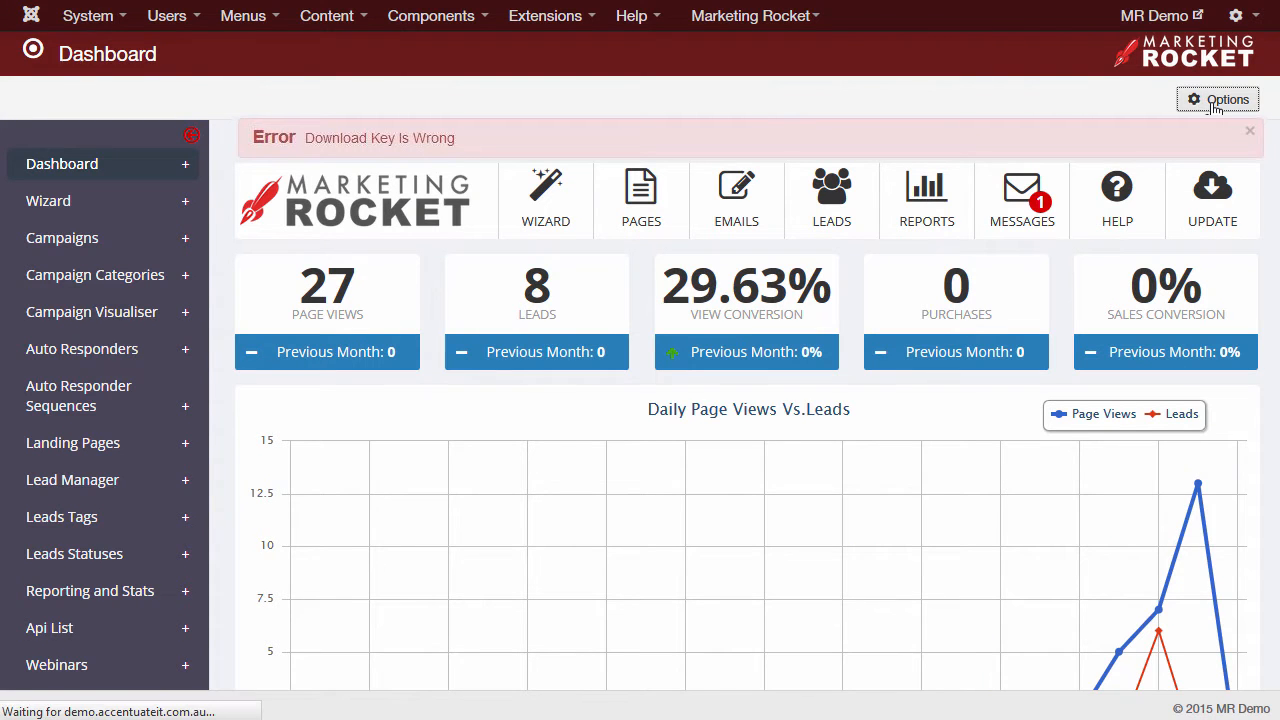
click(1217, 99)
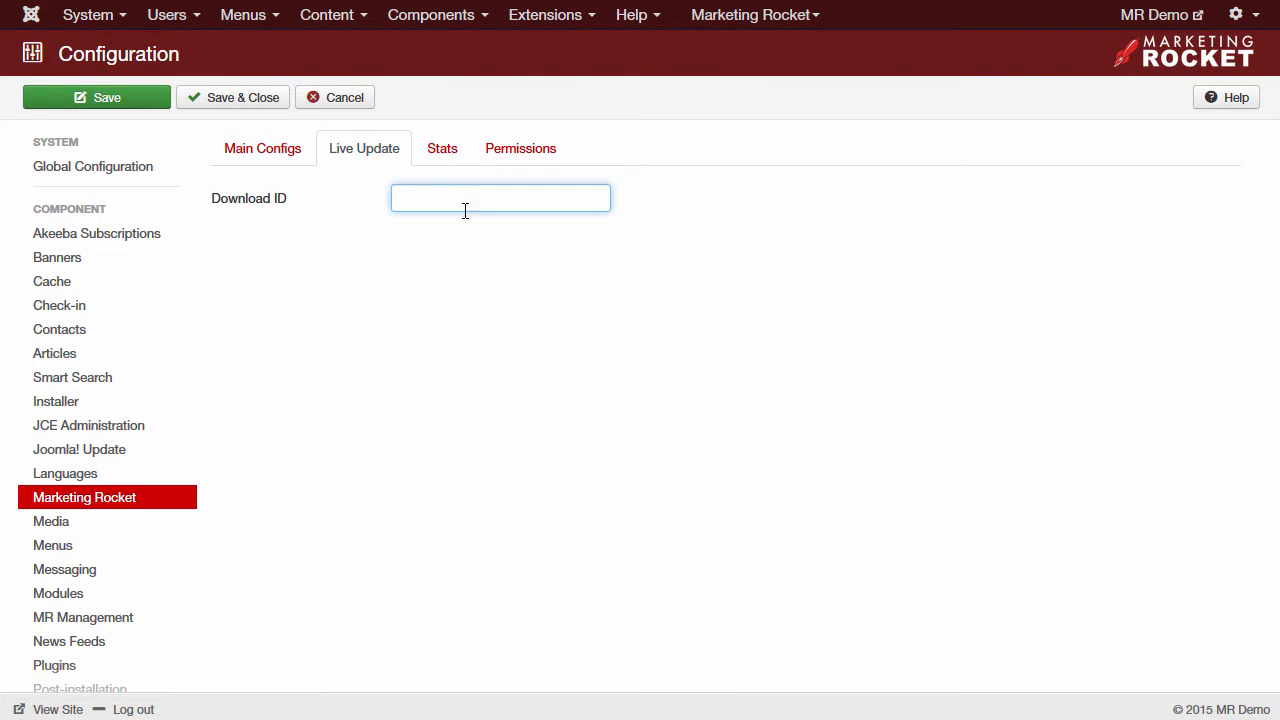
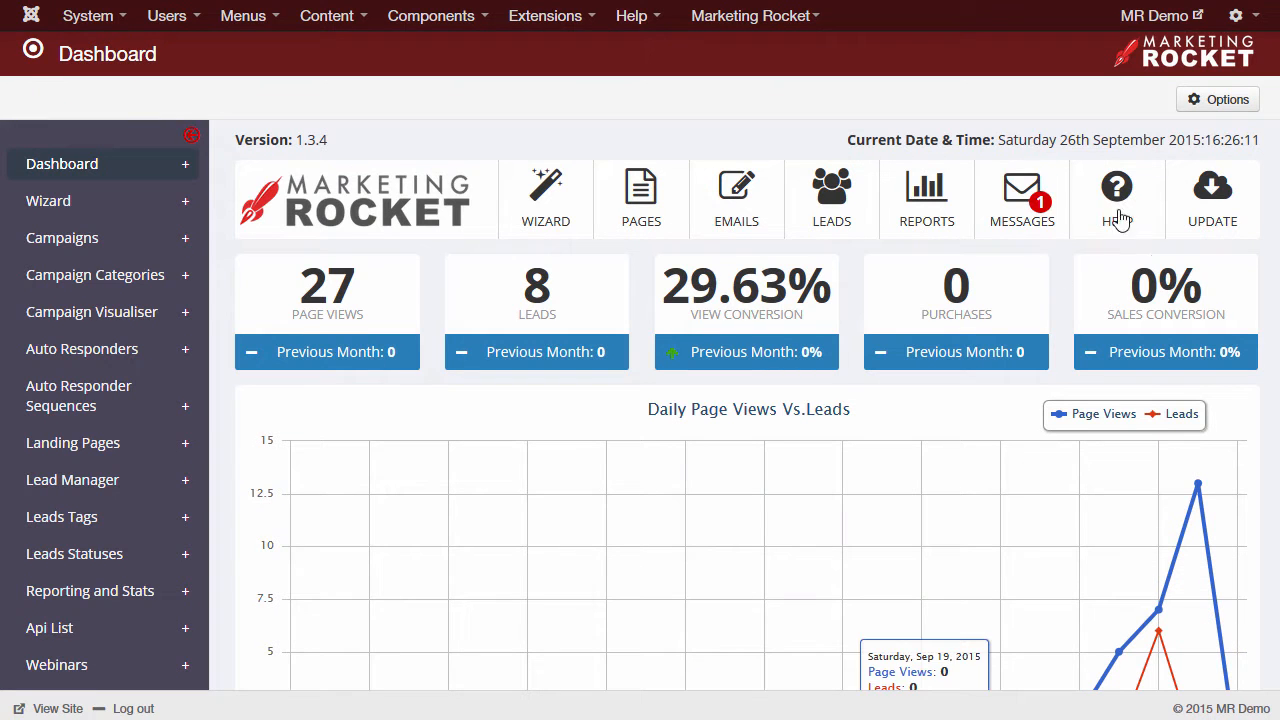
click(1217, 99)
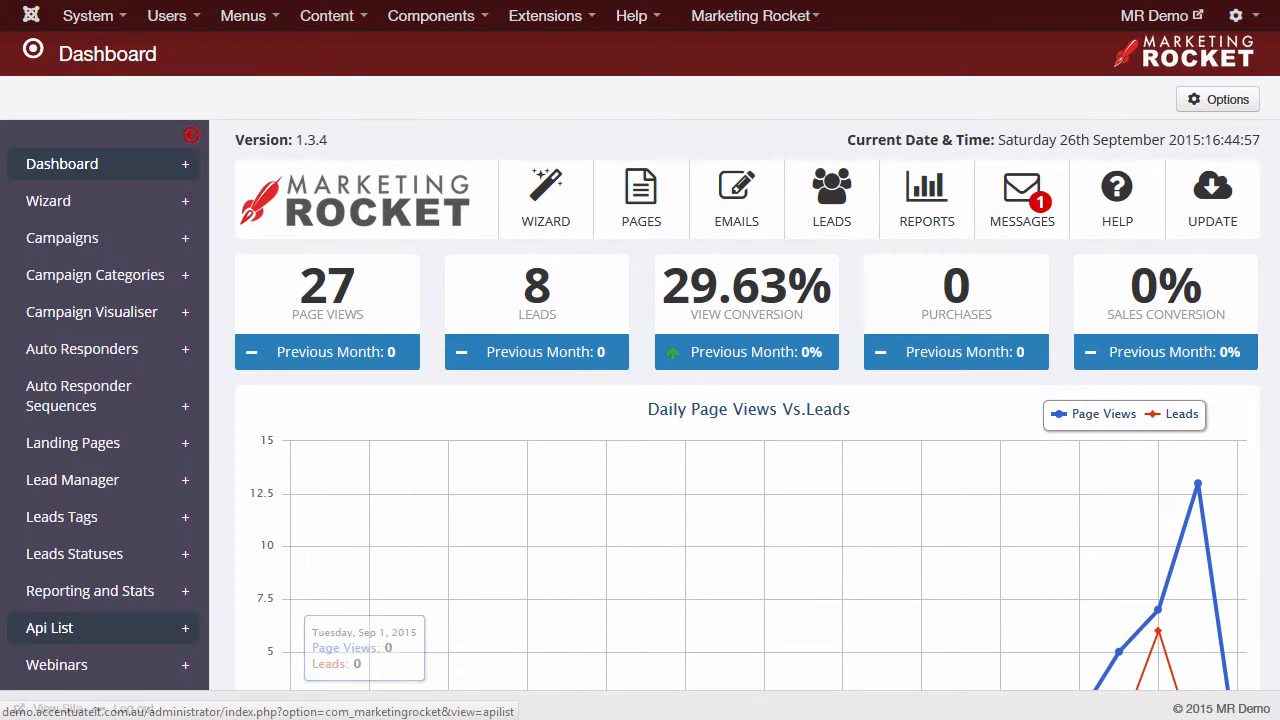
Add a new API connection of type Sparkpost with the title 'Sparkpost API'.
click(49, 627)
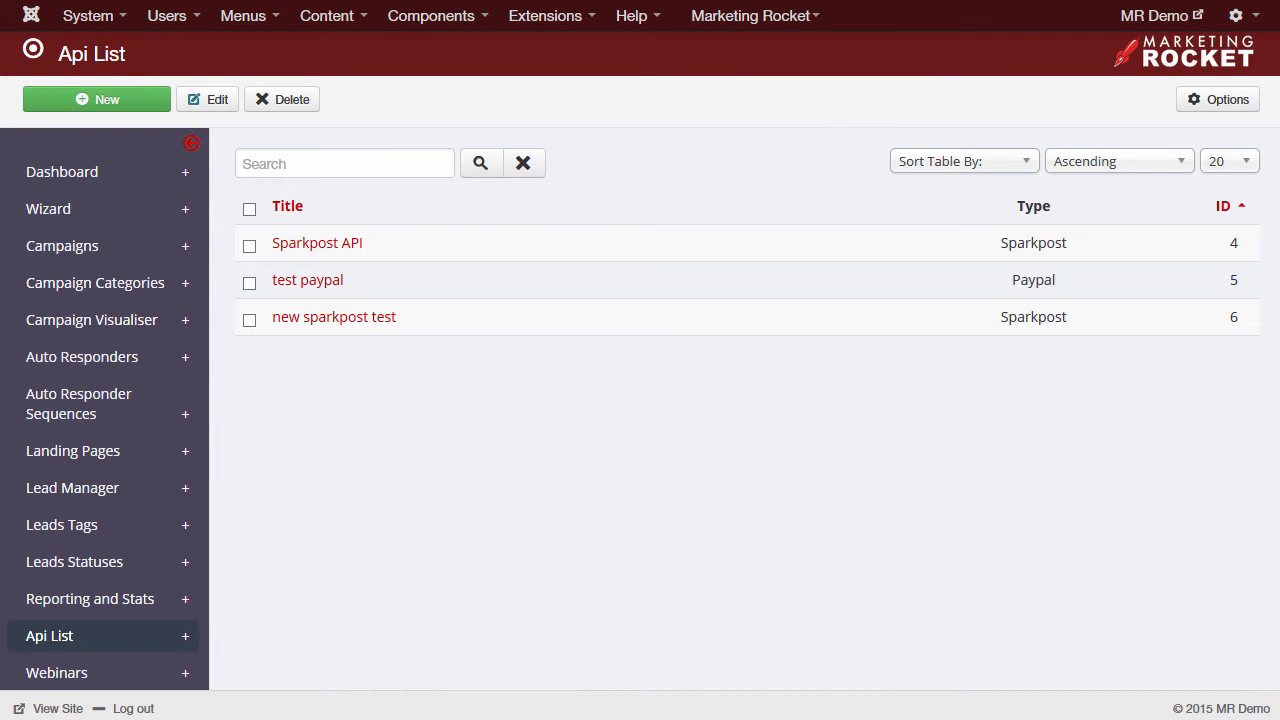
click(96, 99)
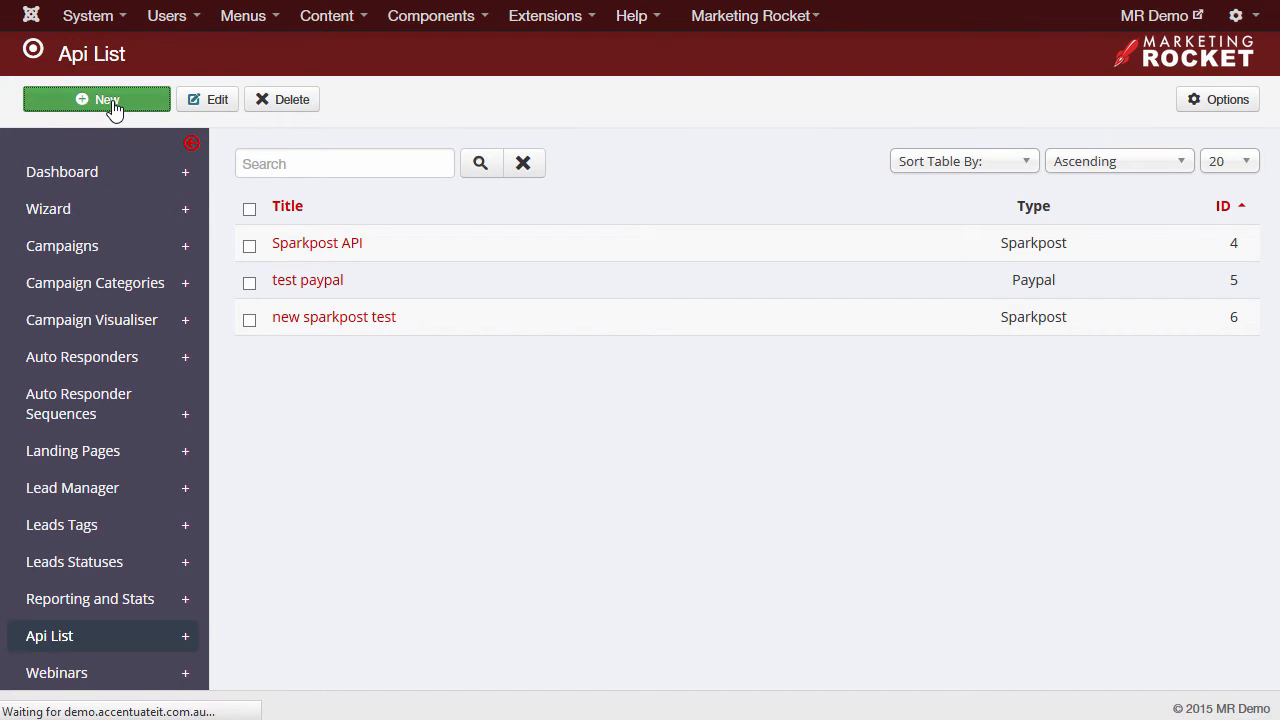
click(96, 99)
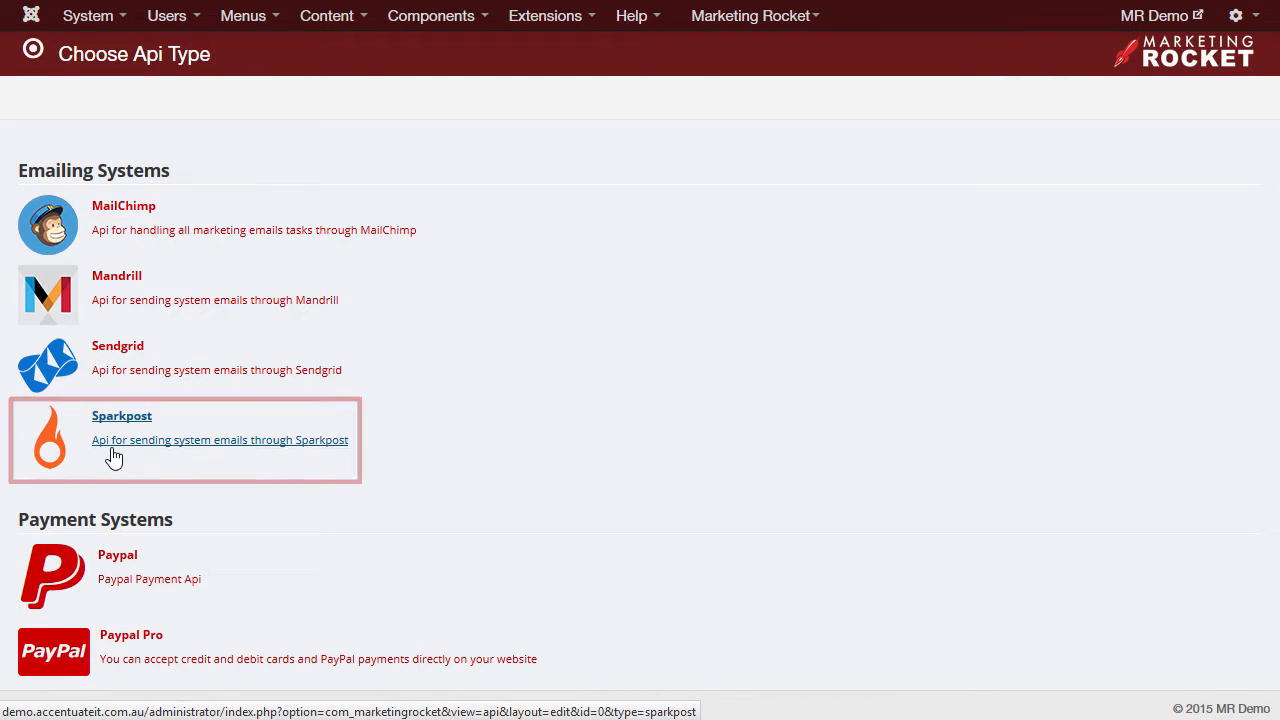
click(122, 415)
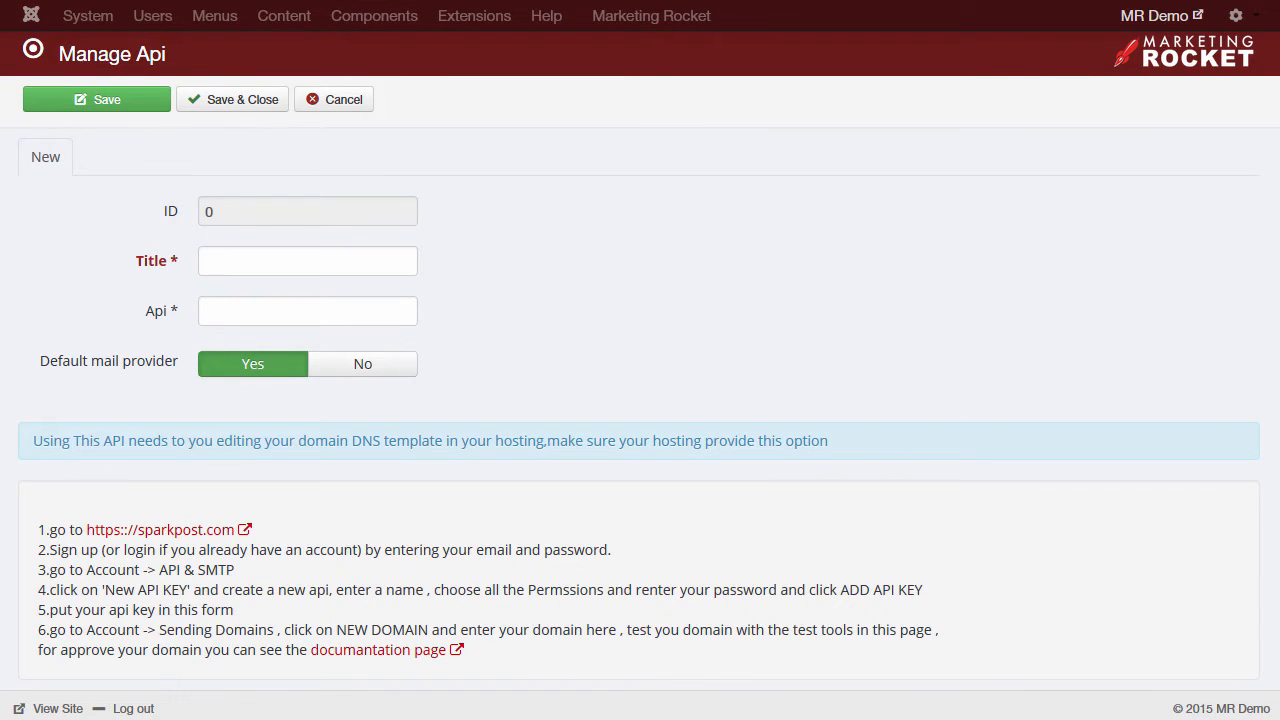
text(Sparkpost API)
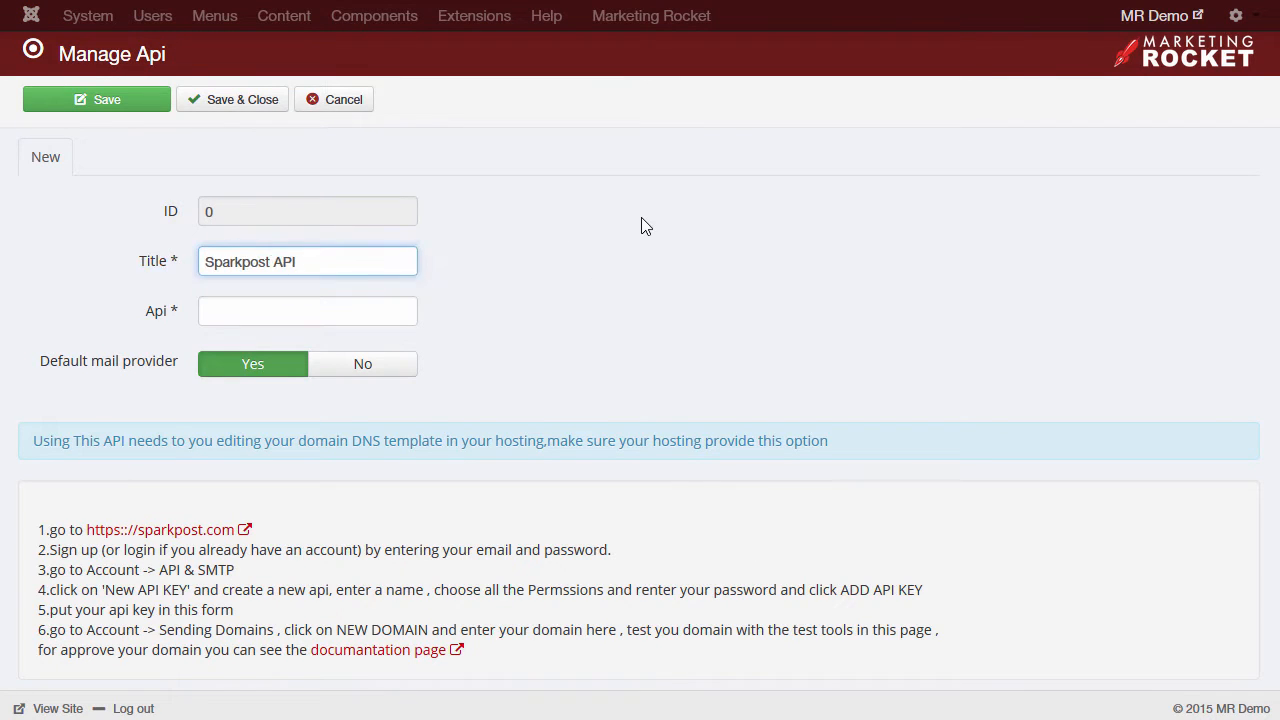
click(153, 529)
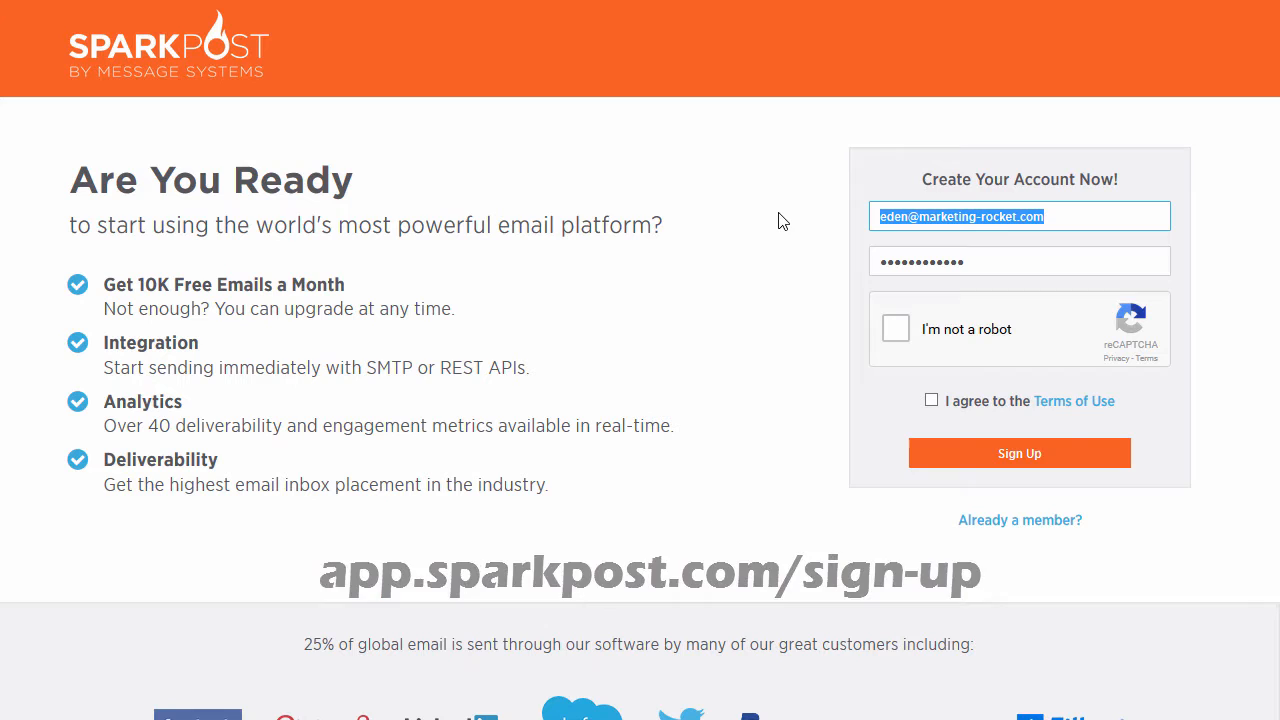
Enter the password, pass the reCAPTCHA, accept the terms and submit the SparkPost sign-up.
click(1019, 261)
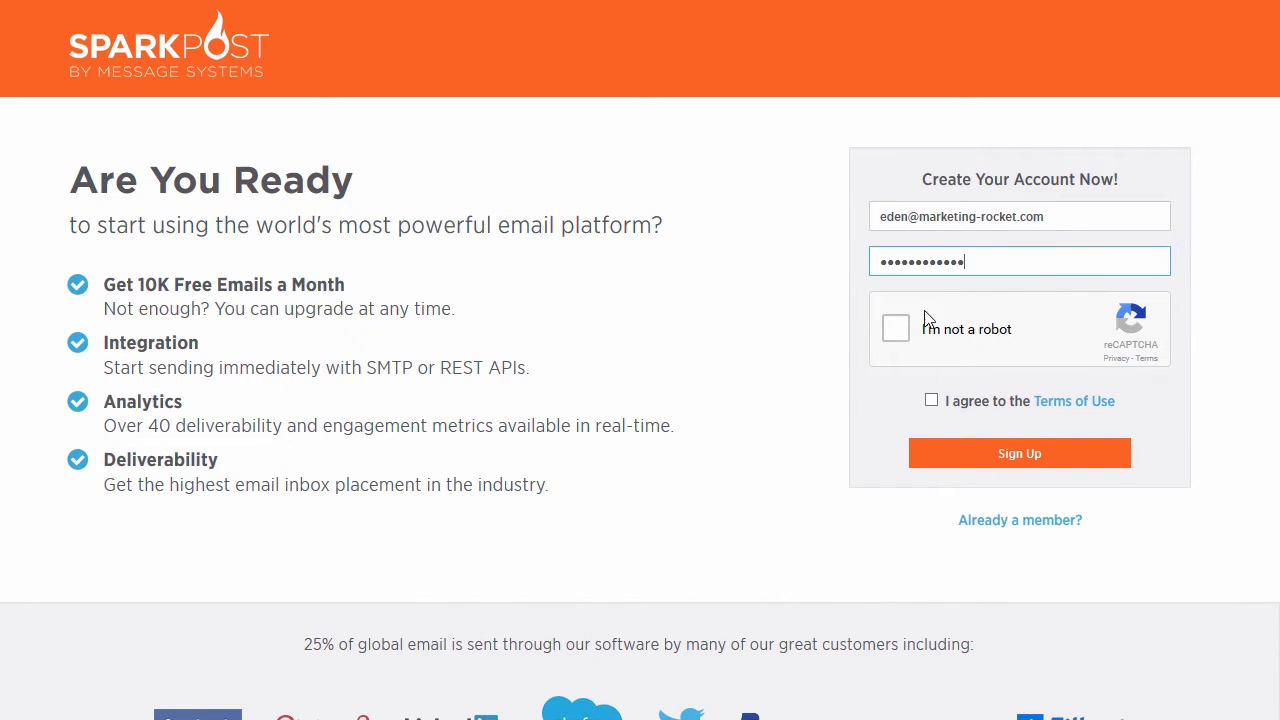
click(931, 400)
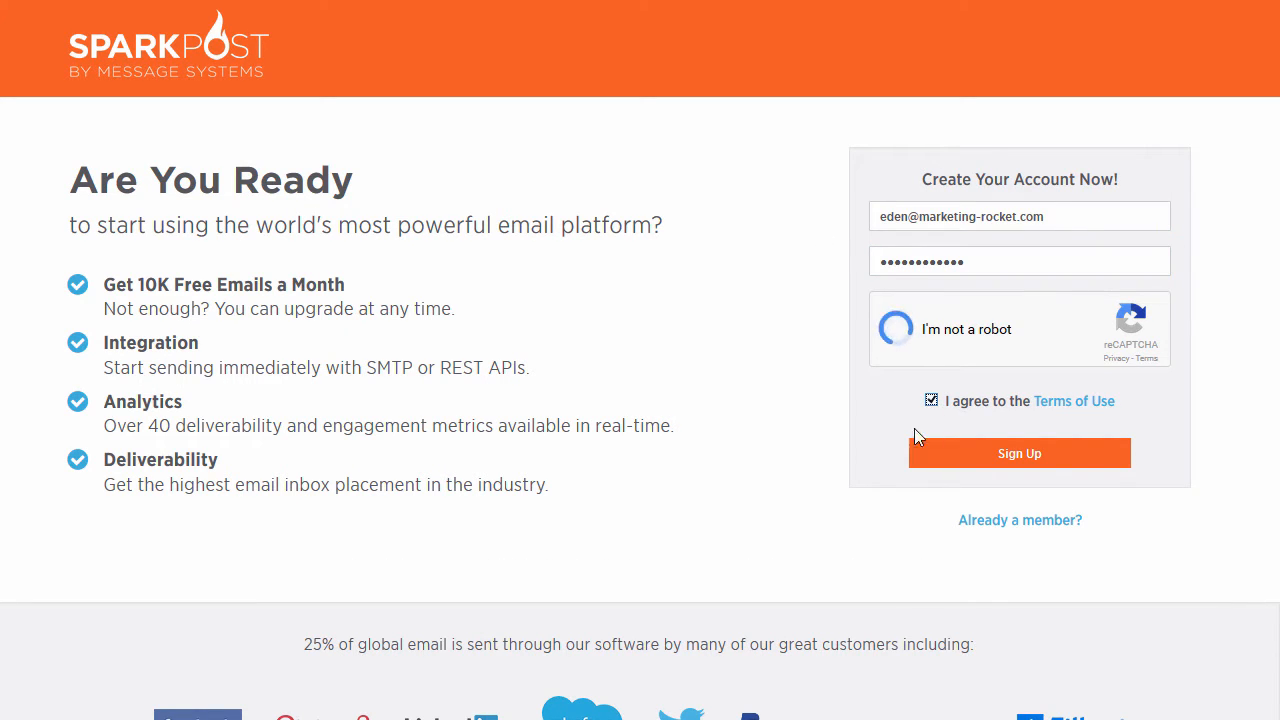
click(1019, 452)
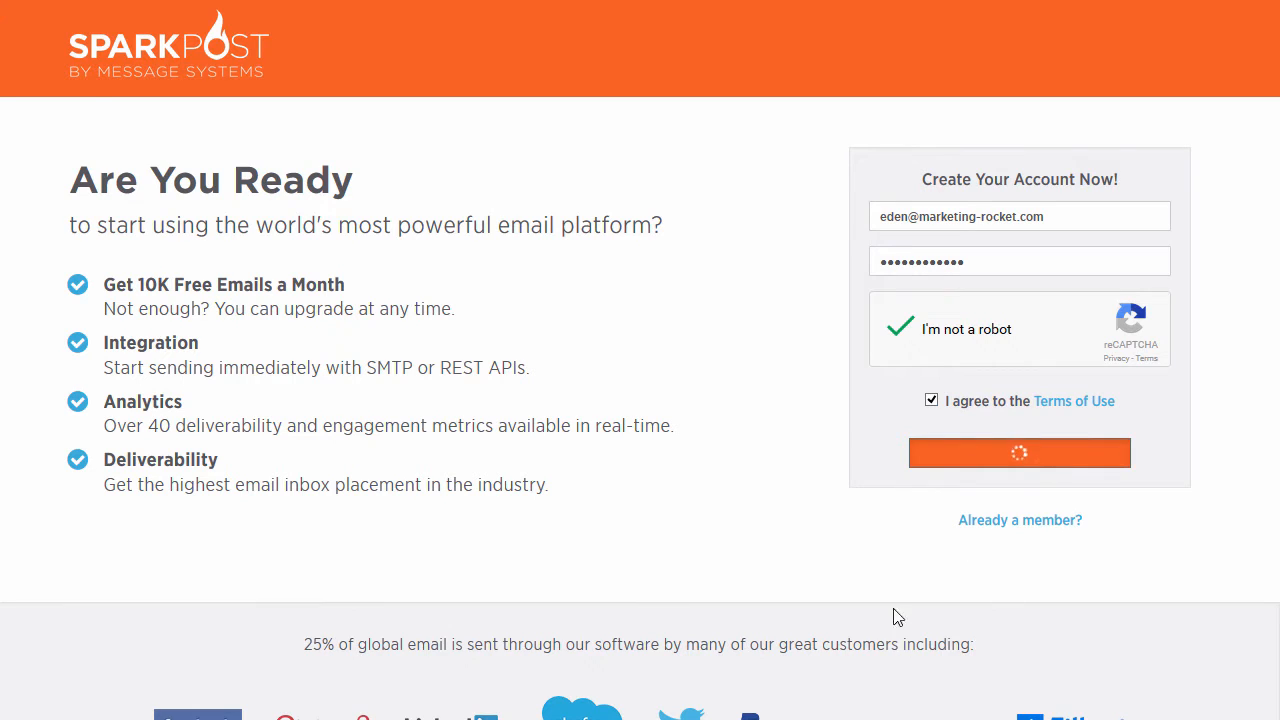
click(1019, 452)
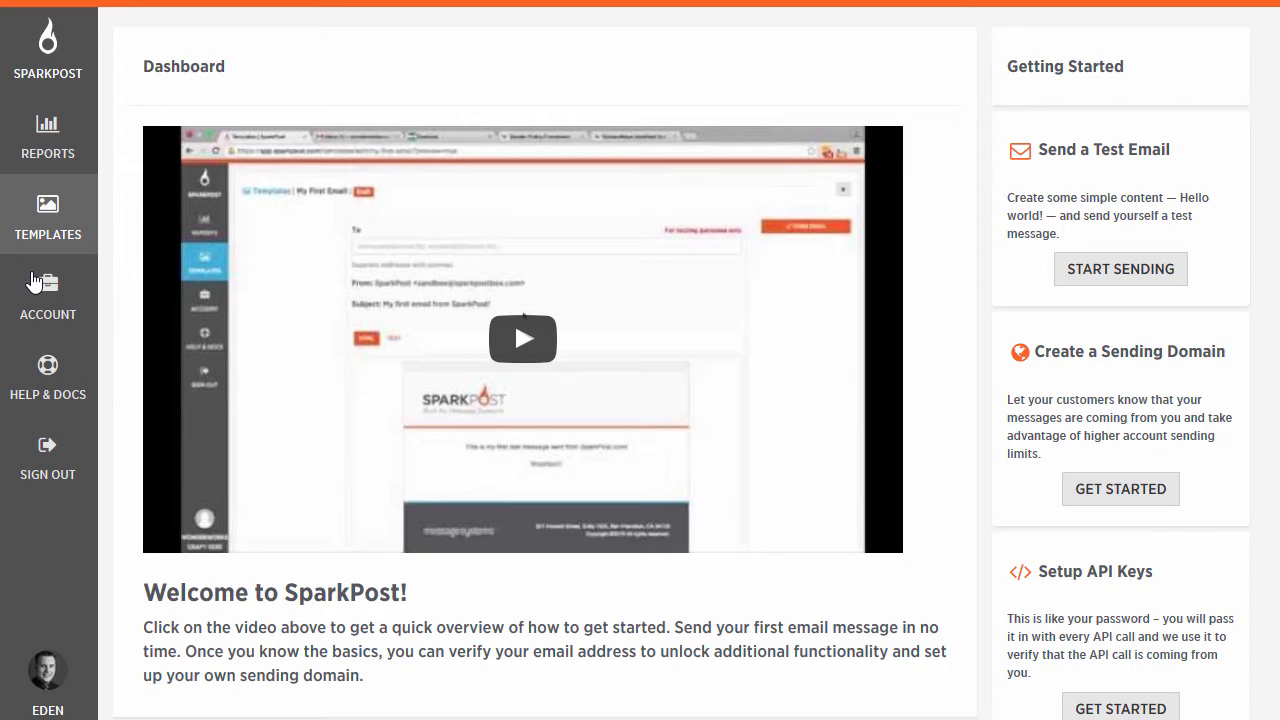
Open Account > Sending Domains and configure the DKIM record for marketingrocket.com.au.
click(47, 295)
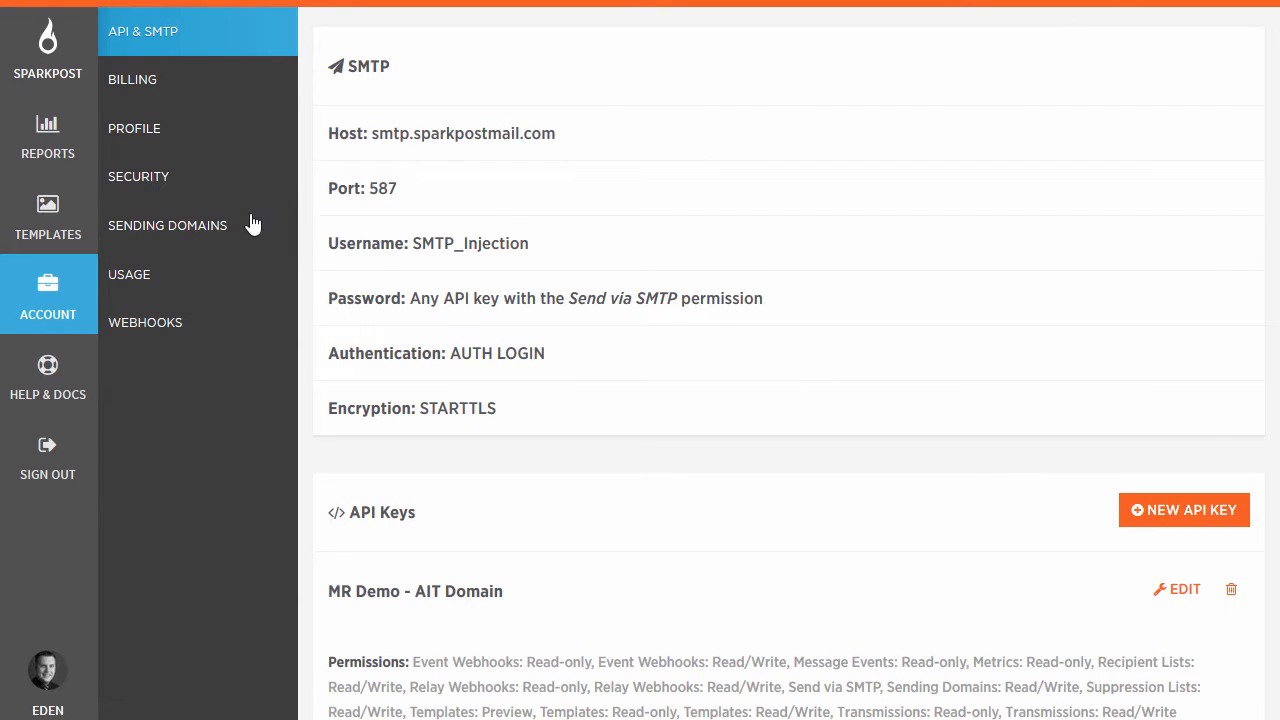
click(167, 225)
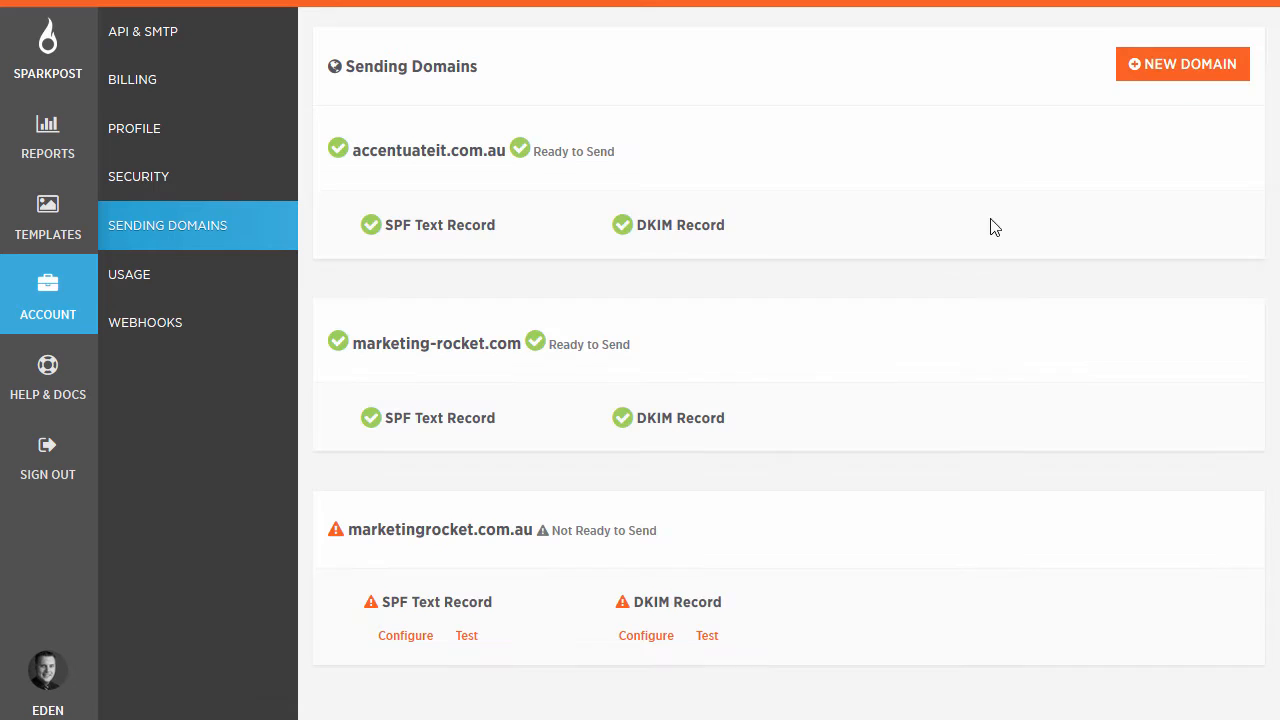
text(pages)
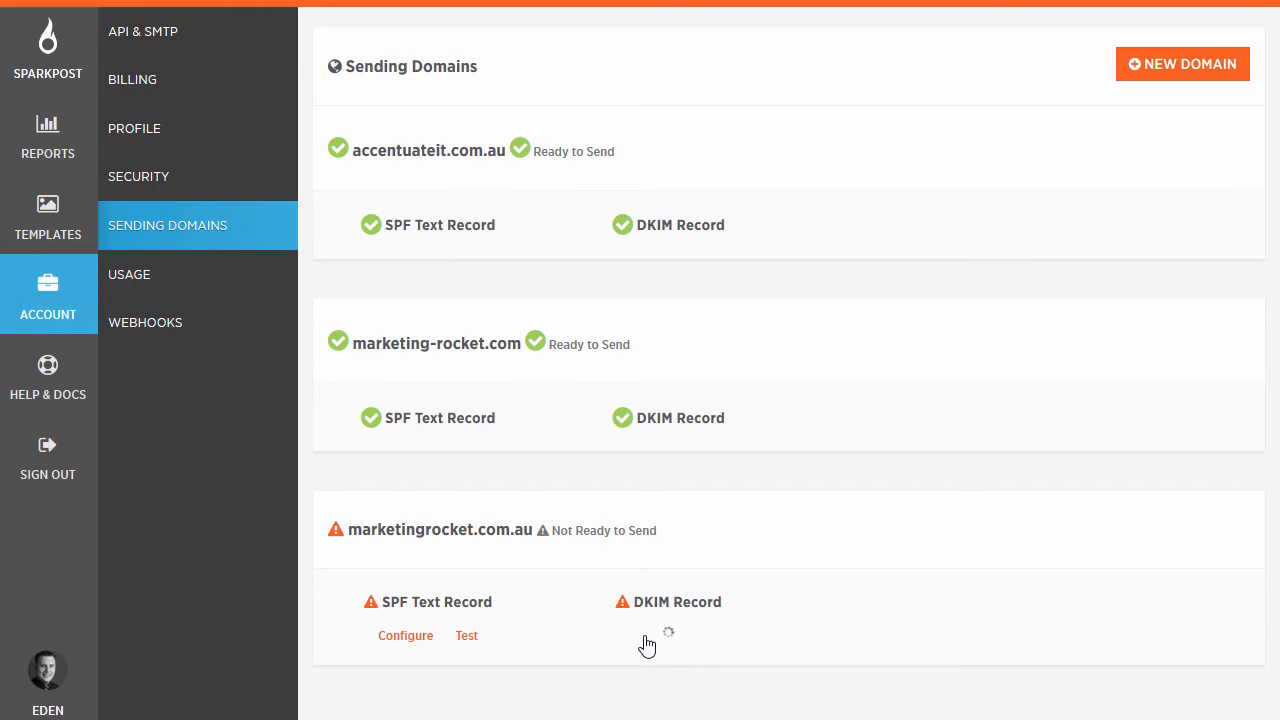
click(646, 635)
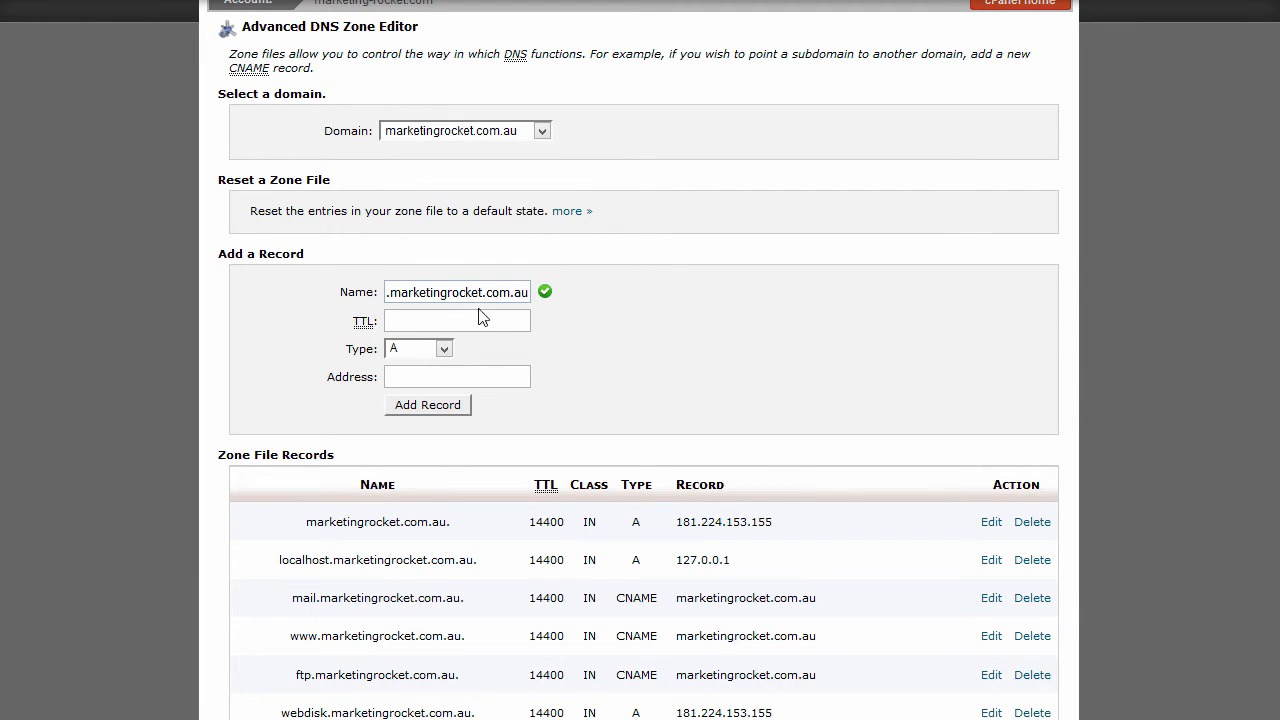
In the Advanced DNS Zone Editor, submit a TTL 60 TXT record holding the DKIM key.
click(457, 320)
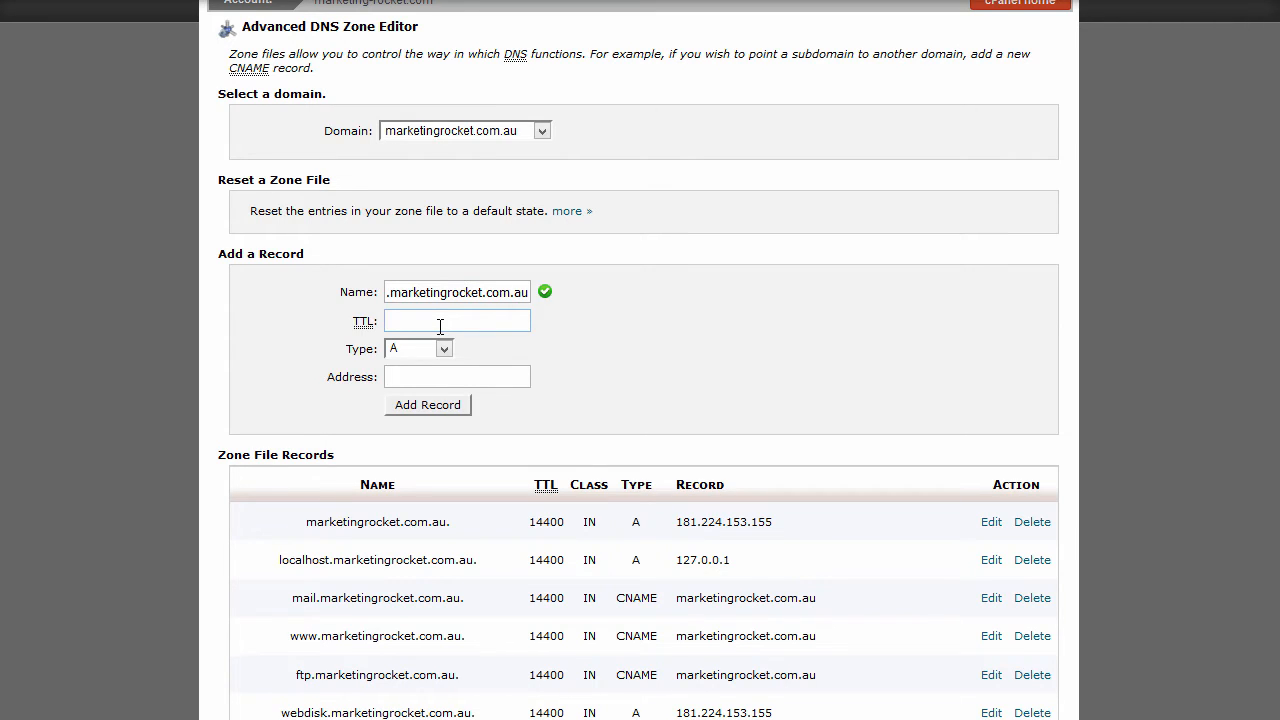
click(443, 348)
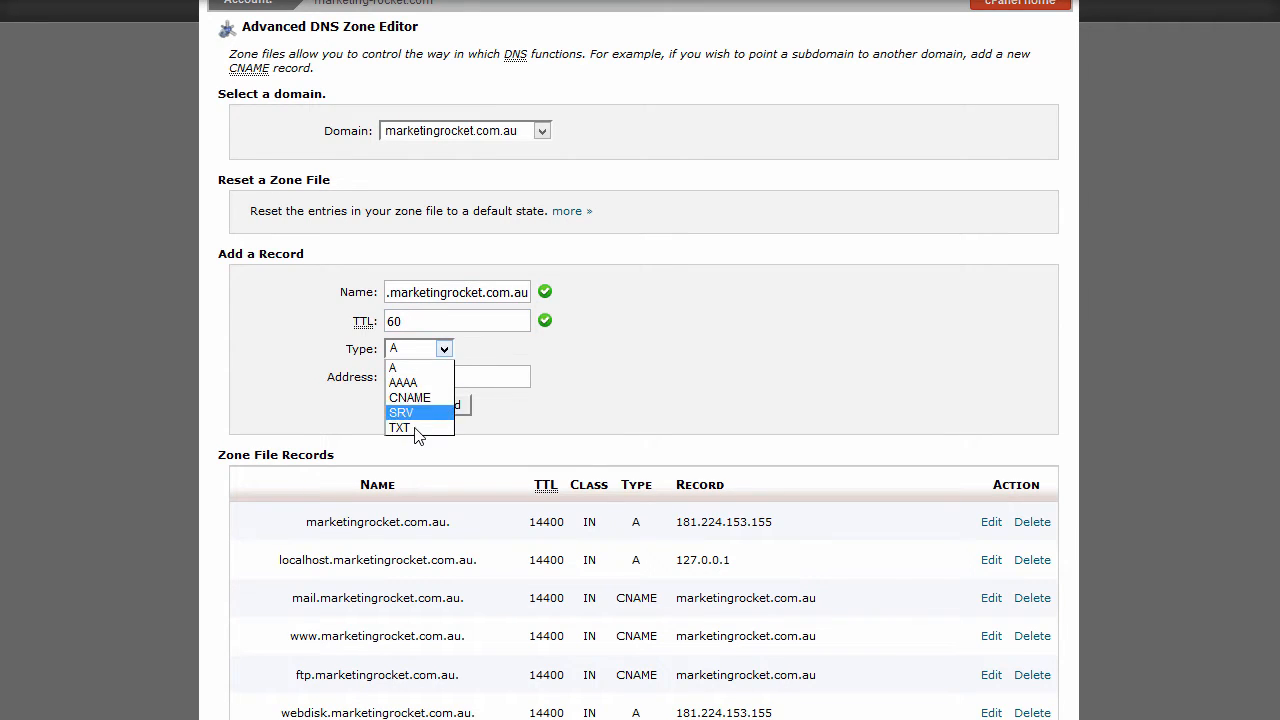
click(399, 427)
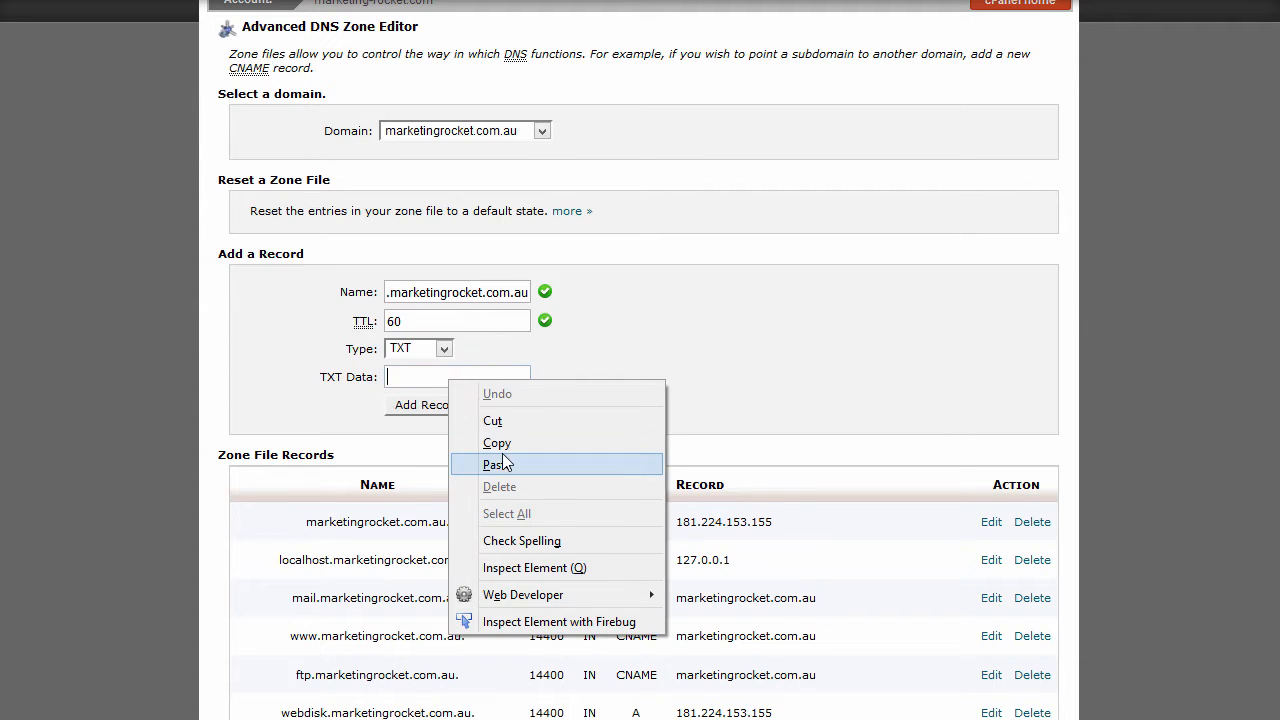
click(496, 463)
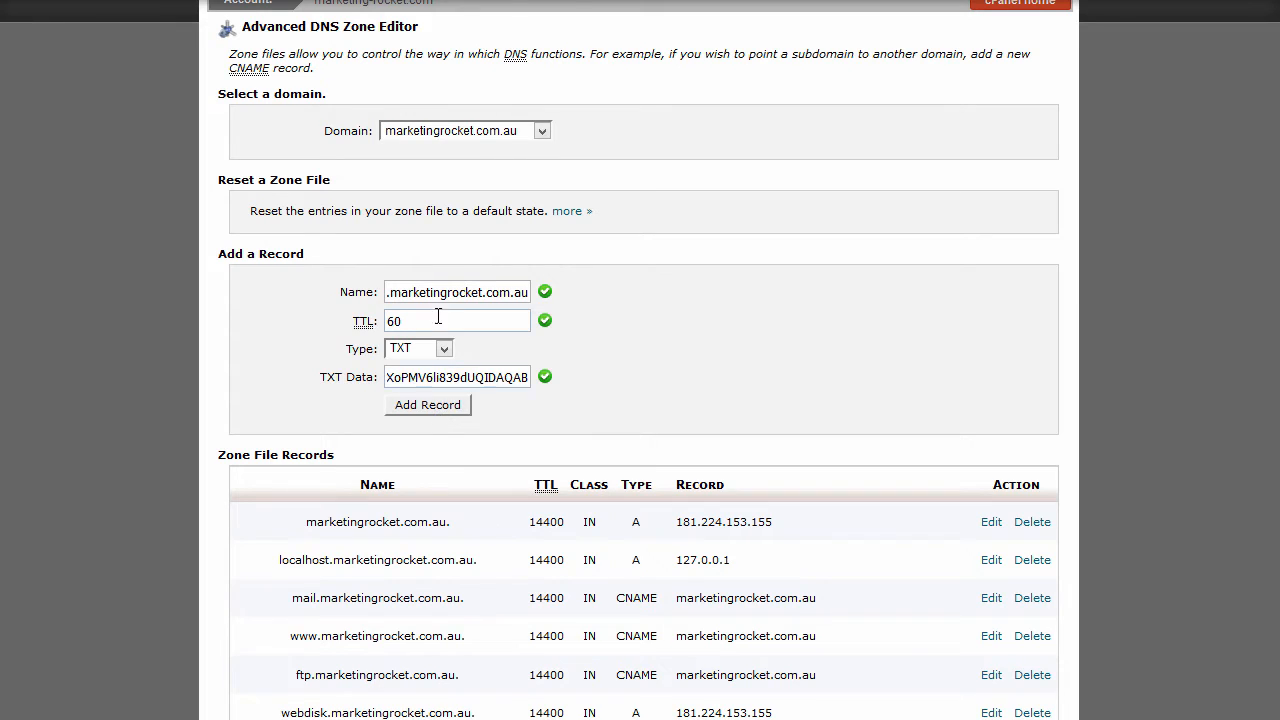
click(427, 405)
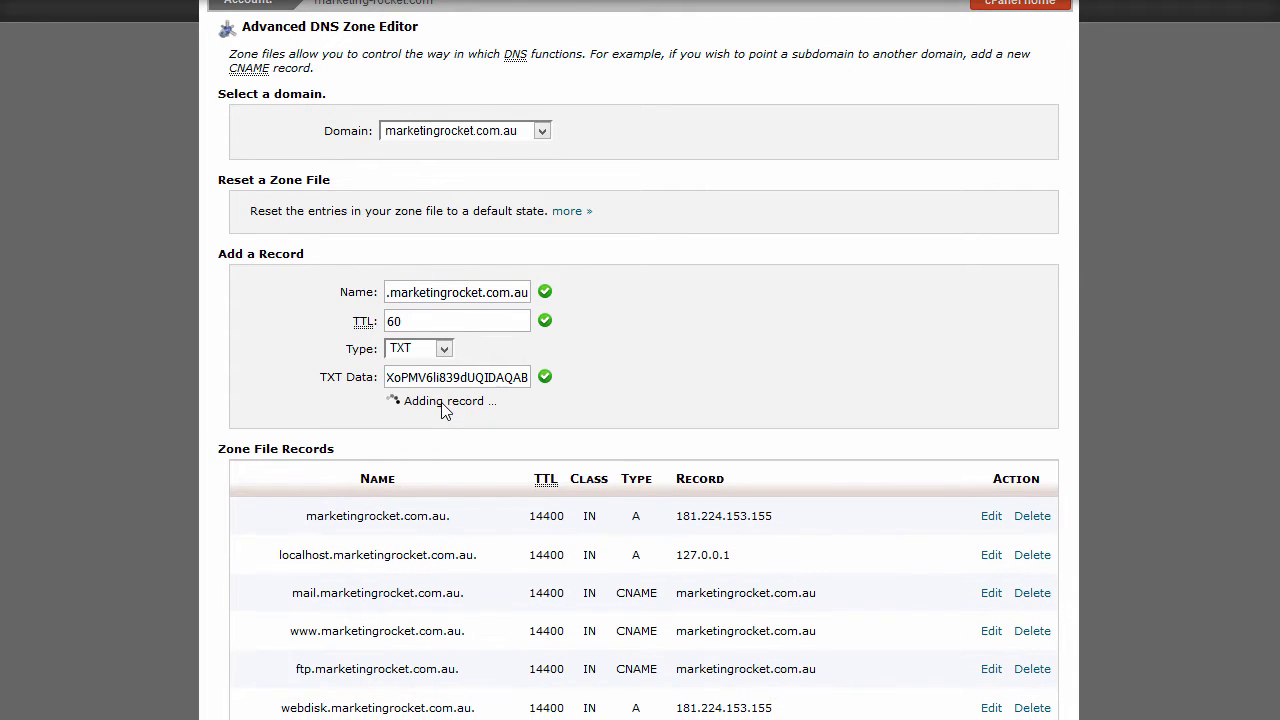
click(427, 404)
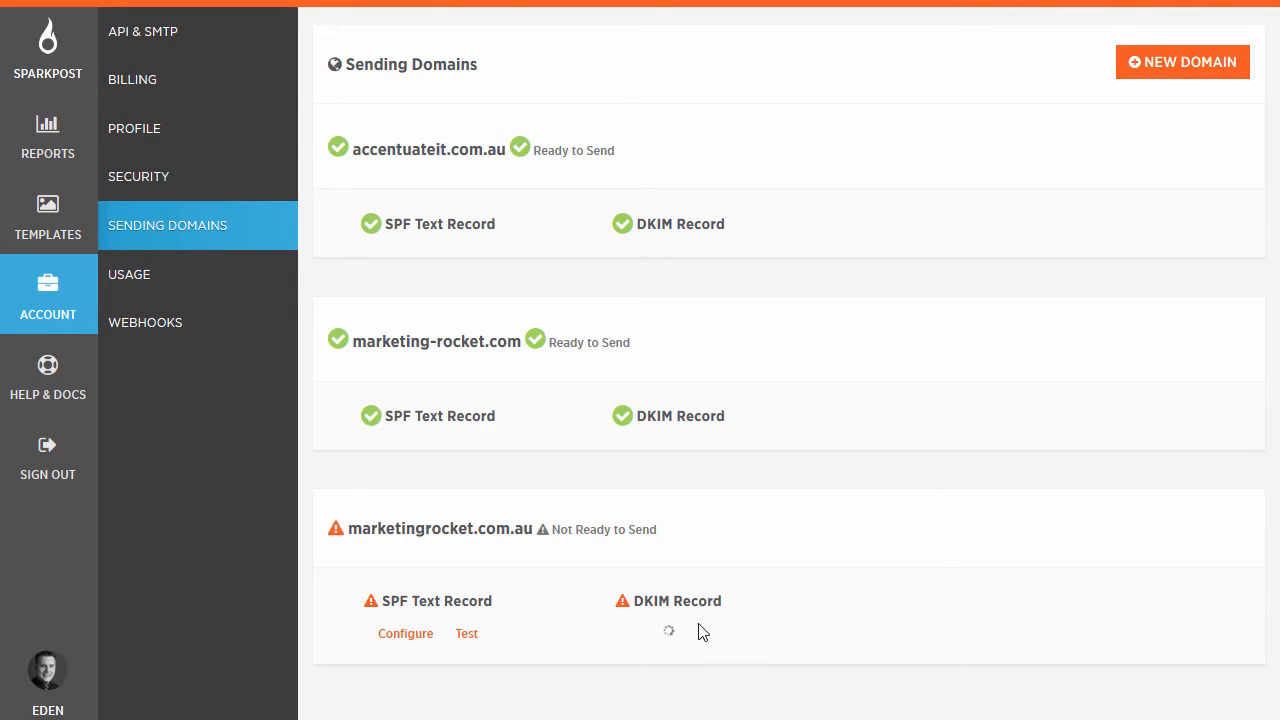
mouse_move(708, 645)
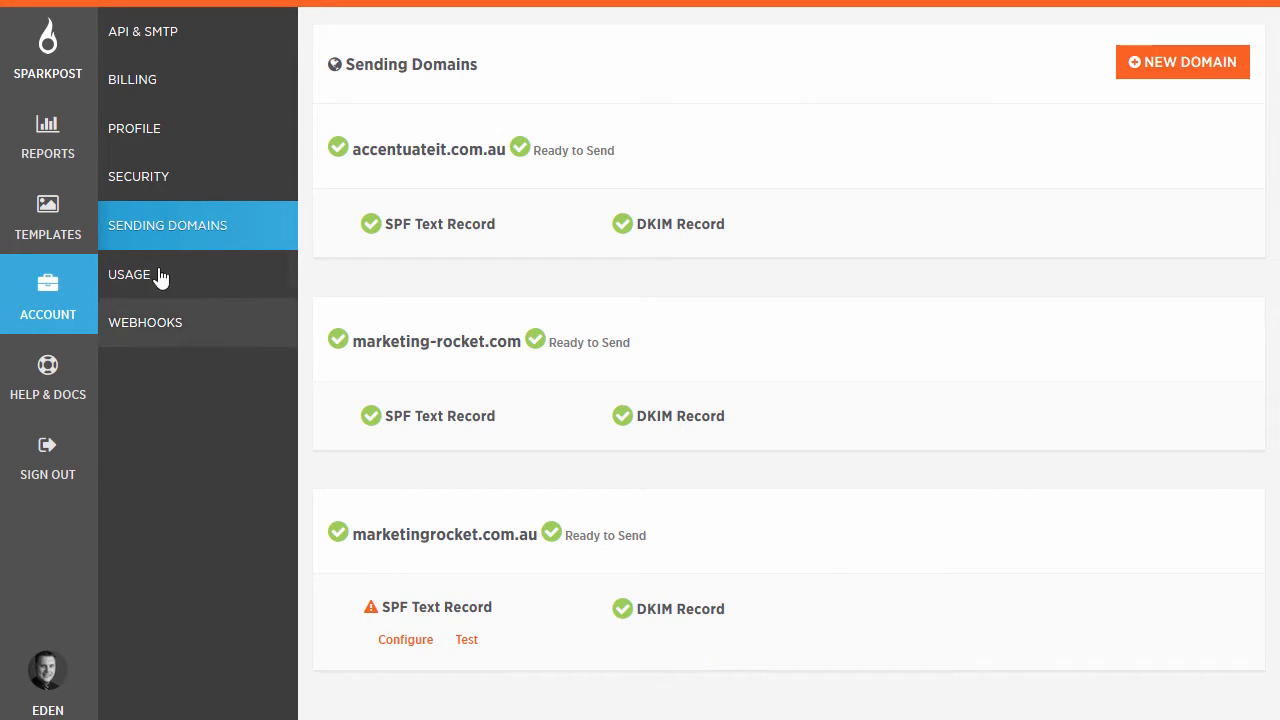
mouse_move(40, 308)
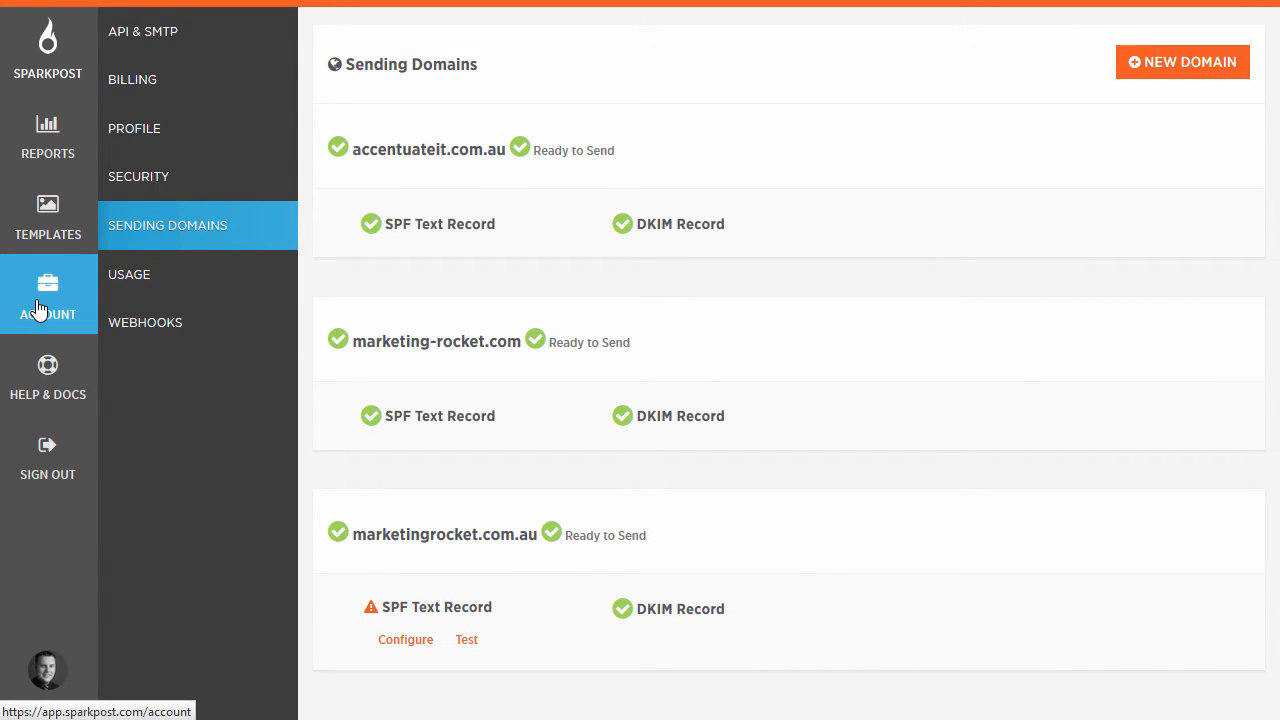
Open the account's API & SMTP settings once the DKIM test passes.
click(143, 31)
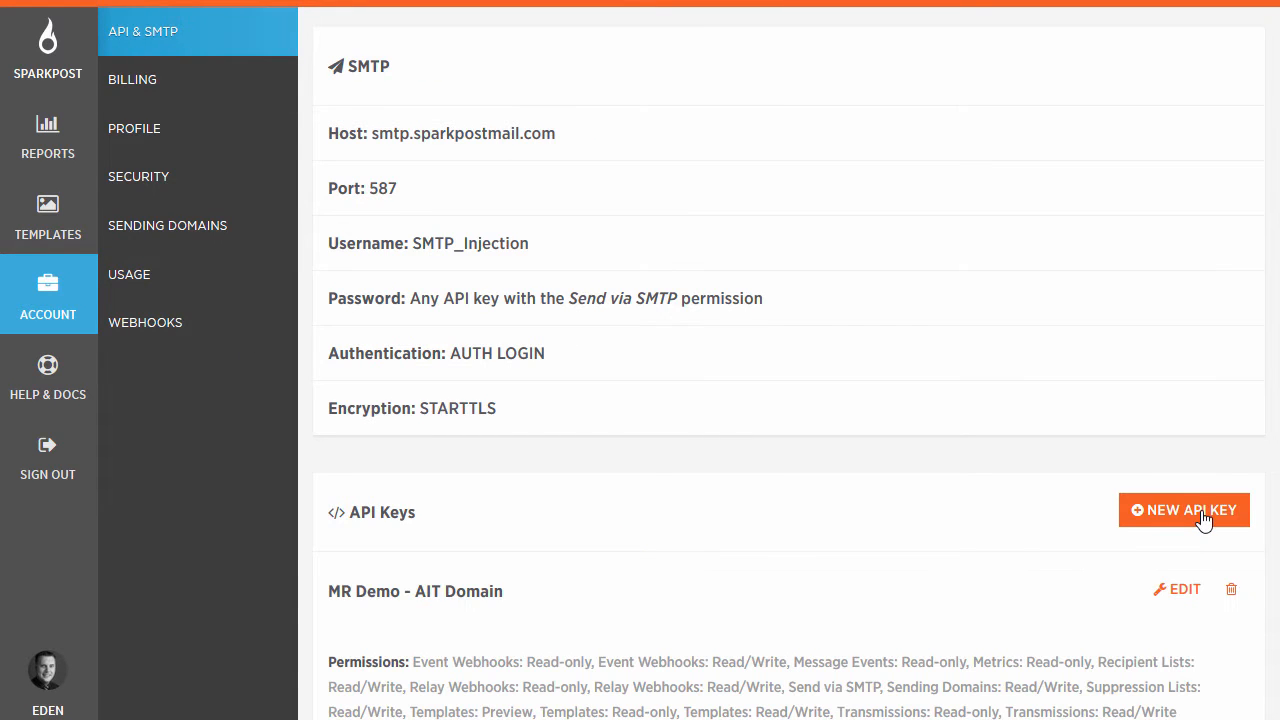
Create a SparkPost API key named TEST with all permissions selected.
click(1184, 510)
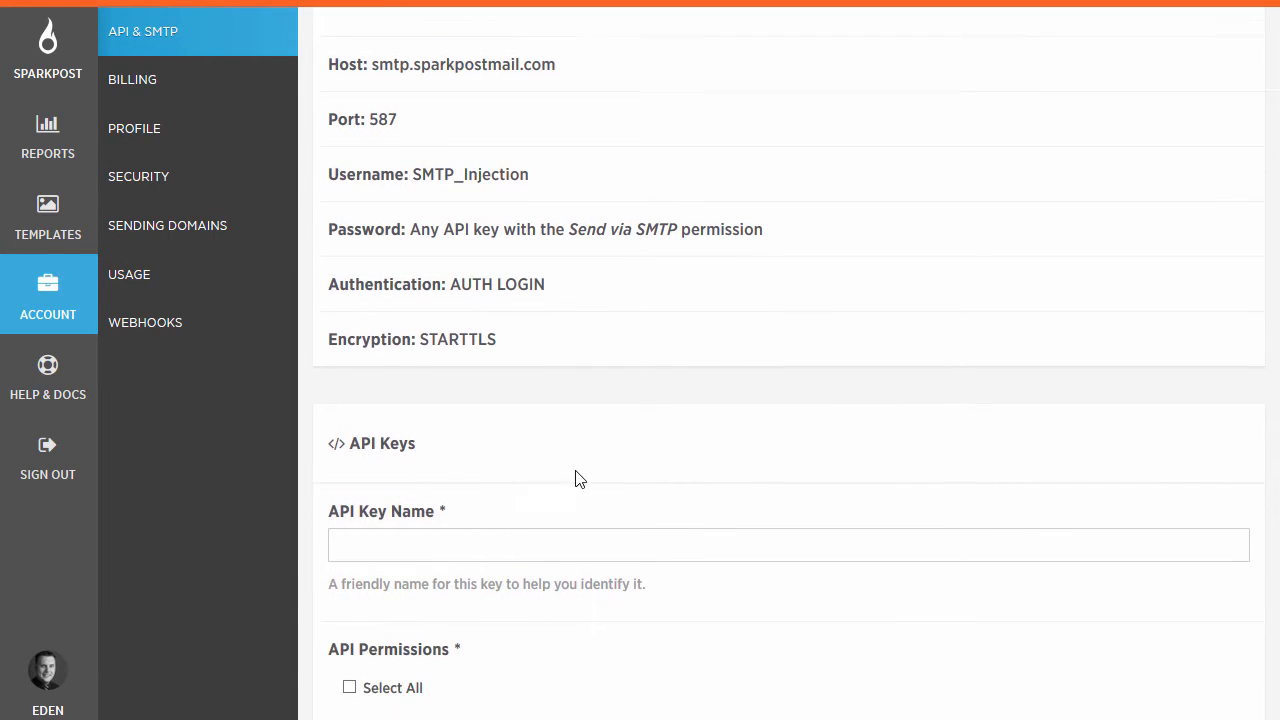
text(TEST)
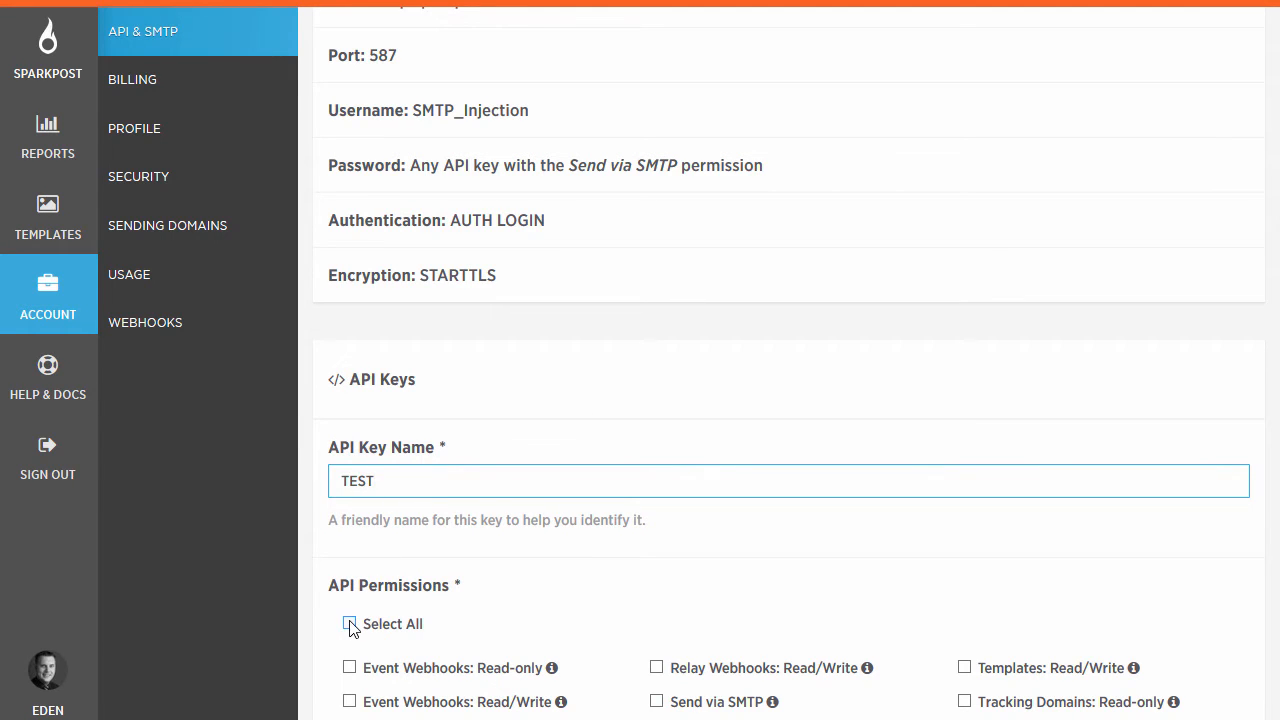
click(350, 624)
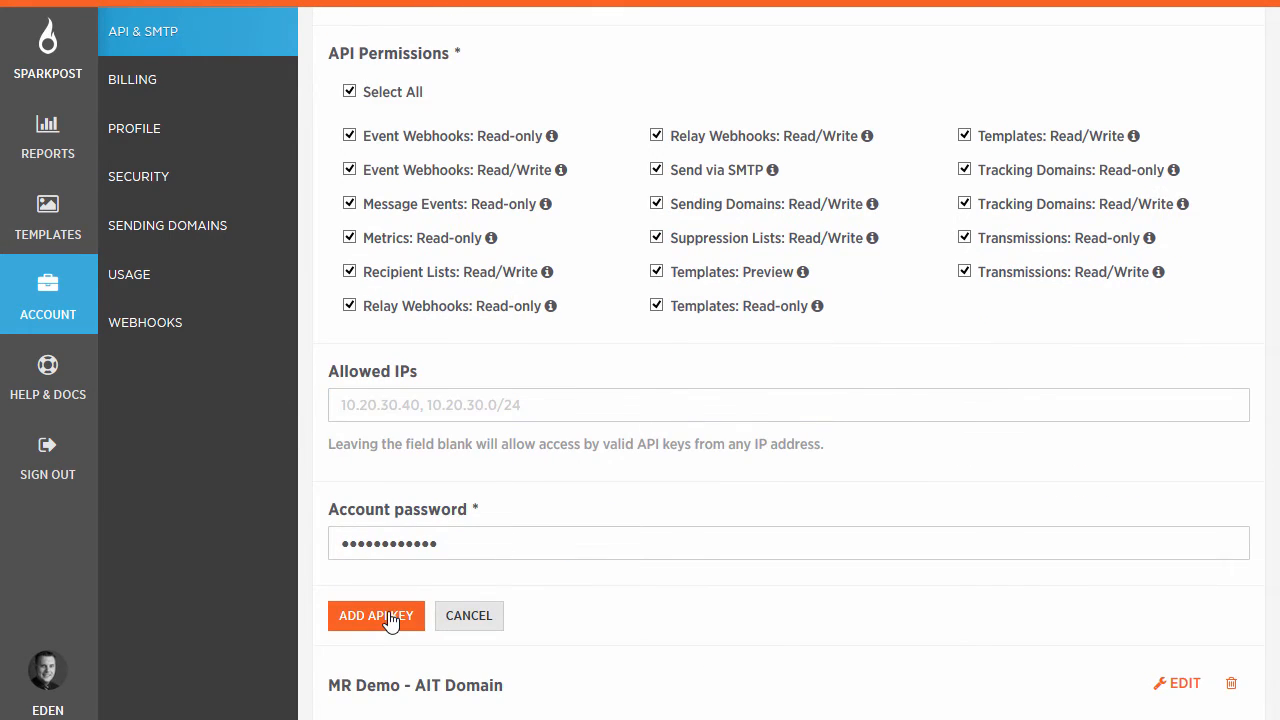
click(376, 615)
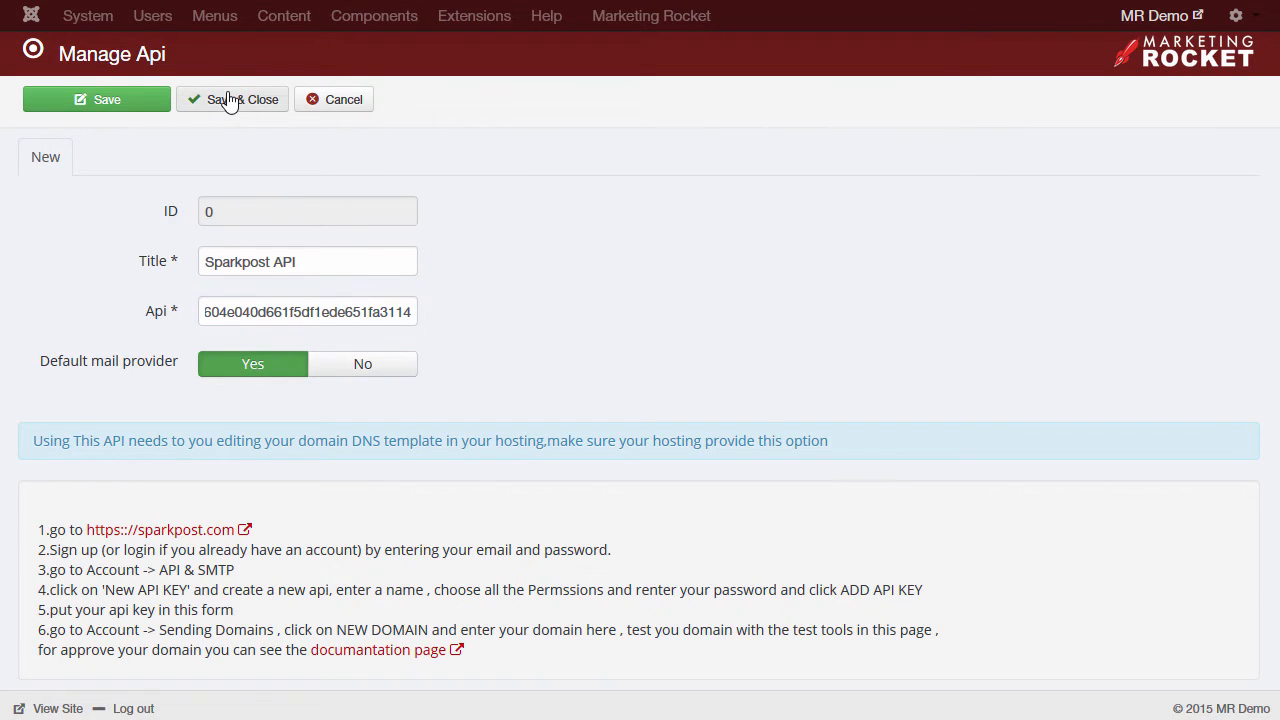
Save the Sparkpost API entry in Marketing Rocket and begin another new API entry.
click(232, 99)
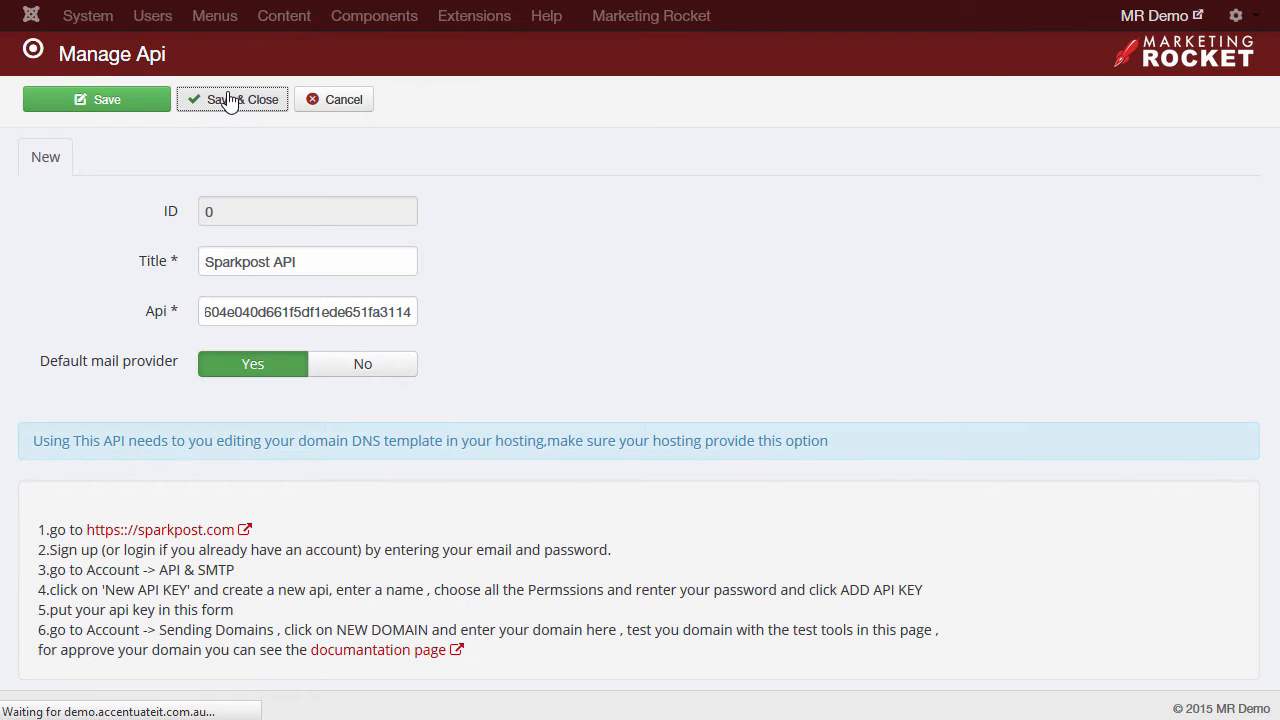
click(231, 99)
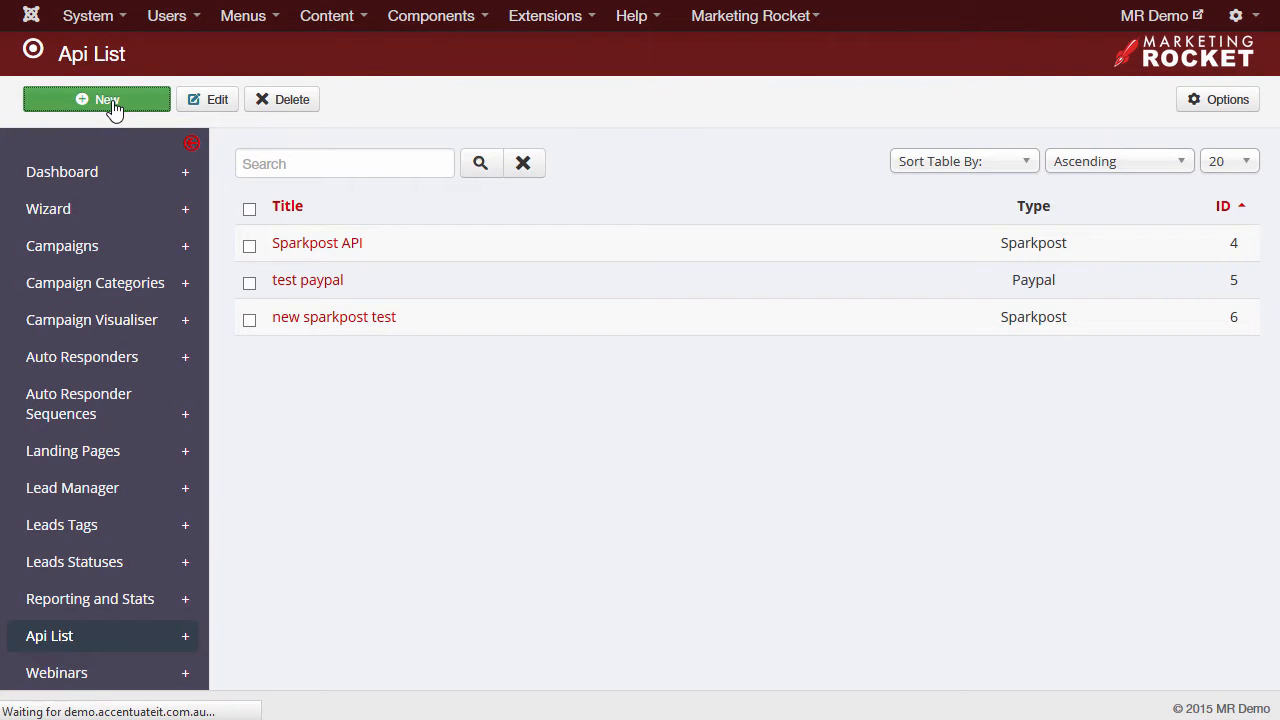
click(96, 99)
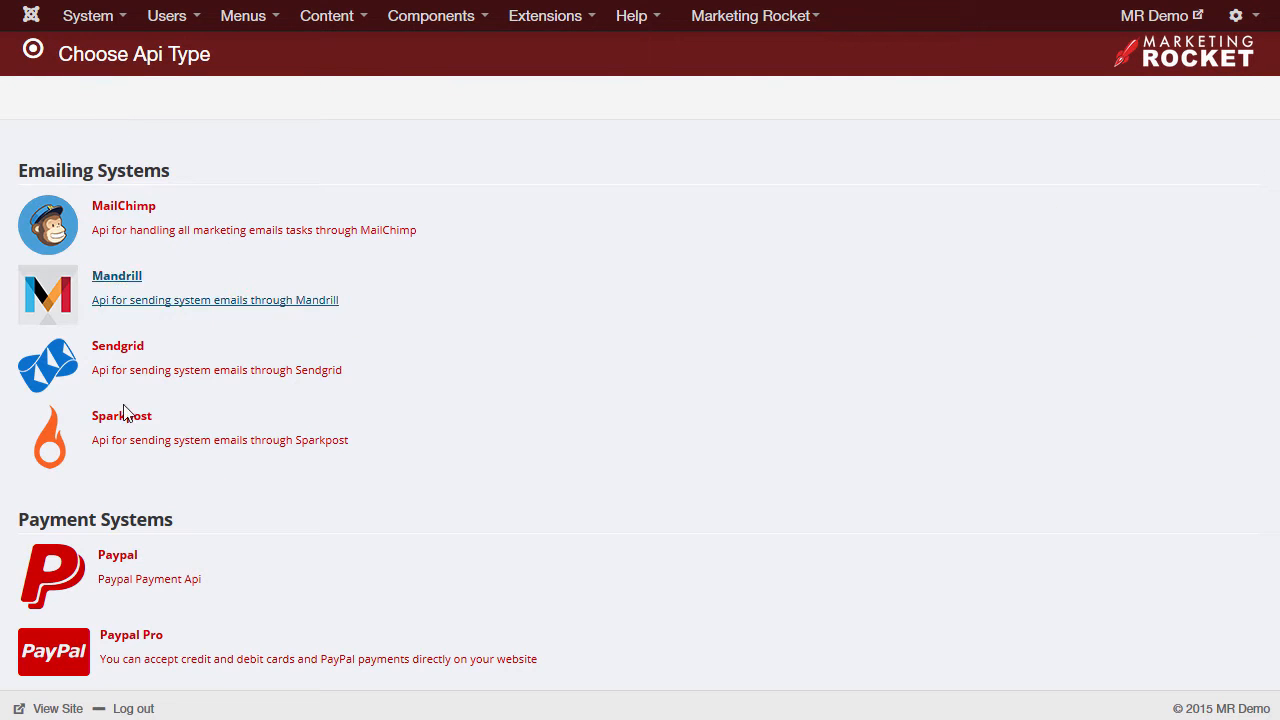
mouse_move(118, 578)
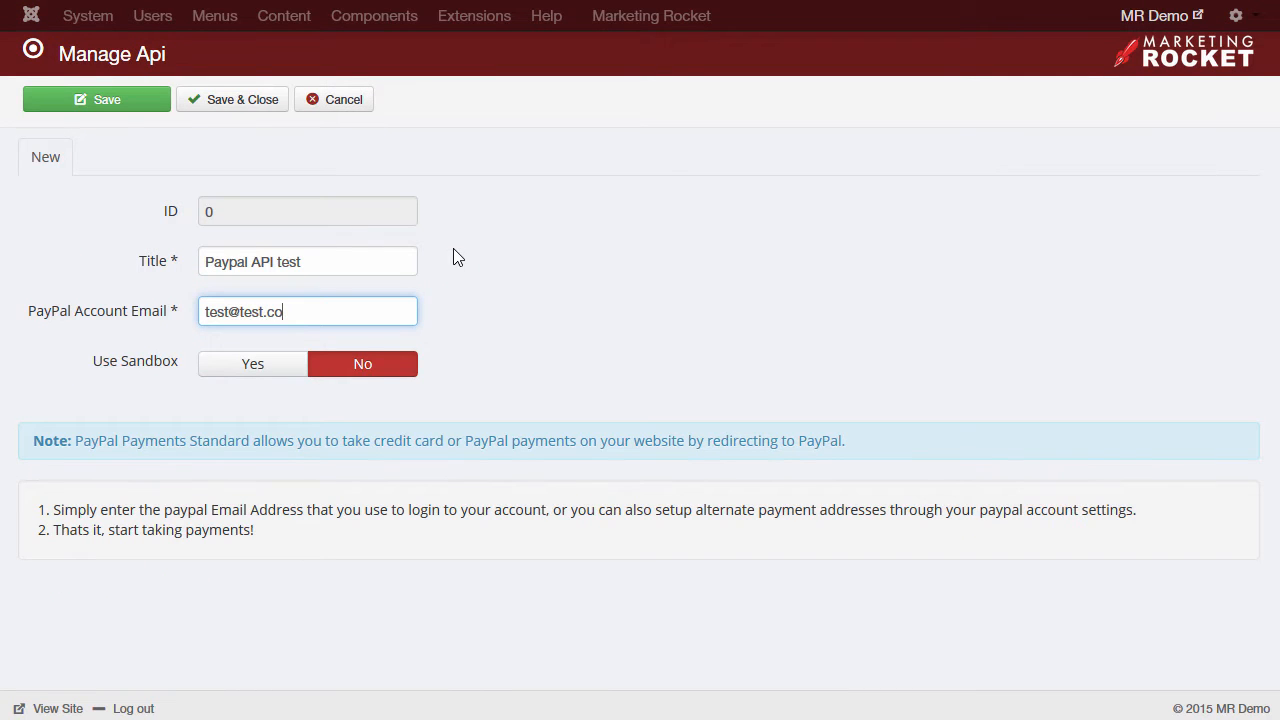
text(m)
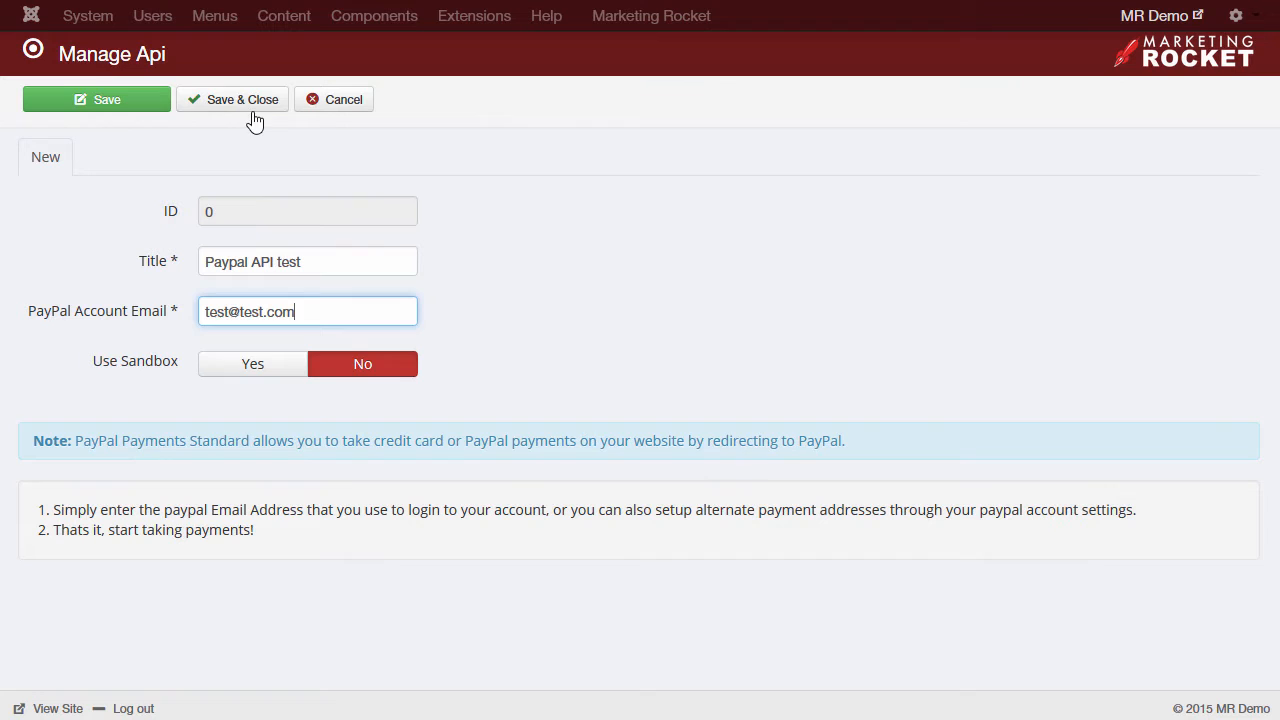
click(232, 99)
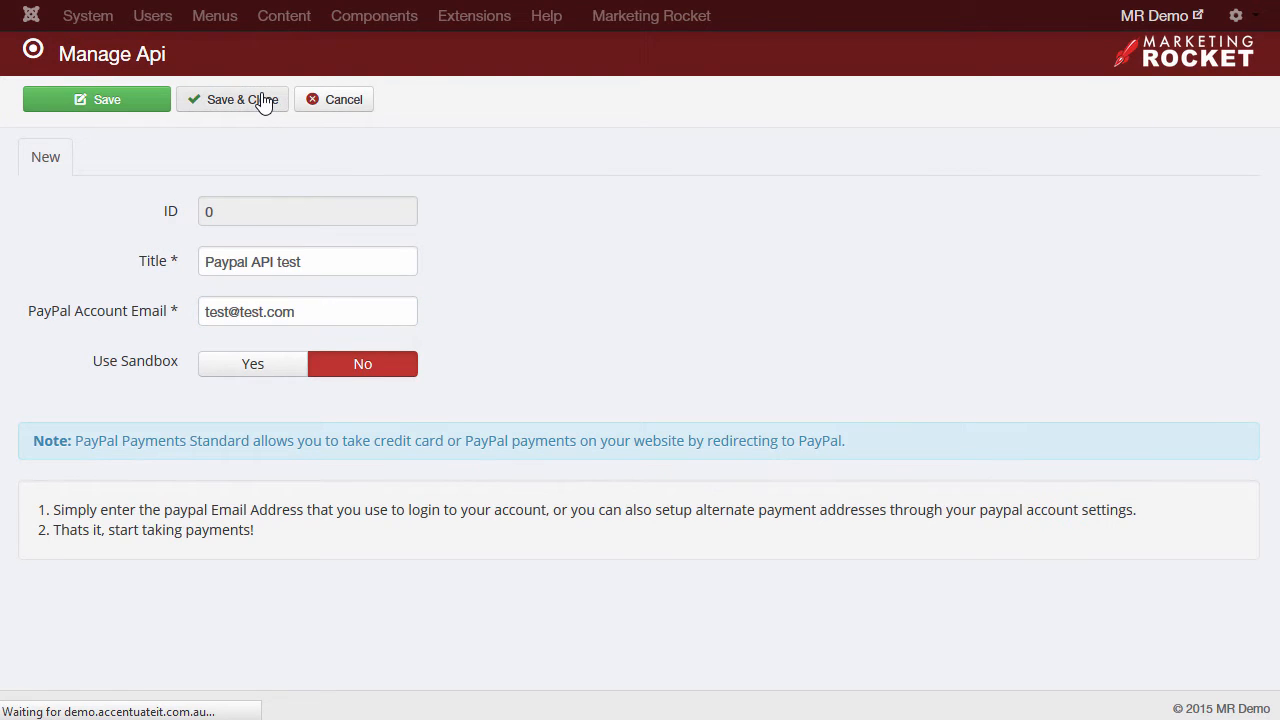
click(231, 99)
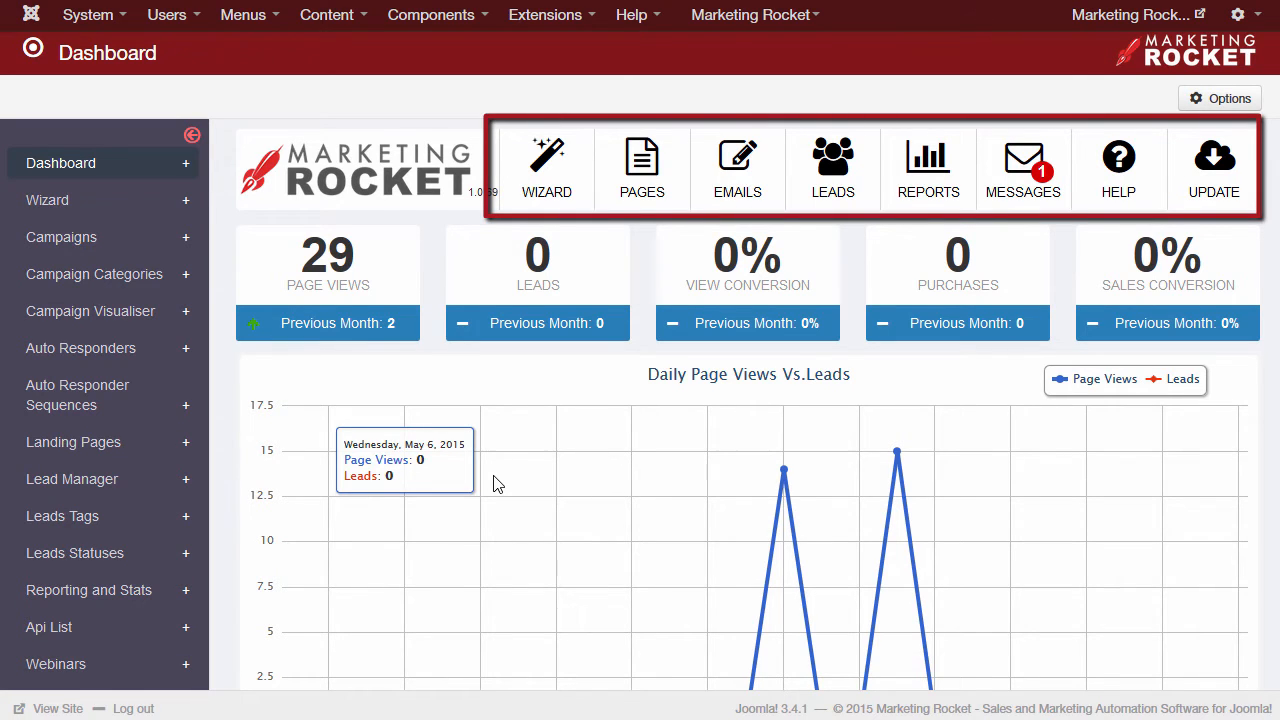
mouse_move(641, 165)
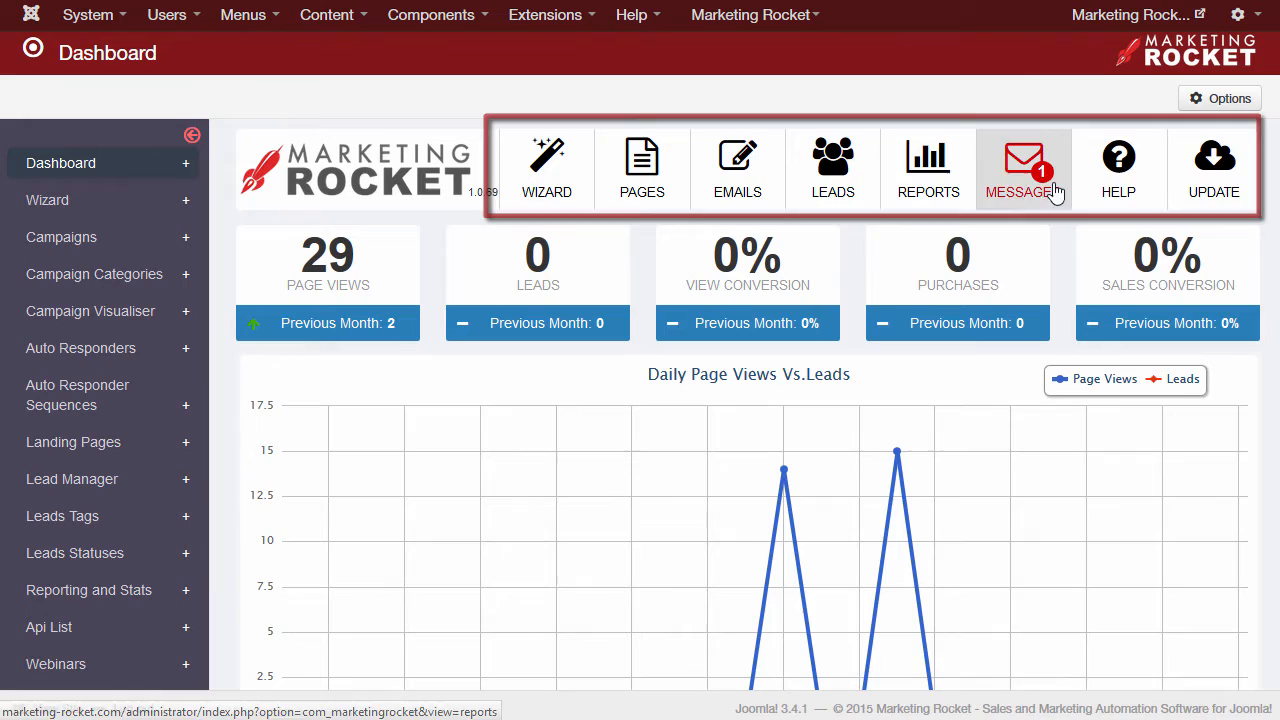
click(1022, 165)
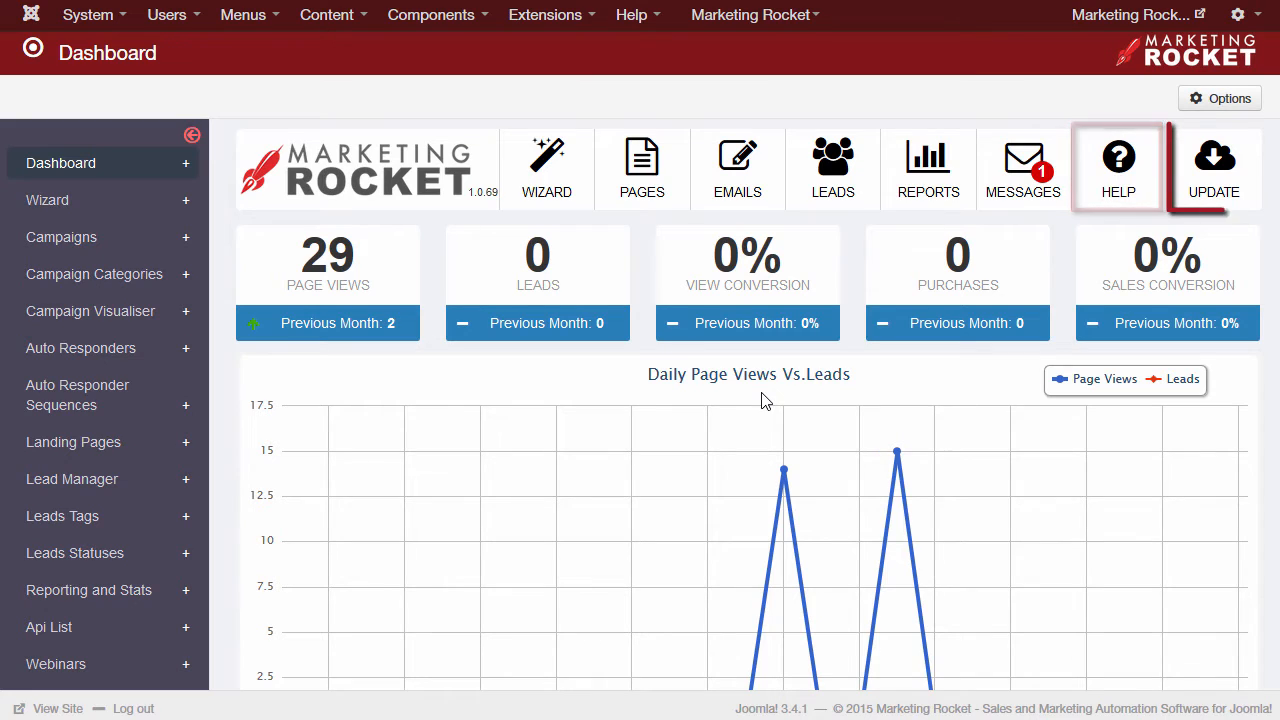
mouse_move(1213, 167)
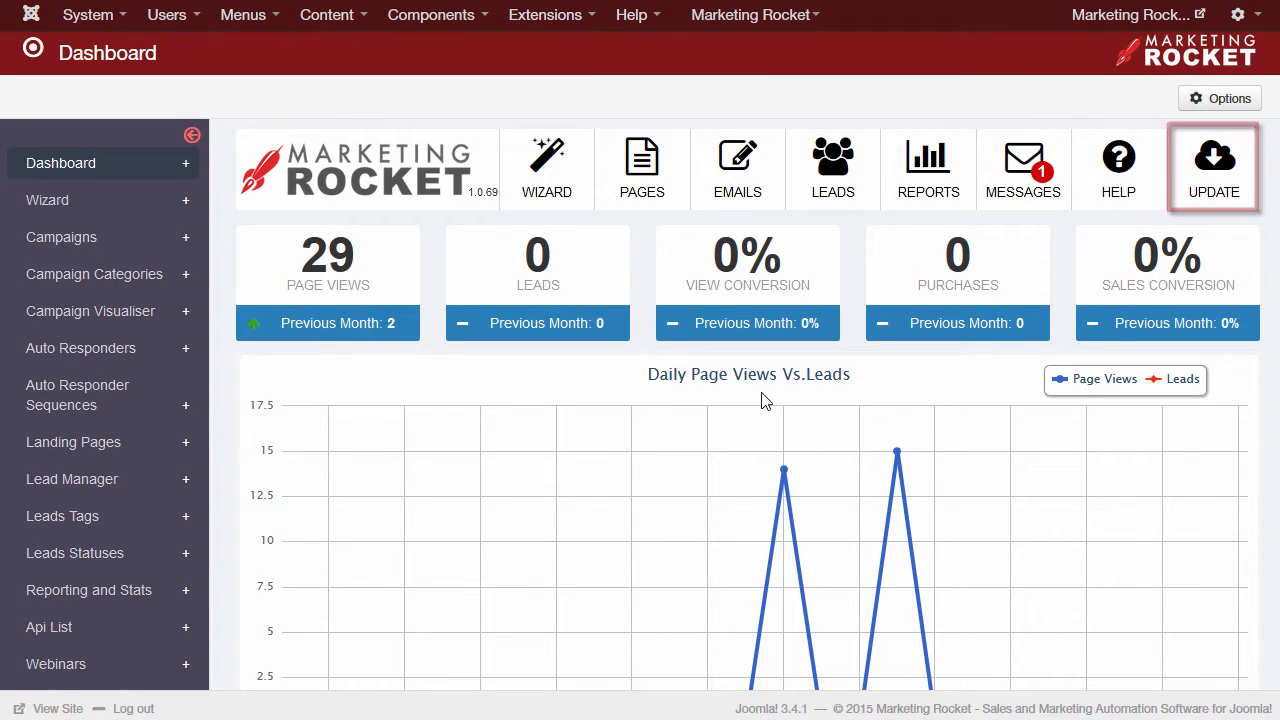
mouse_move(1213, 167)
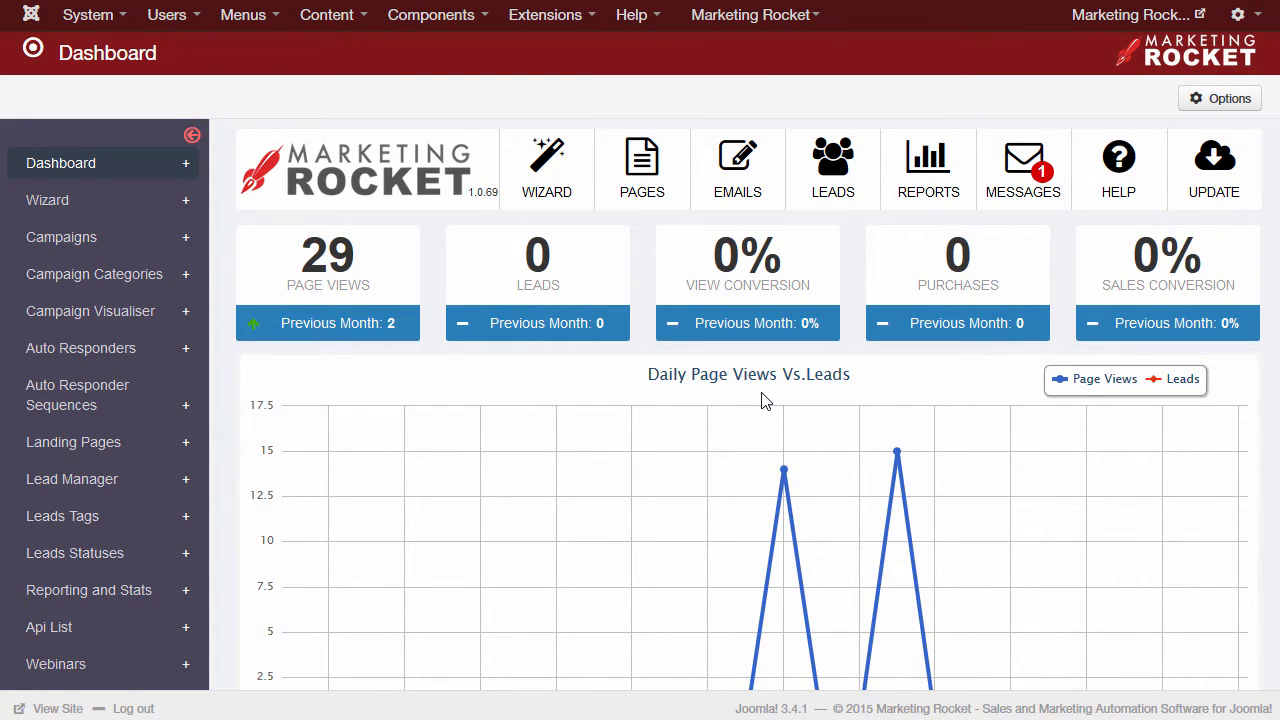
scroll(down, 3)
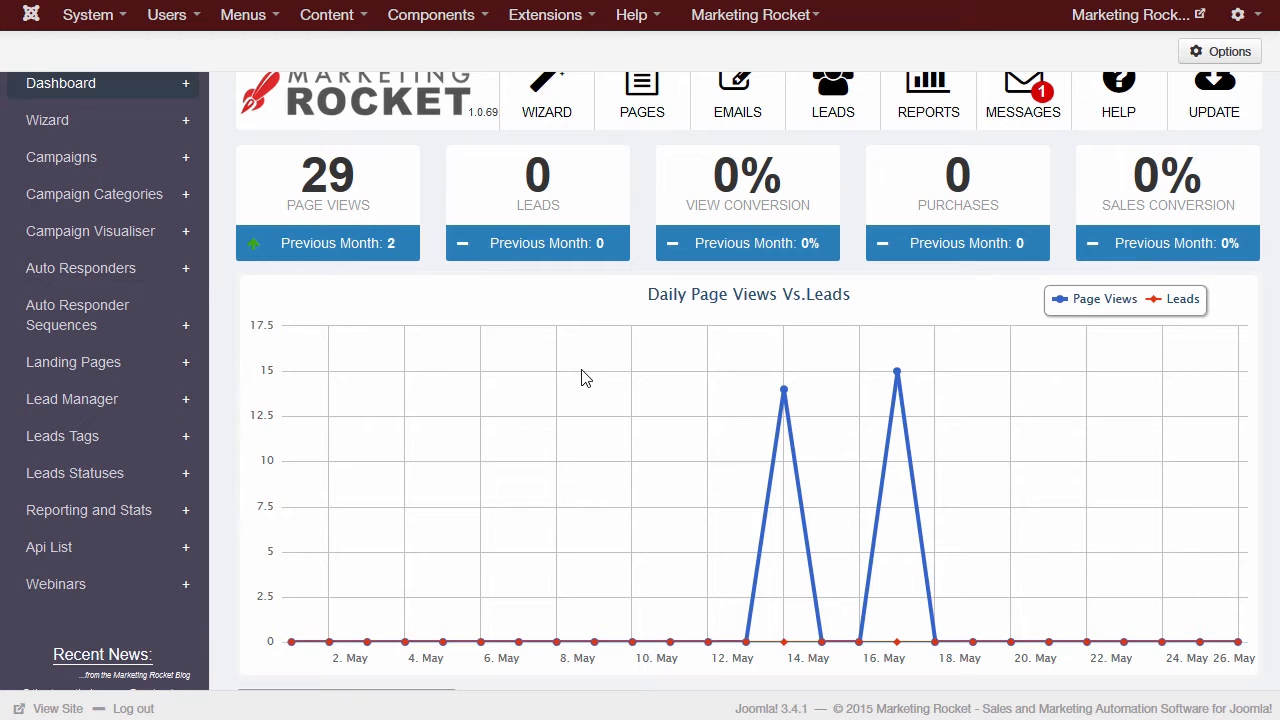
scroll(down, 3)
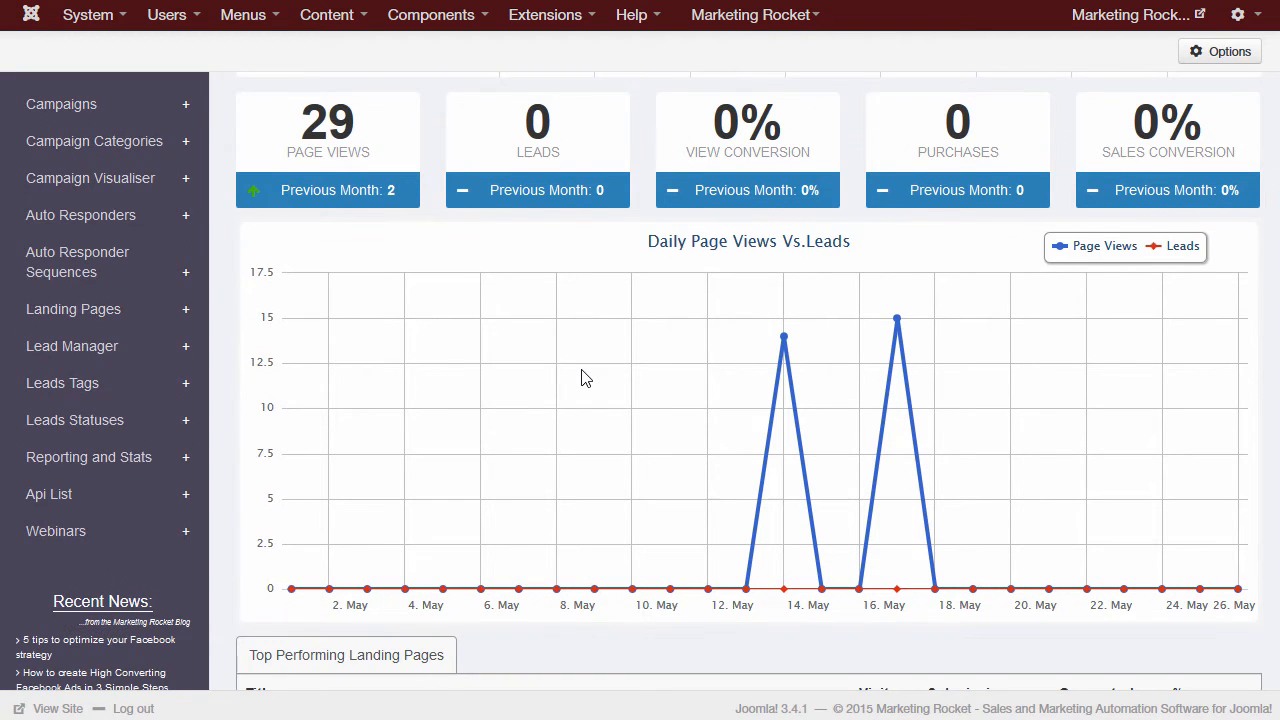
scroll(down, 3)
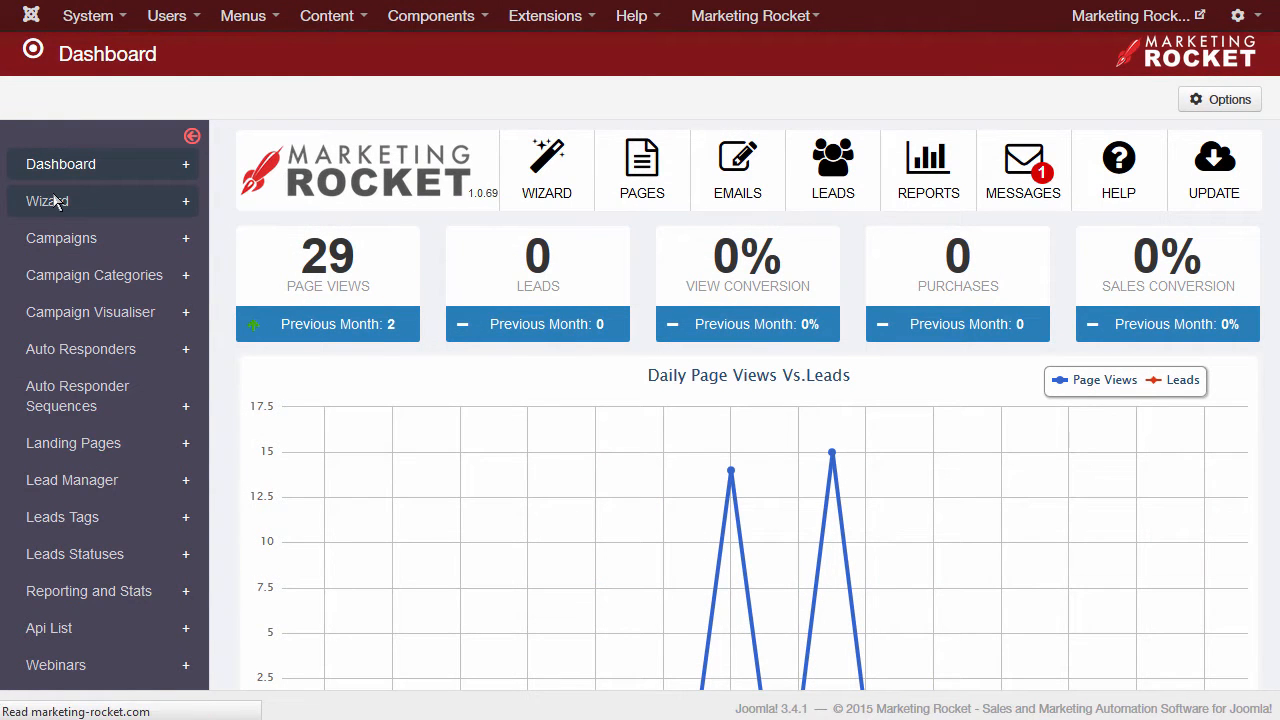
Choose the 5 Step Sales Funnel template in the wizard, review its layout, and start a campaign.
click(47, 201)
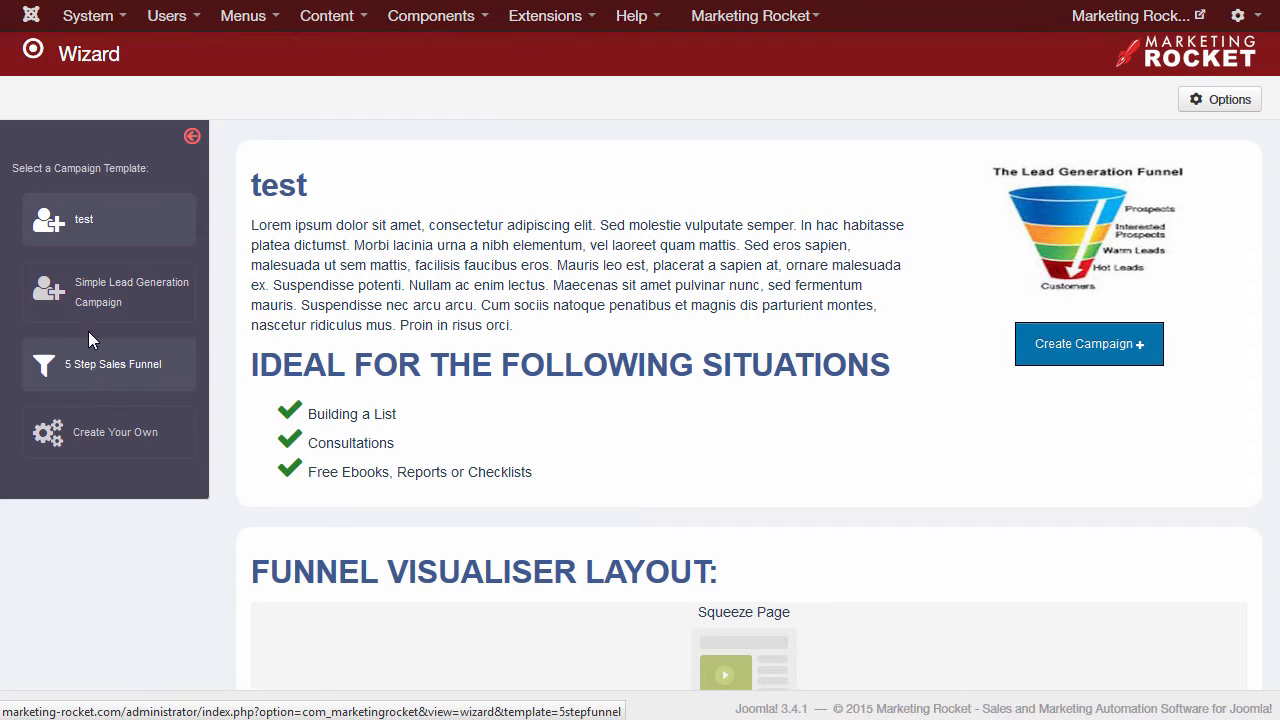
mouse_move(100, 378)
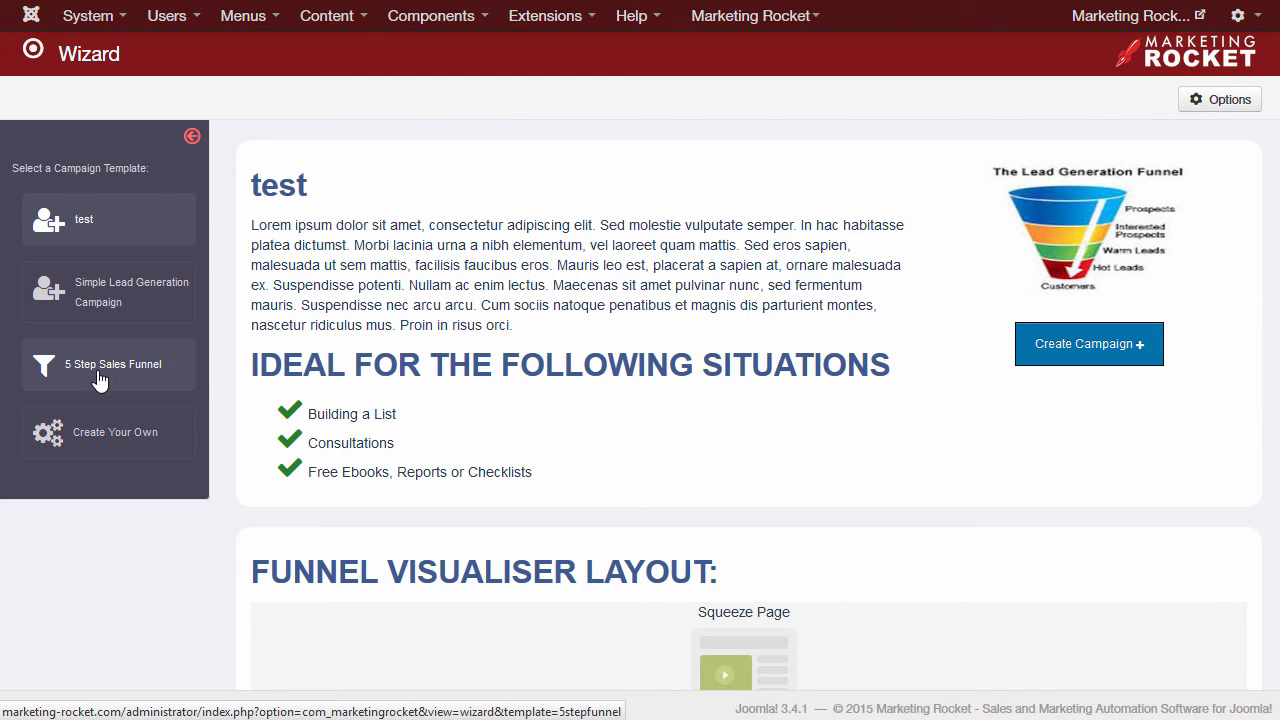
click(113, 364)
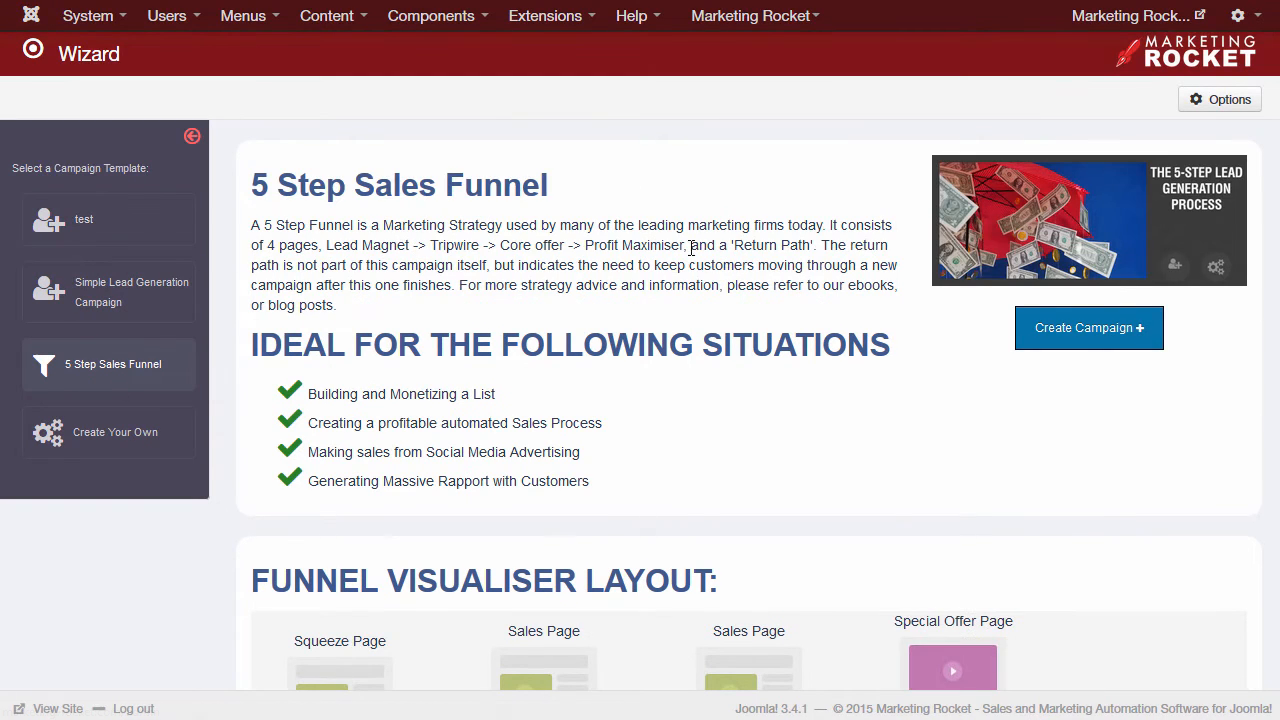
scroll(down, 3)
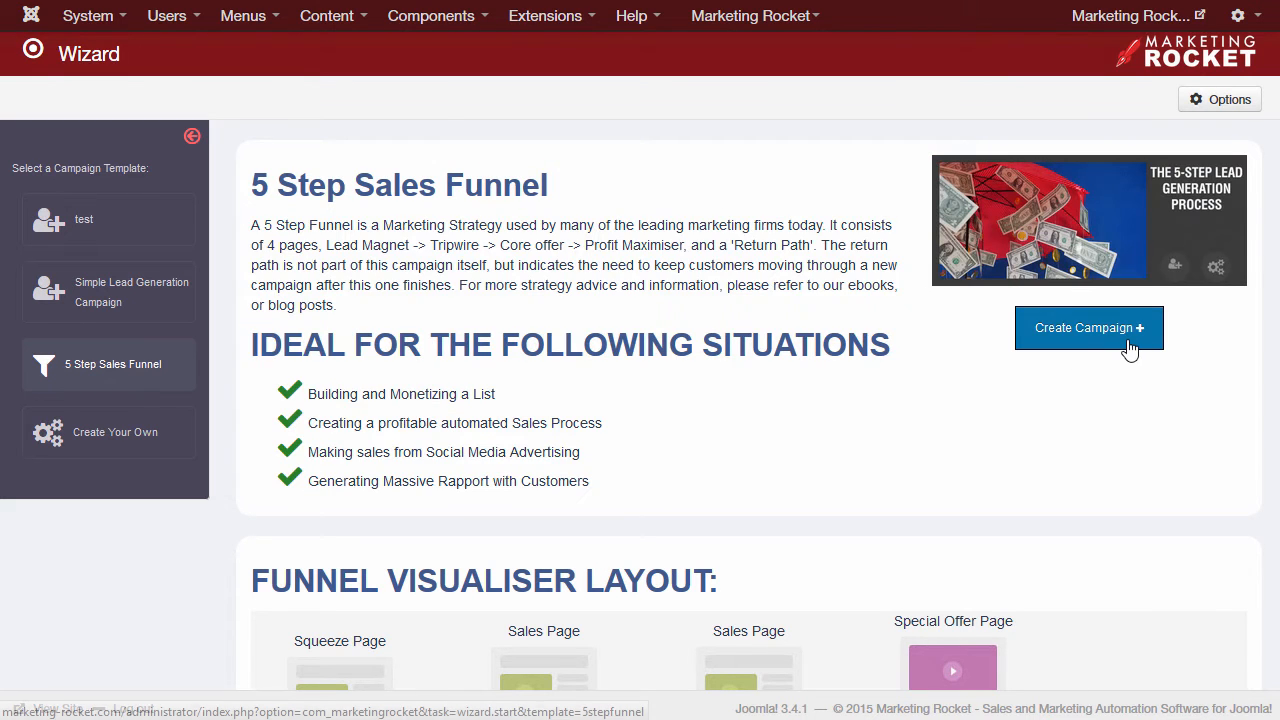
scroll(down, 3)
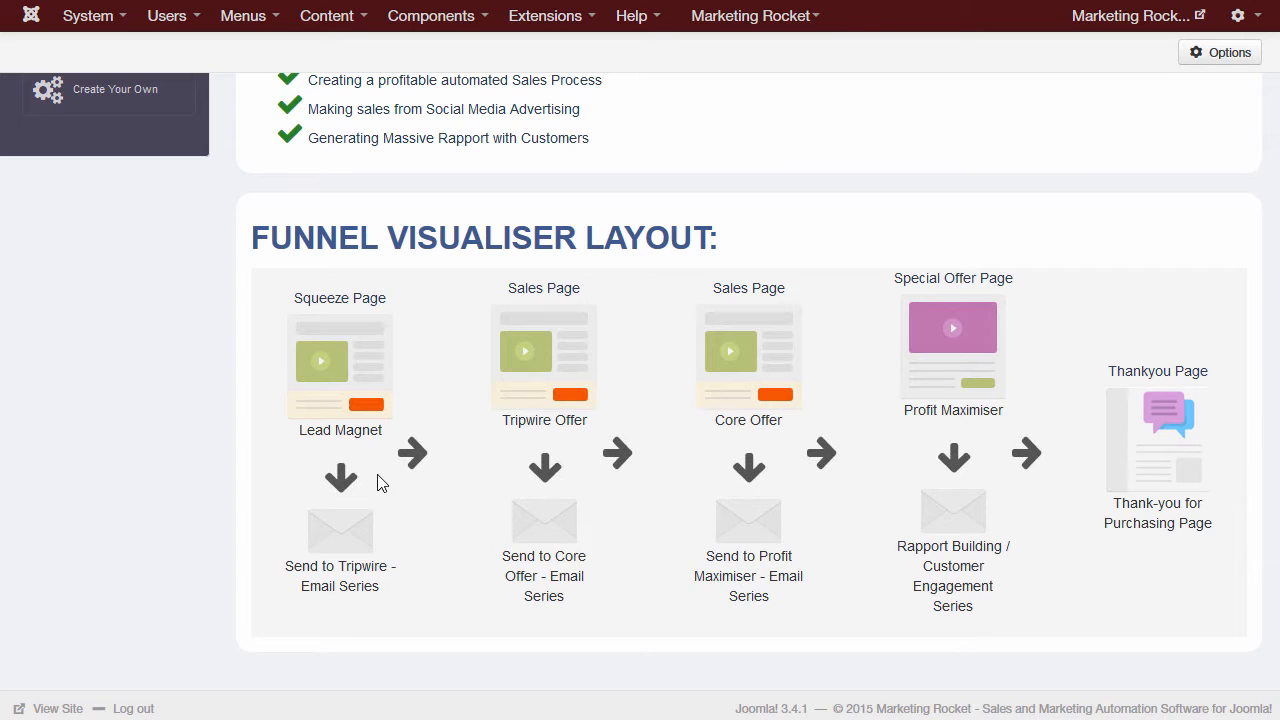
mouse_move(1186, 640)
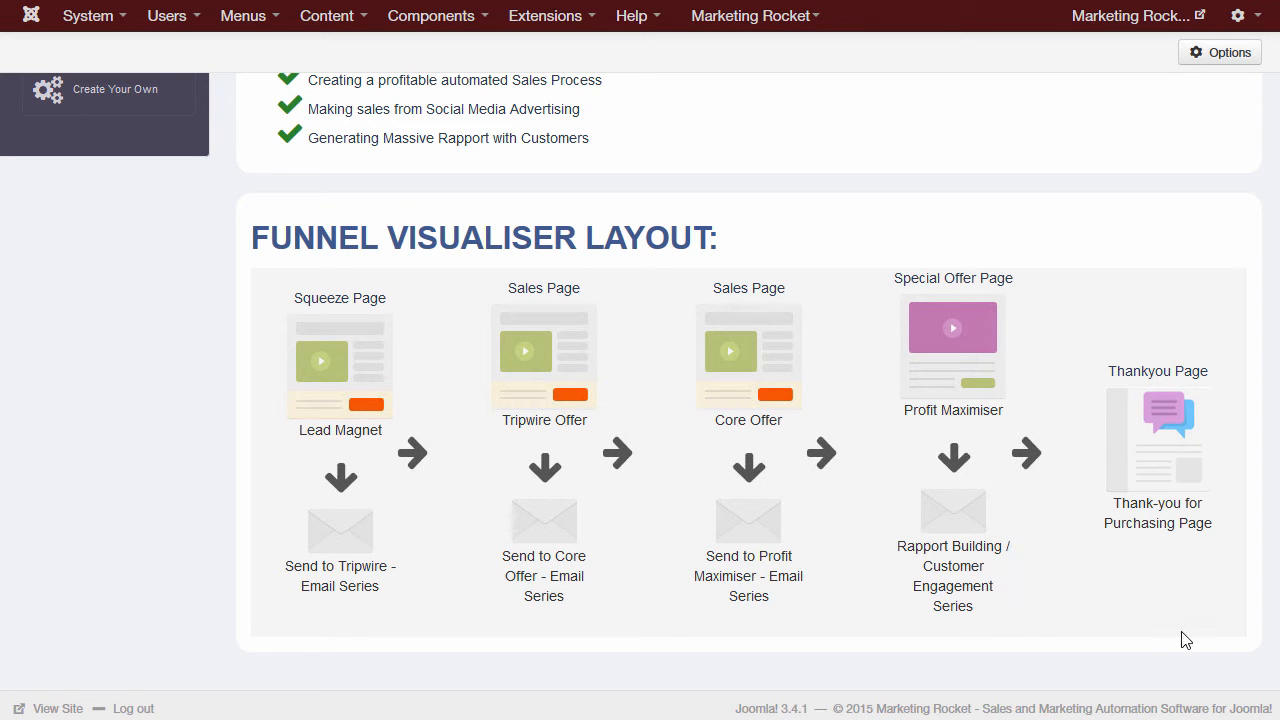
mouse_move(1170, 613)
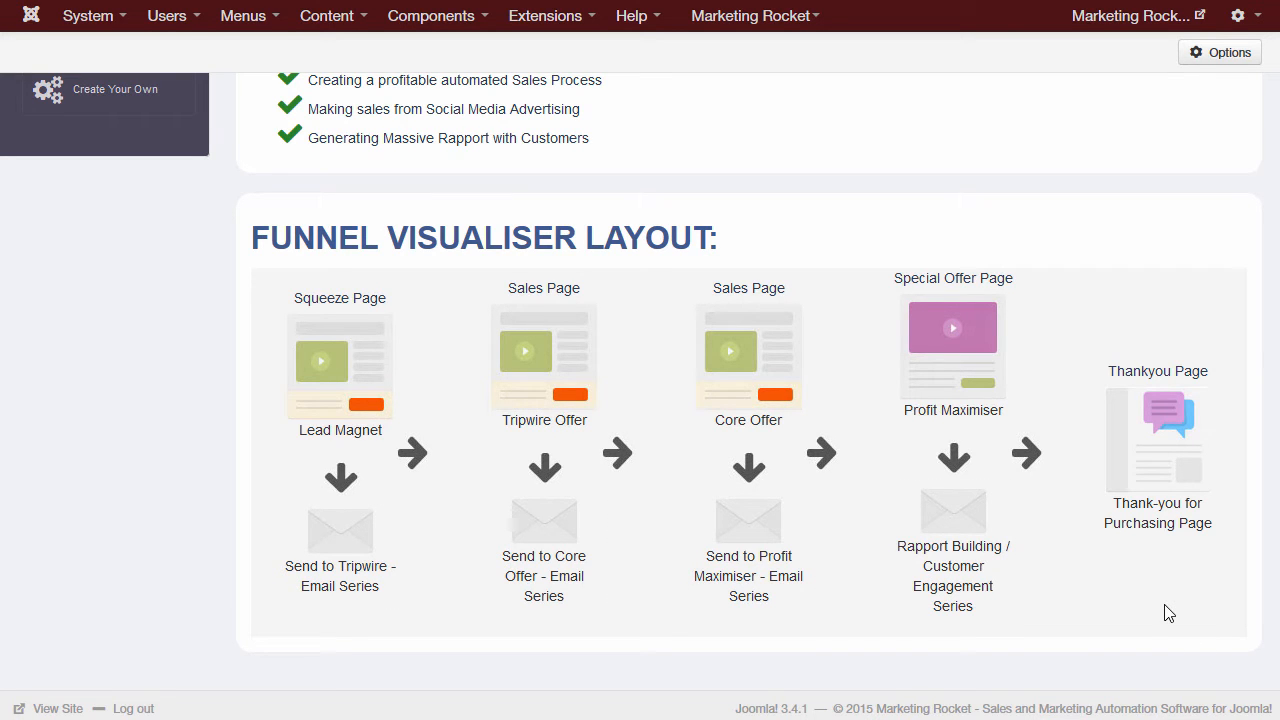
click(113, 363)
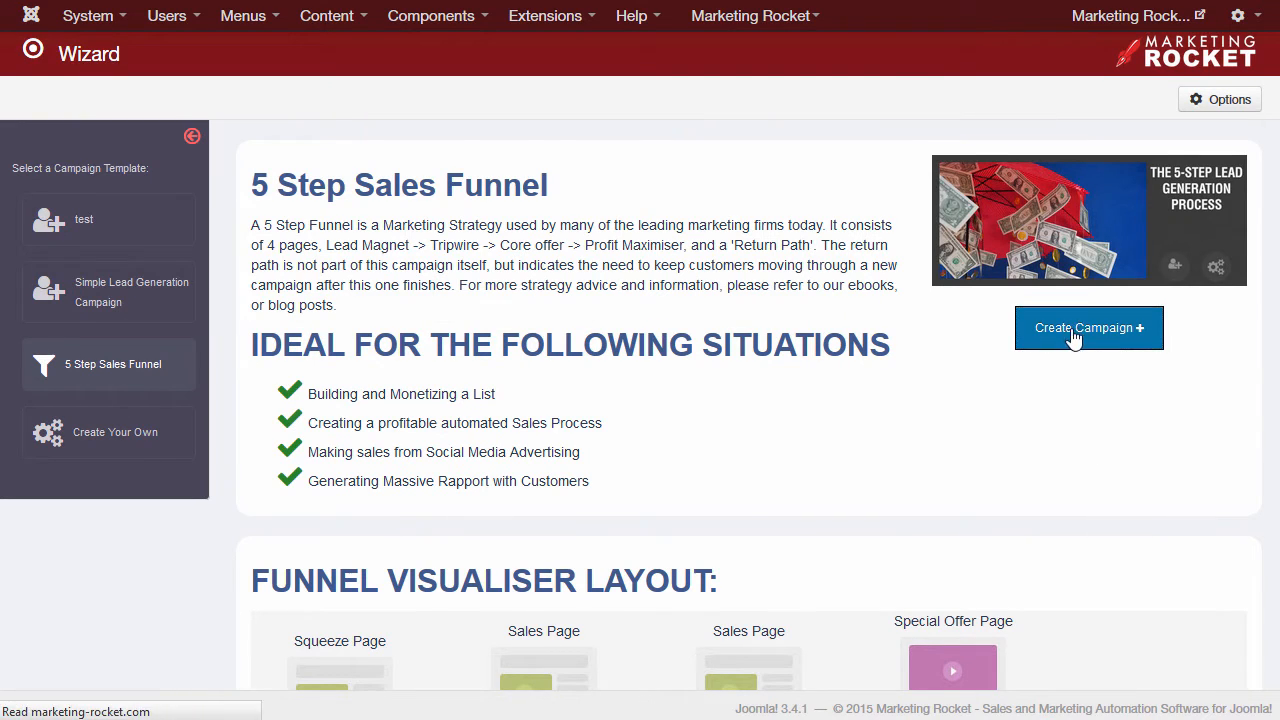
click(1089, 327)
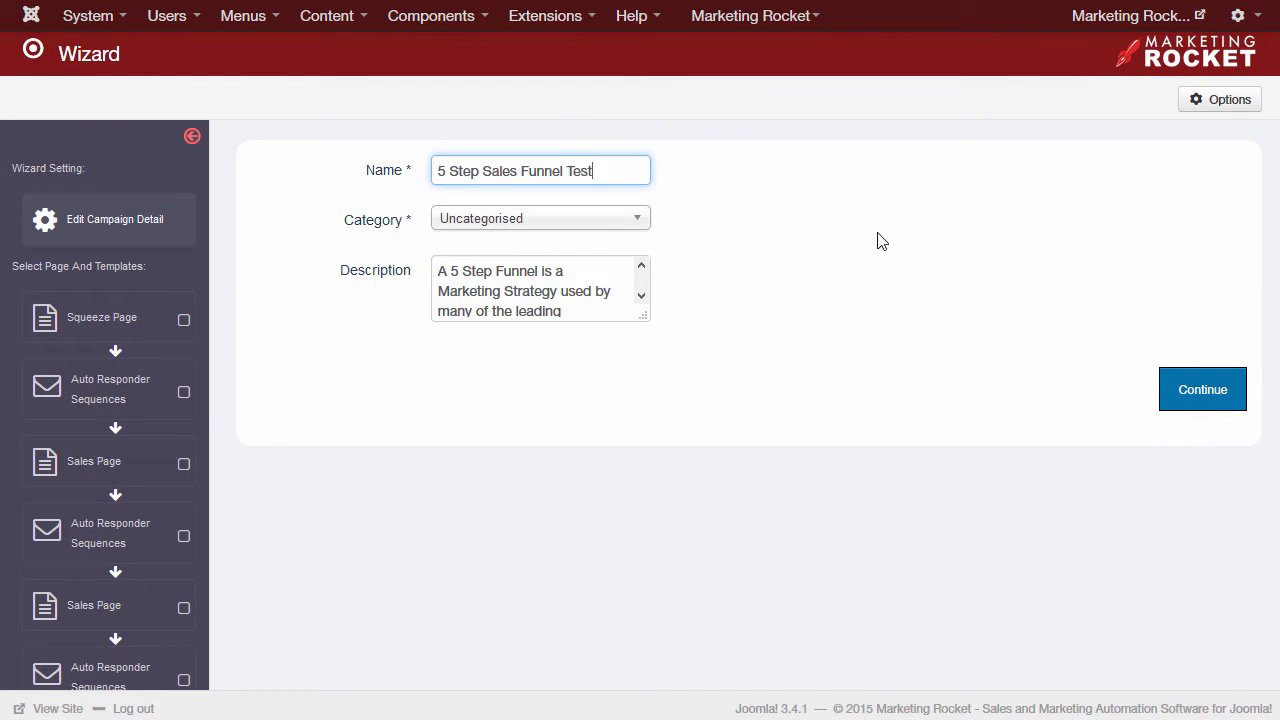
Confirm the 5 Step Sales Funnel Test campaign details and review the Lead Magnet squeeze page.
click(1202, 389)
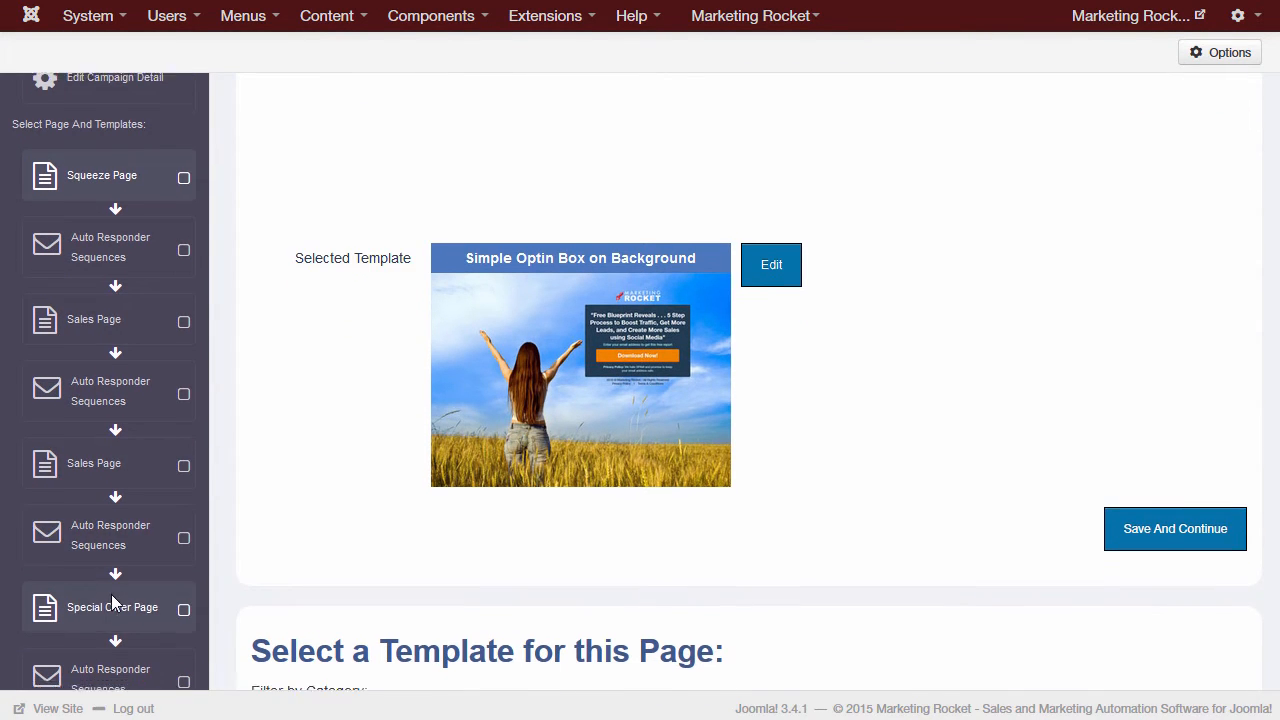
scroll(down, 3)
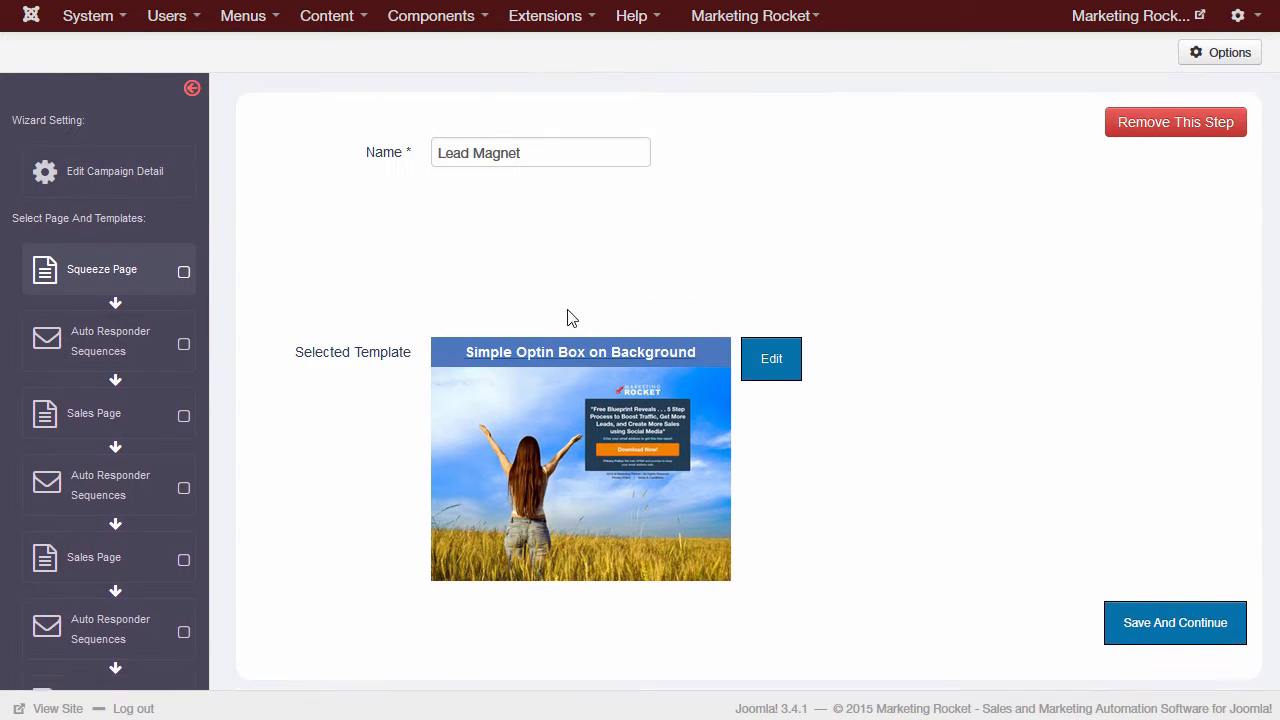
click(540, 152)
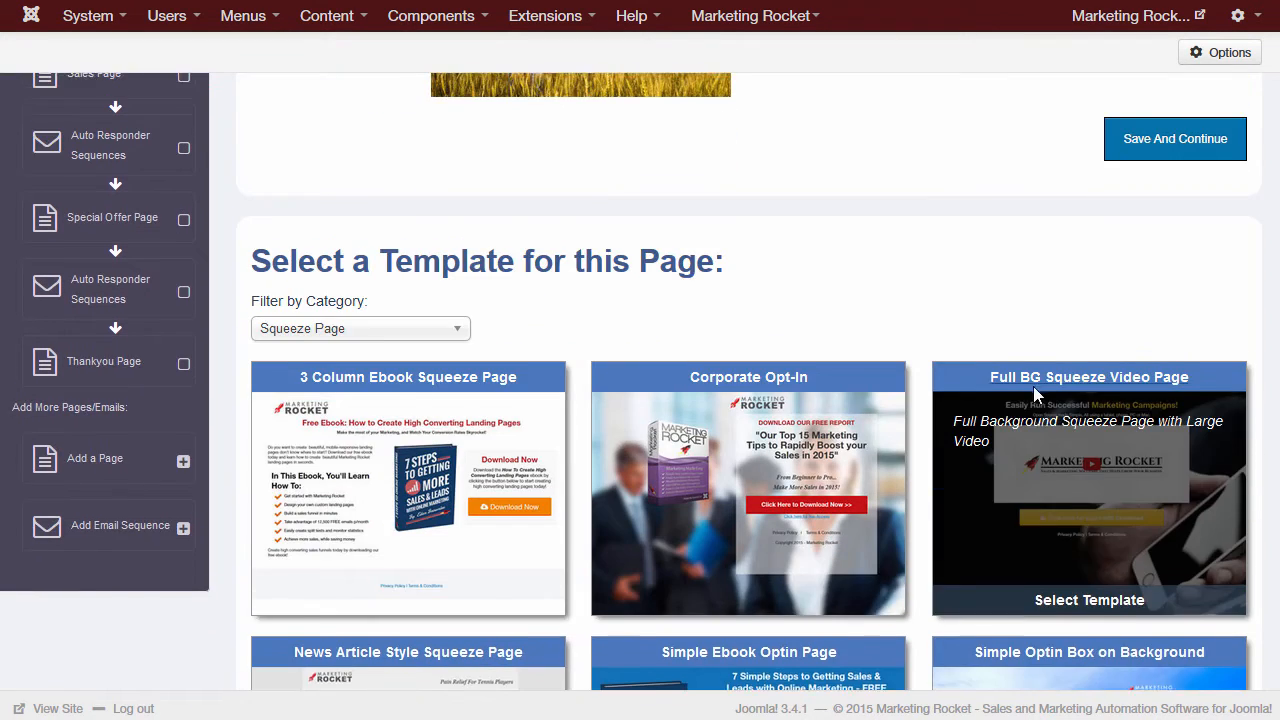
scroll(down, 3)
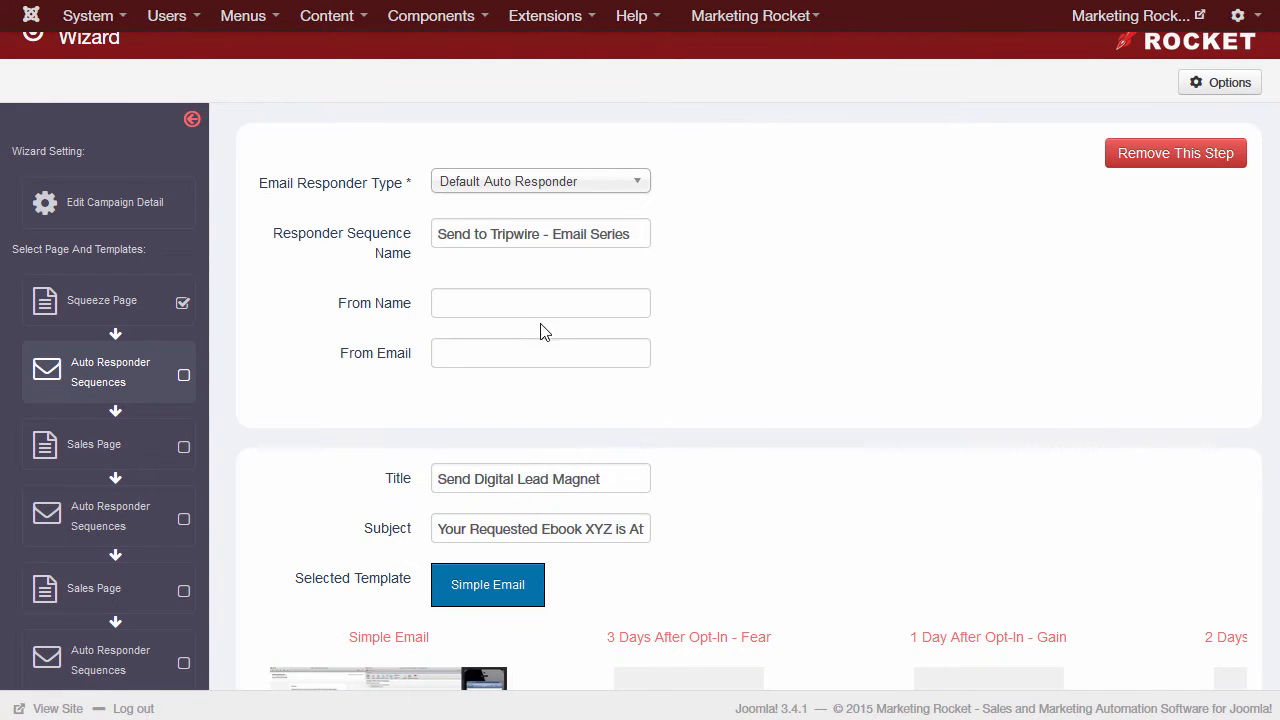
scroll(down, 3)
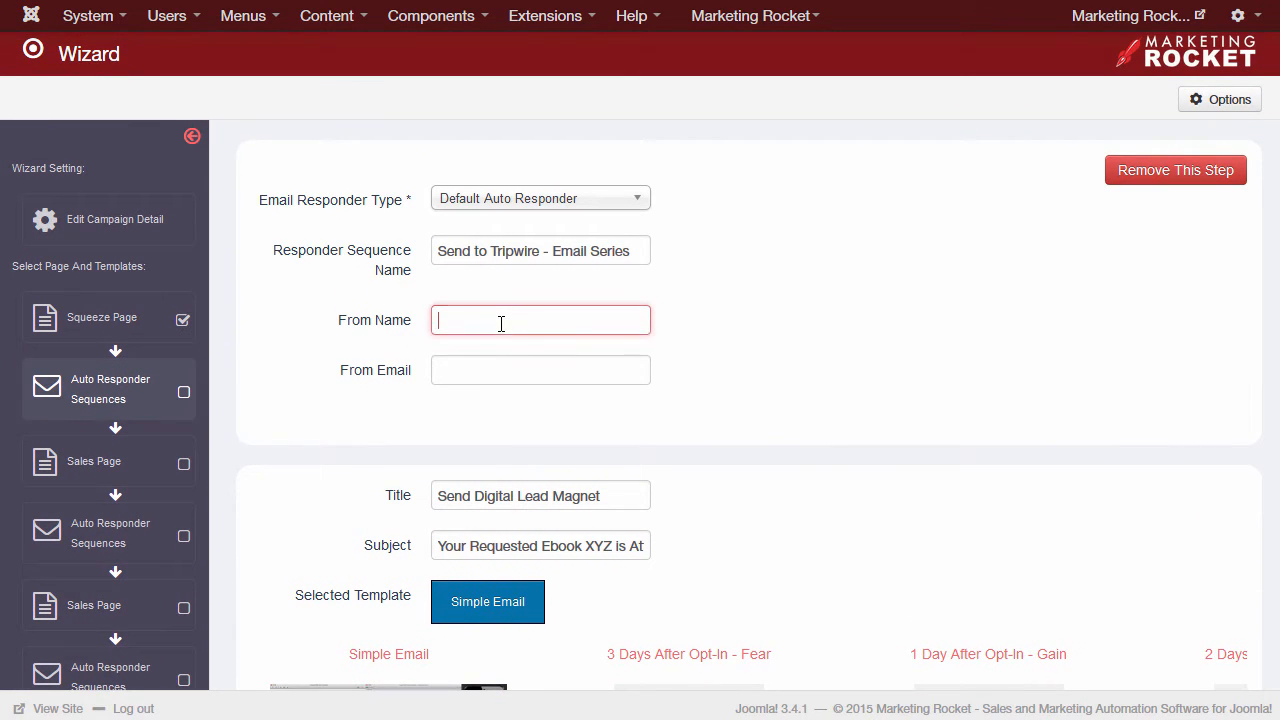
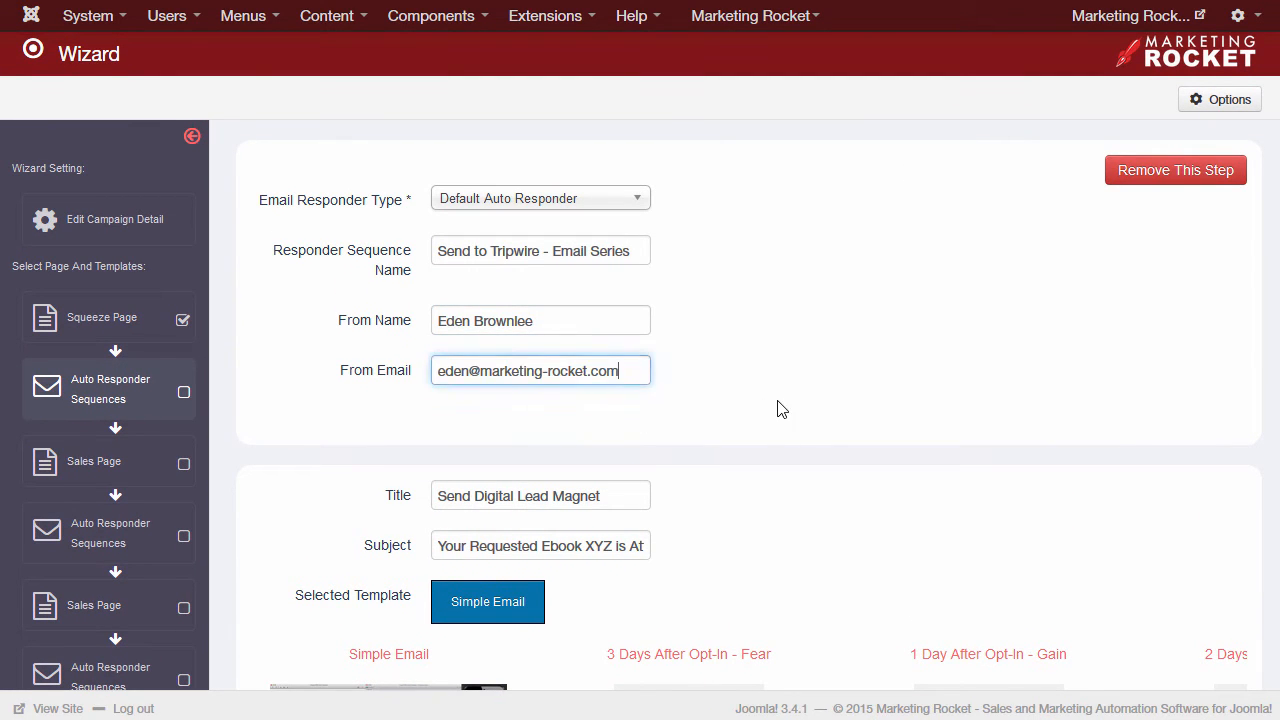
scroll(down, 3)
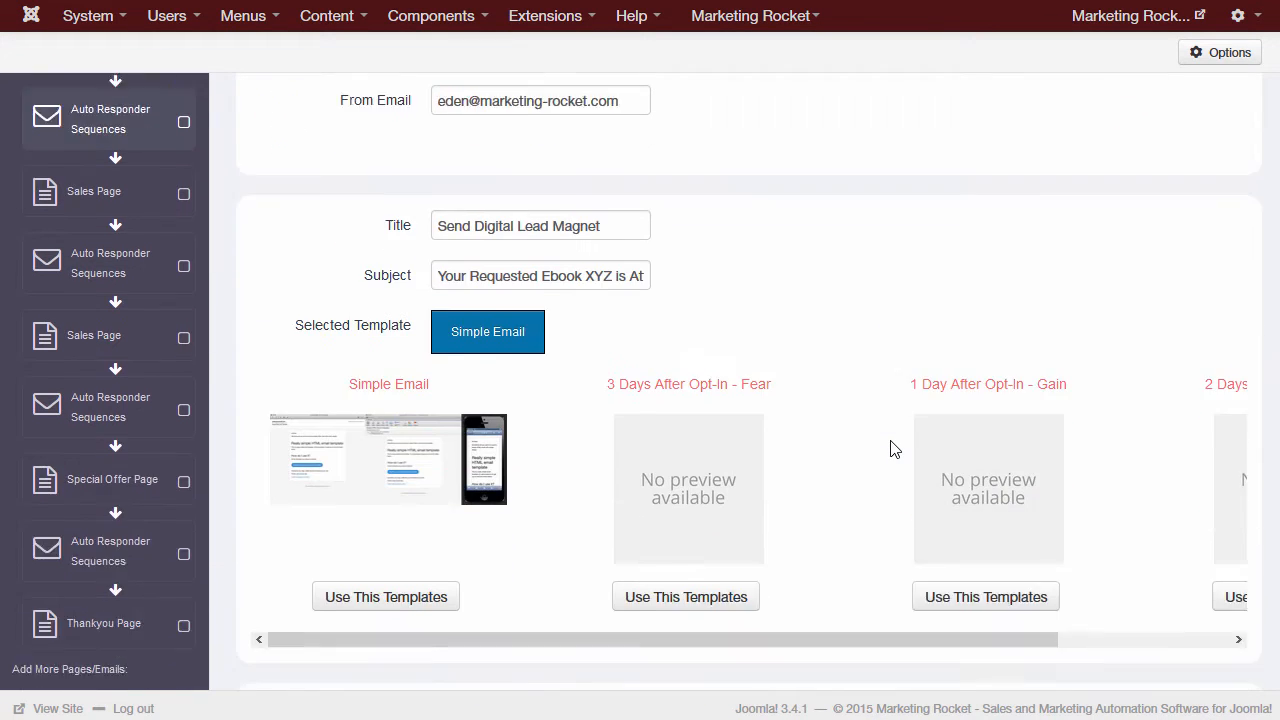
scroll(down, 3)
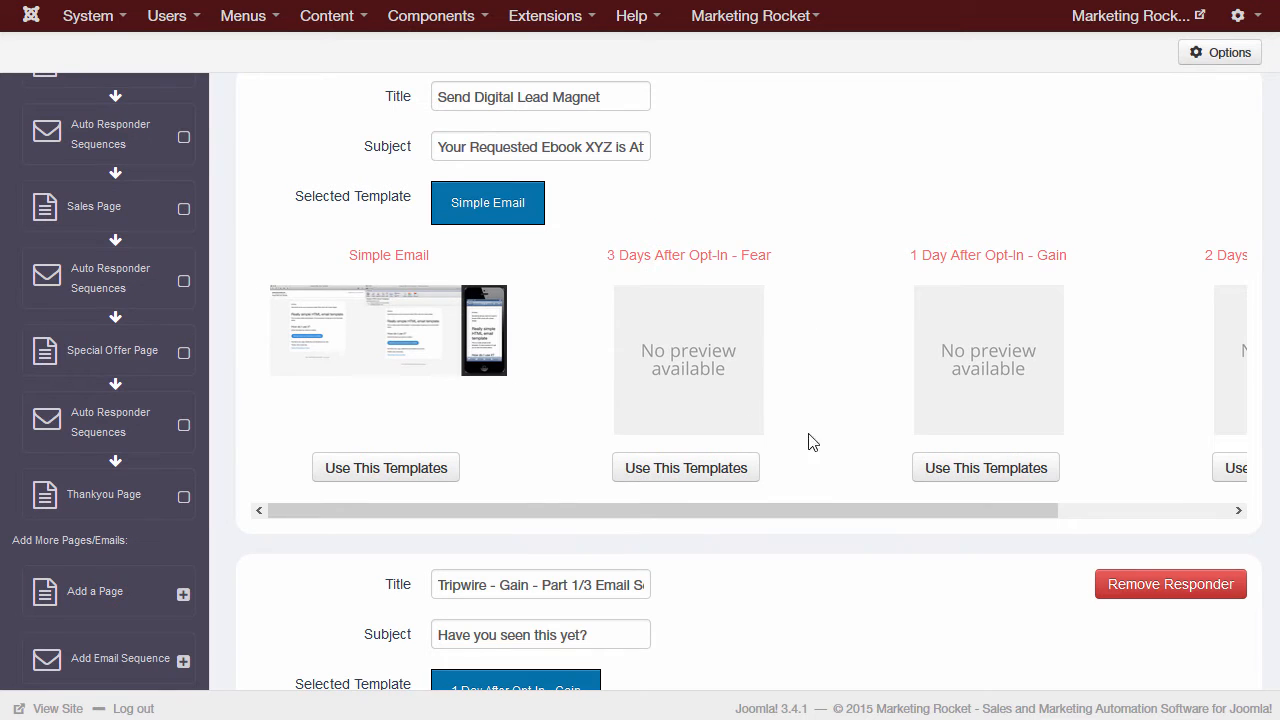
scroll(down, 3)
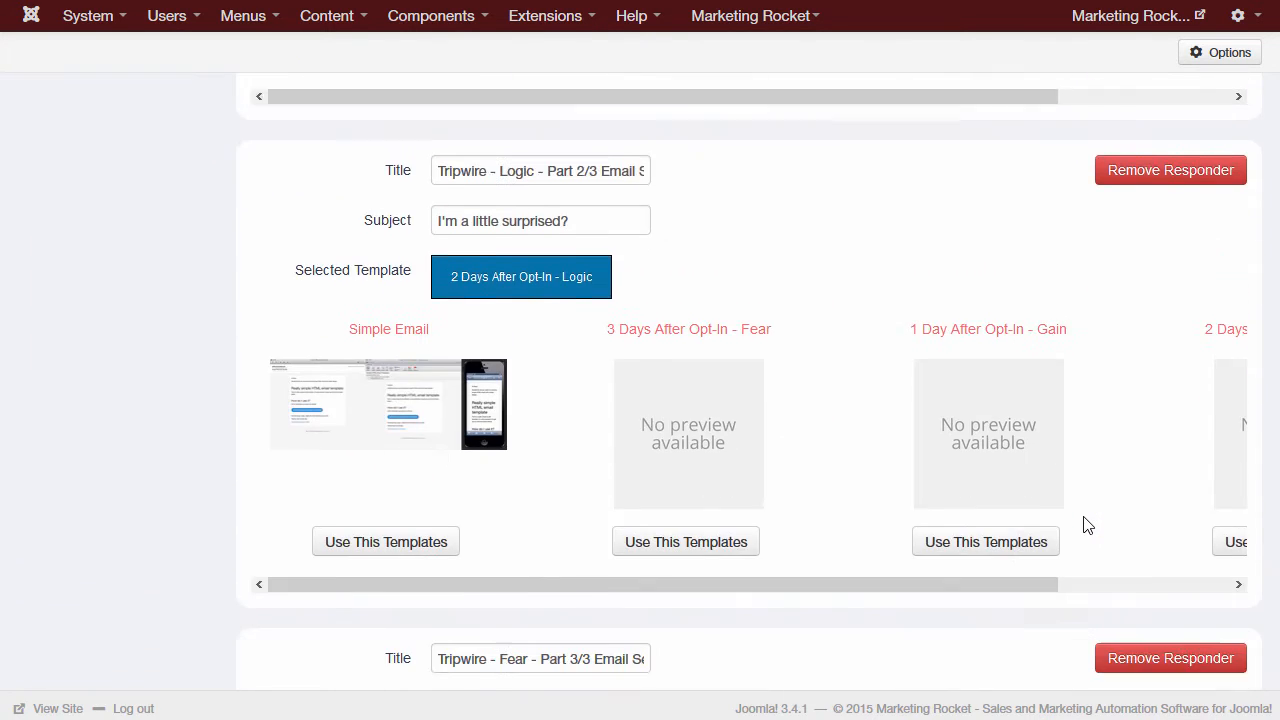
scroll(down, 3)
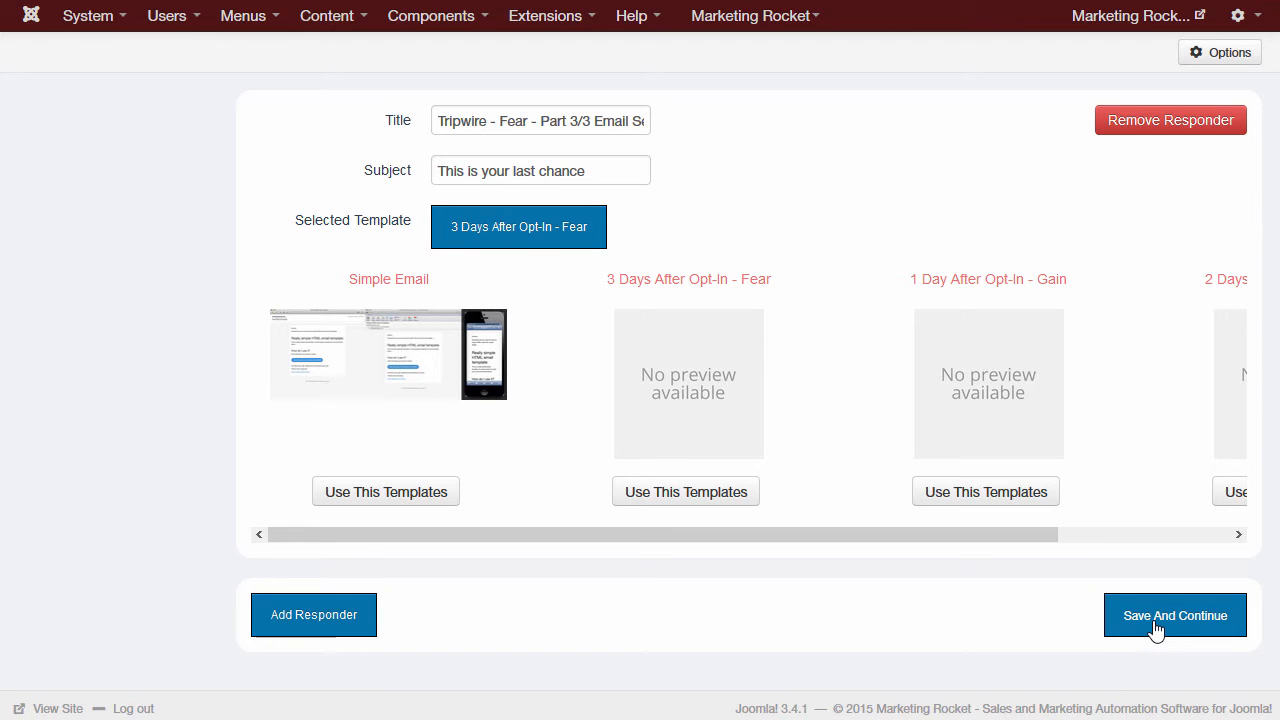
click(1175, 615)
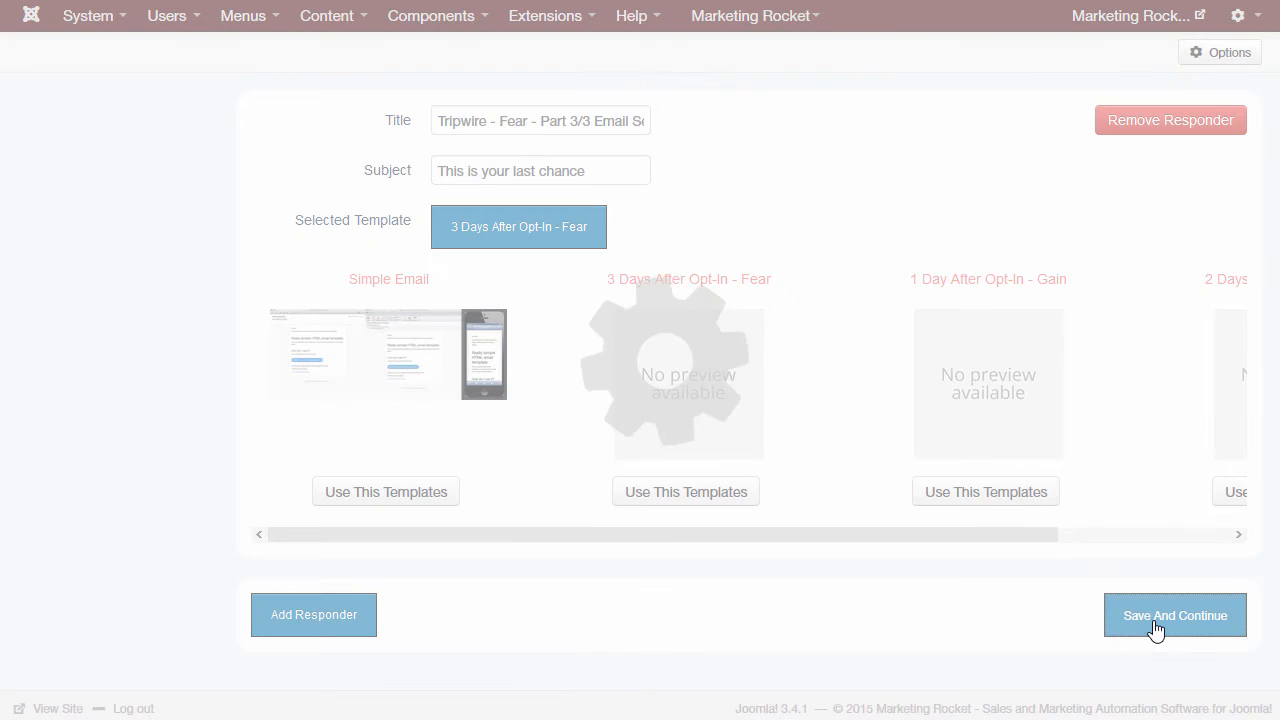
click(1175, 615)
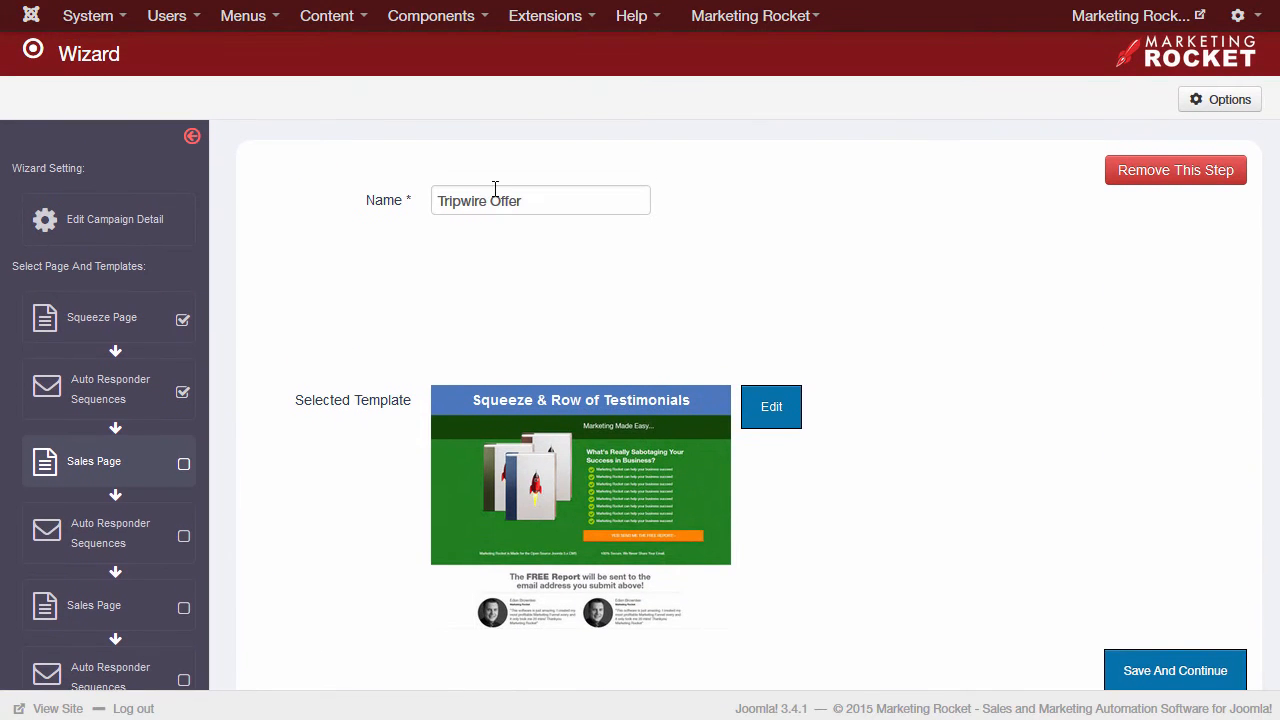
Name the sales page 'Buy My Eb…' and open the Squeeze & Stacked Testimonials template for editing.
click(540, 200)
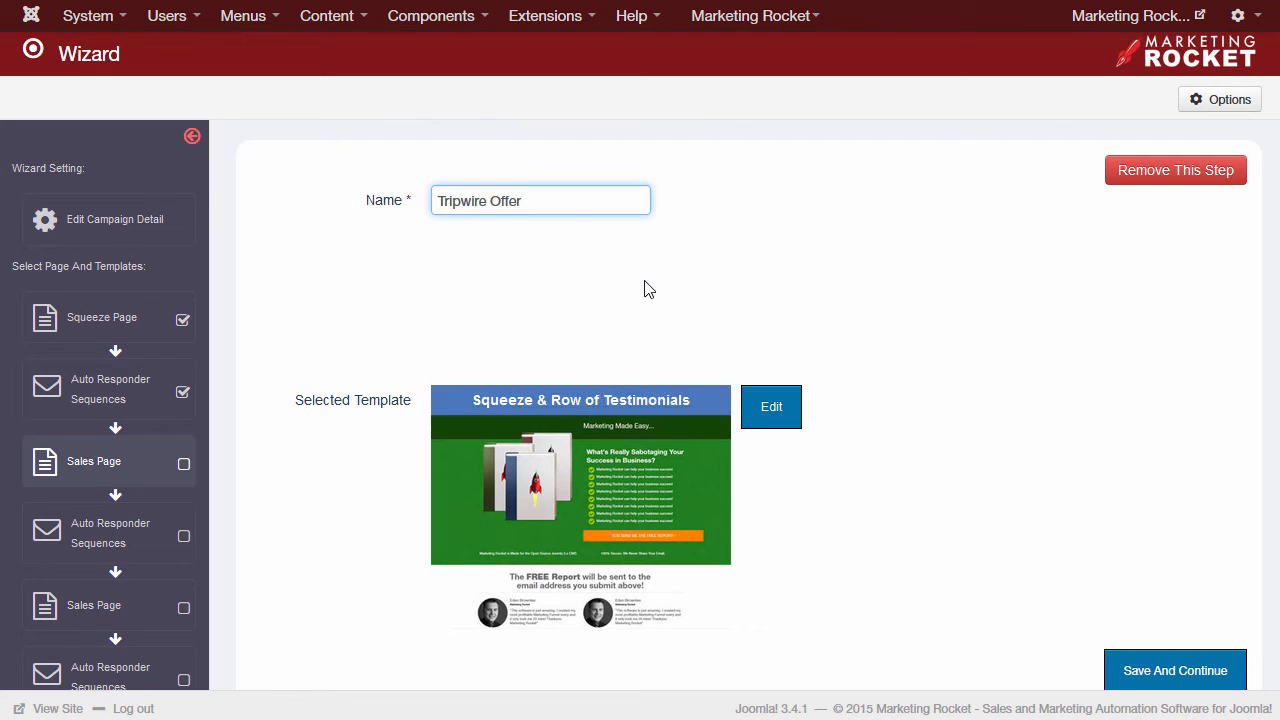
text(Buy My Eb)
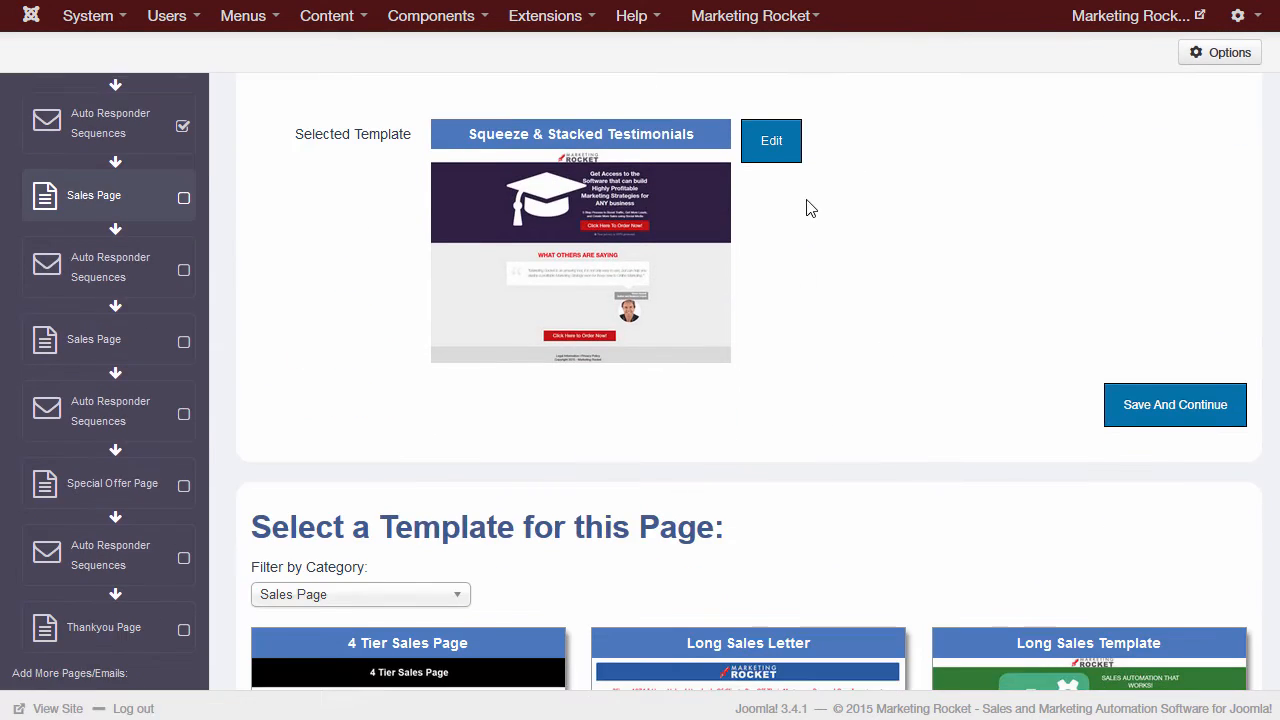
click(771, 140)
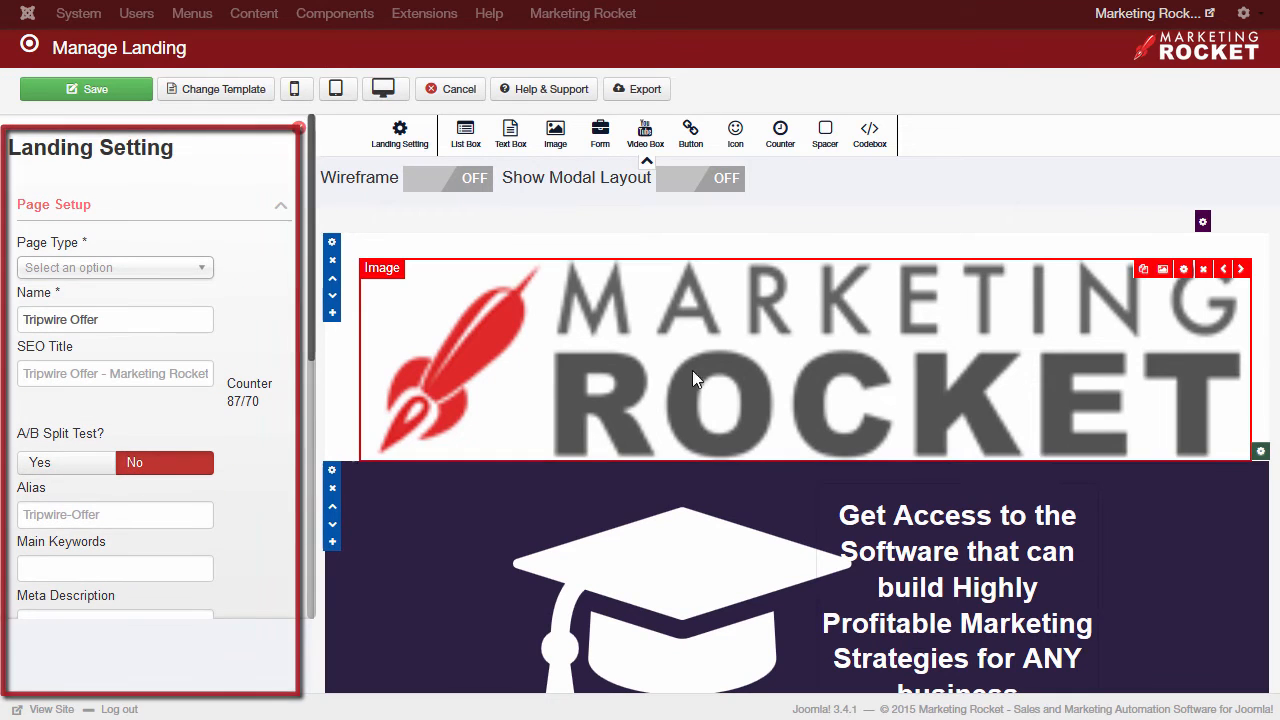
In Landing Setting, choose Sales Page type with price 7 AUD via the MR PayPal account.
scroll(down, 3)
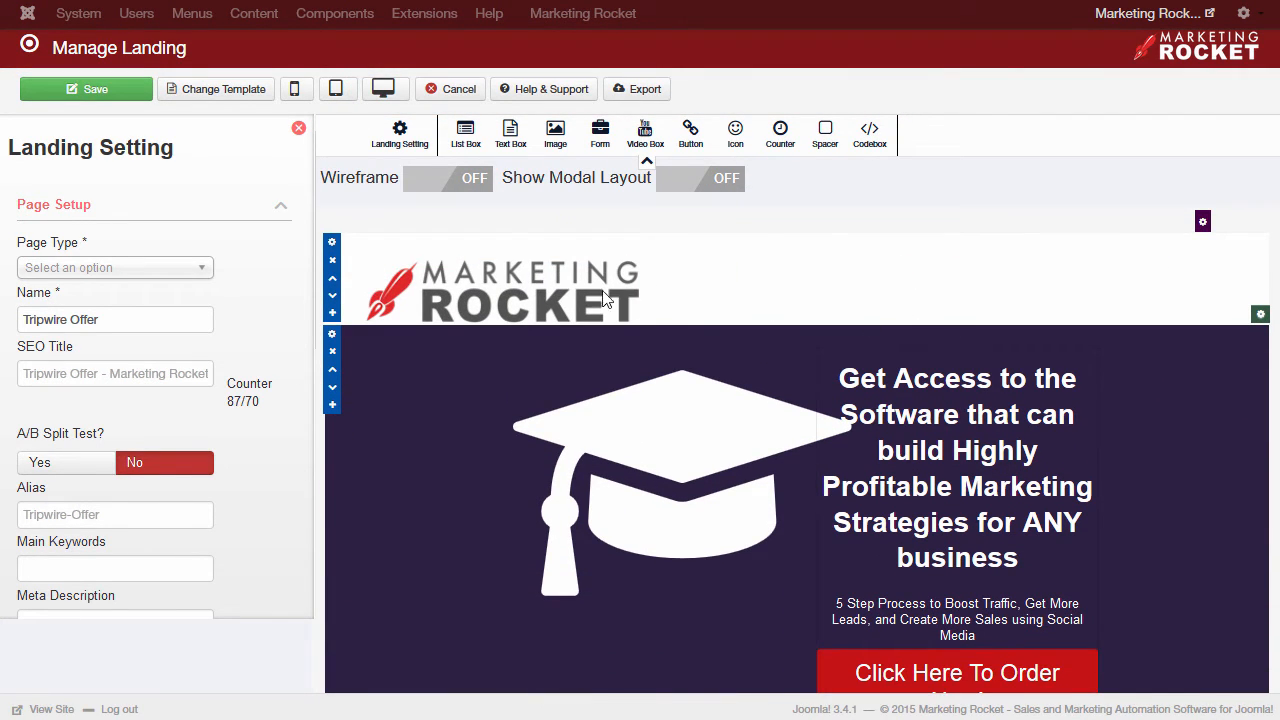
mouse_move(298, 128)
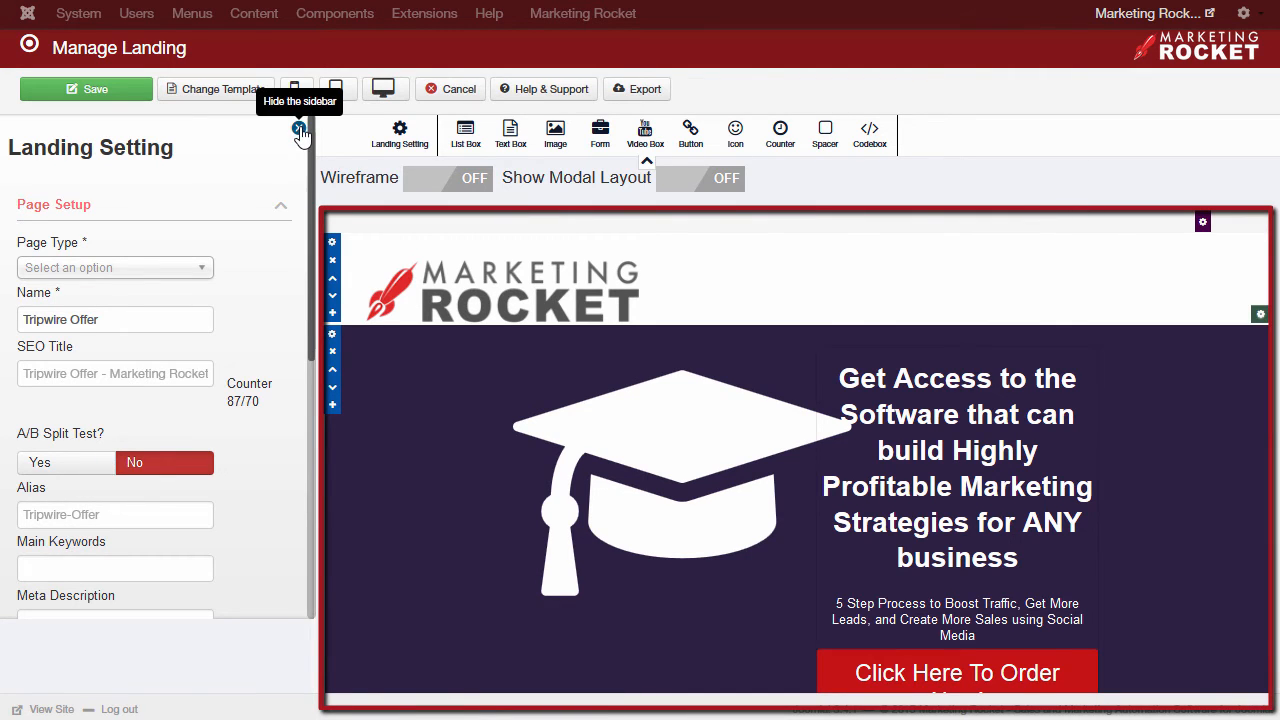
click(299, 130)
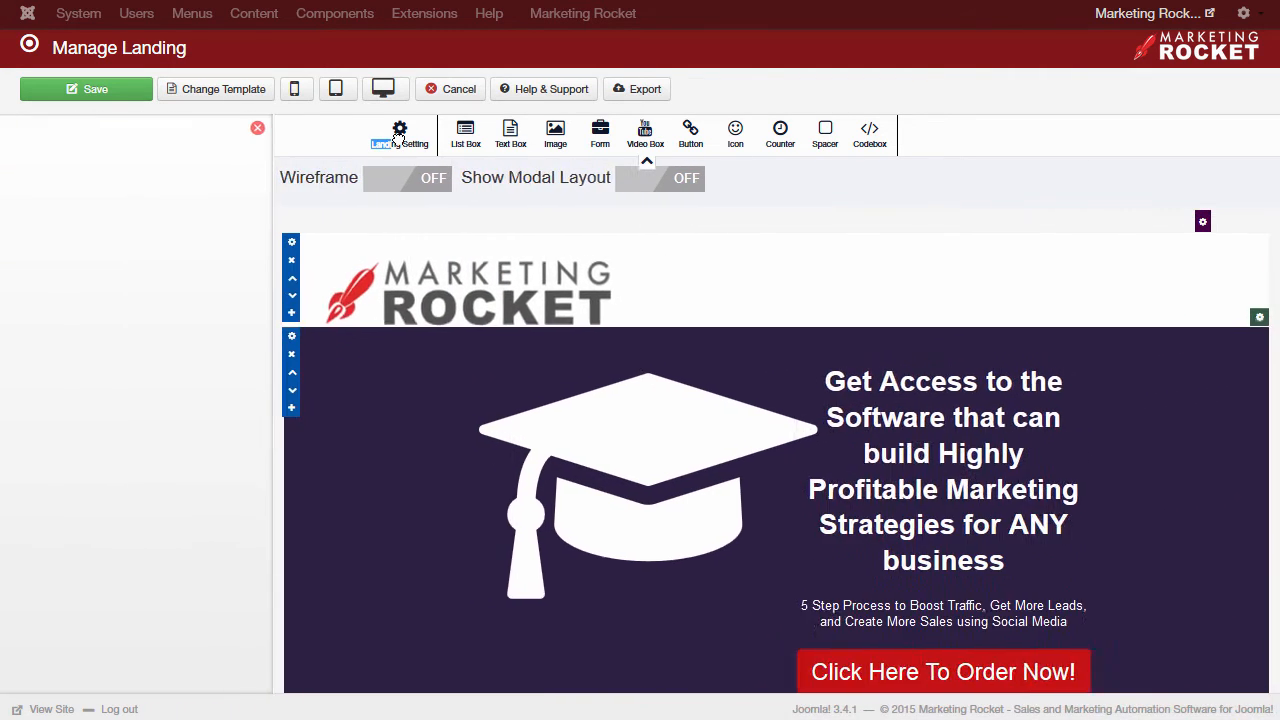
click(399, 130)
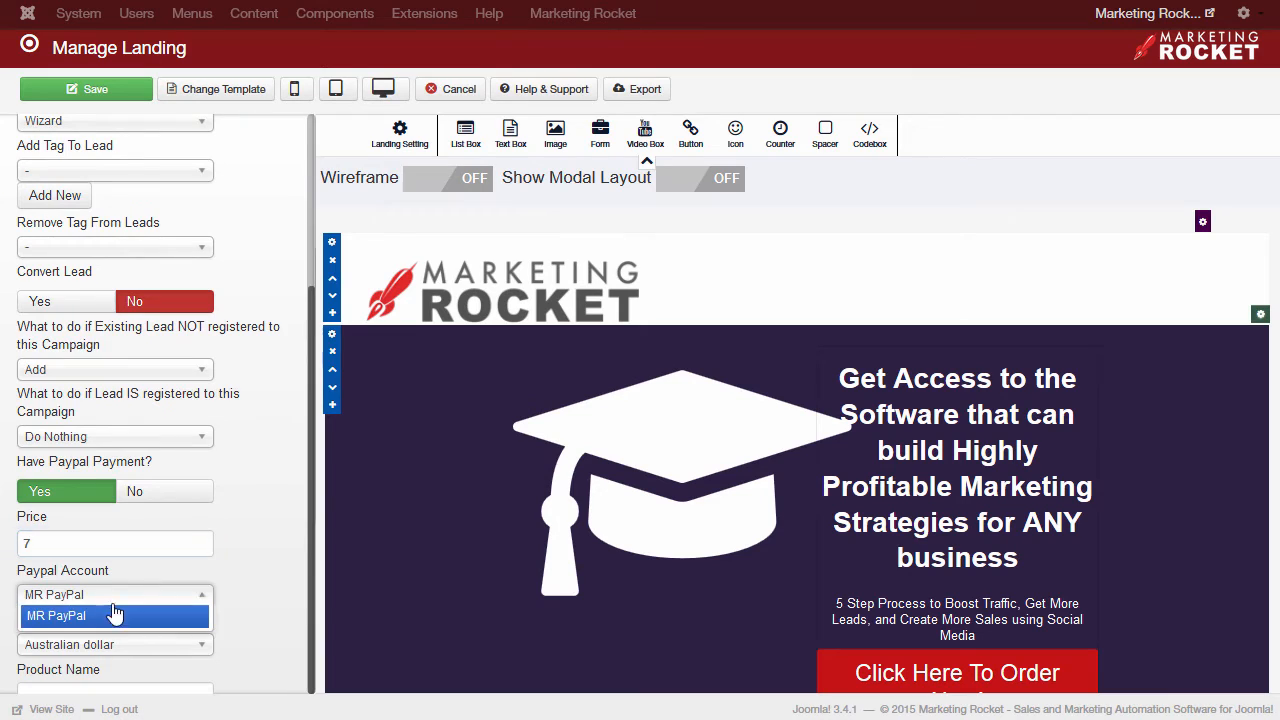
click(399, 134)
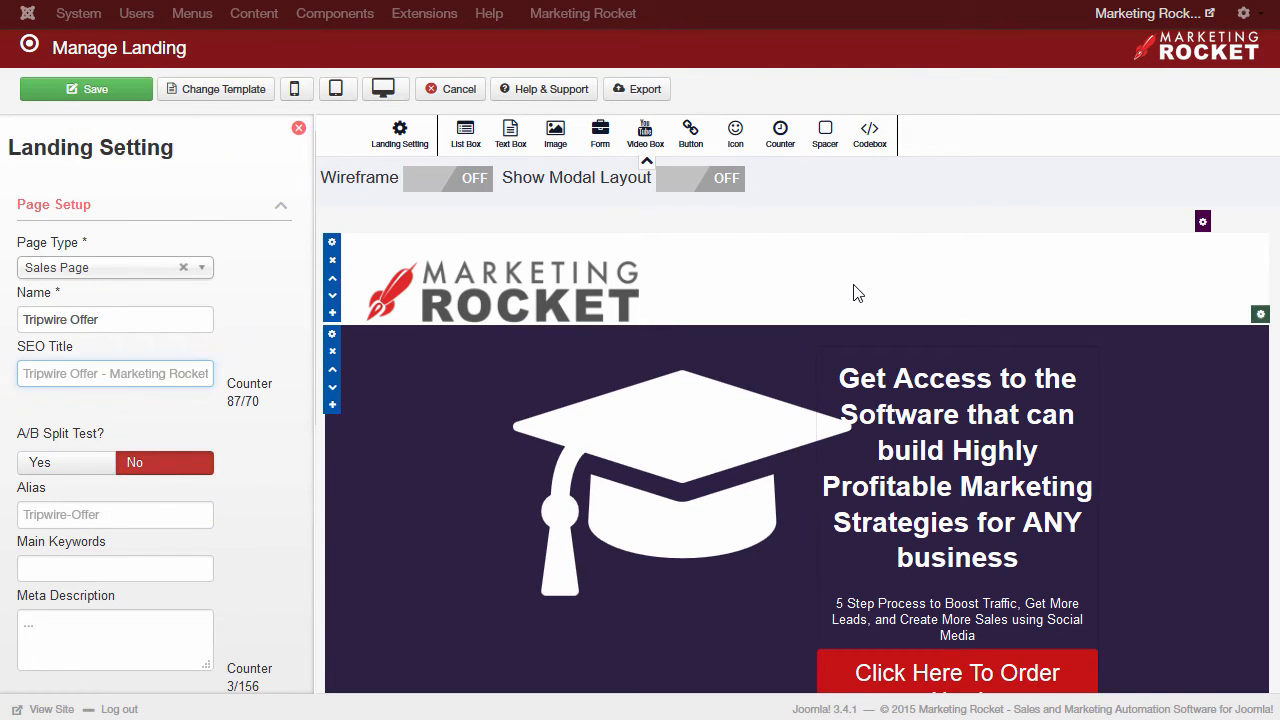
Close the Landing Setting sidebar on the Tripwire Offer page.
click(115, 373)
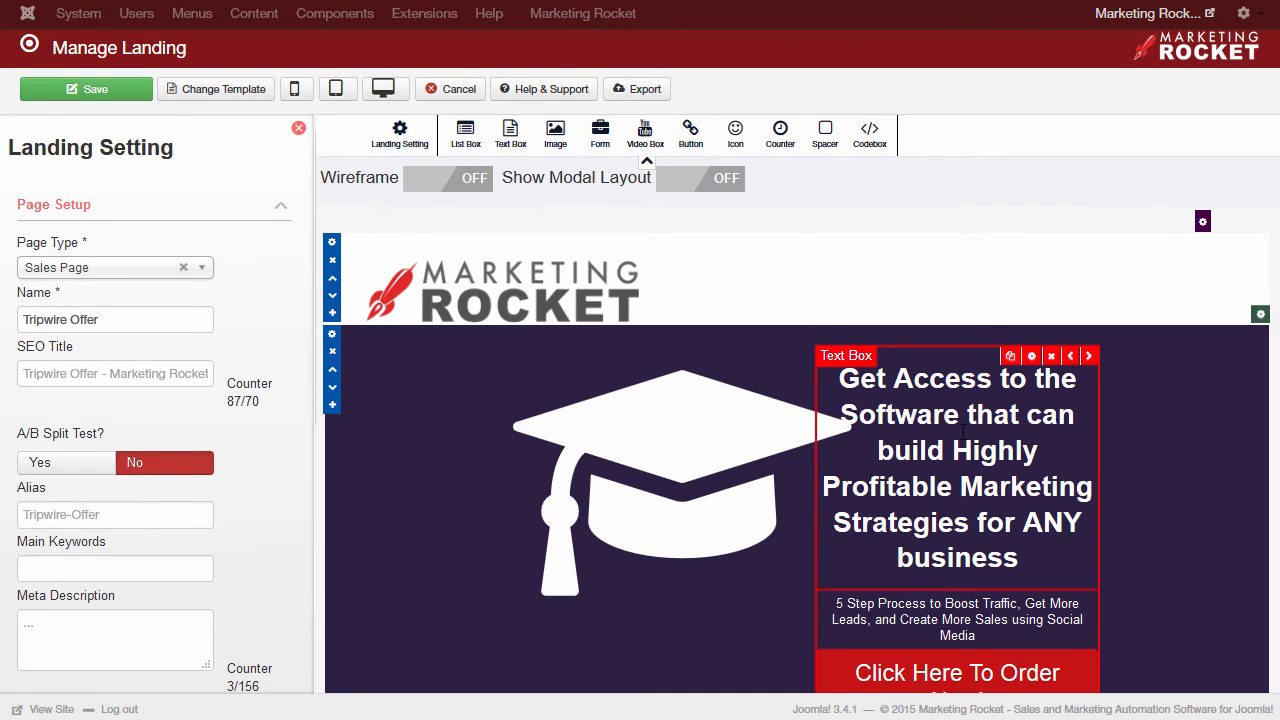
click(955, 450)
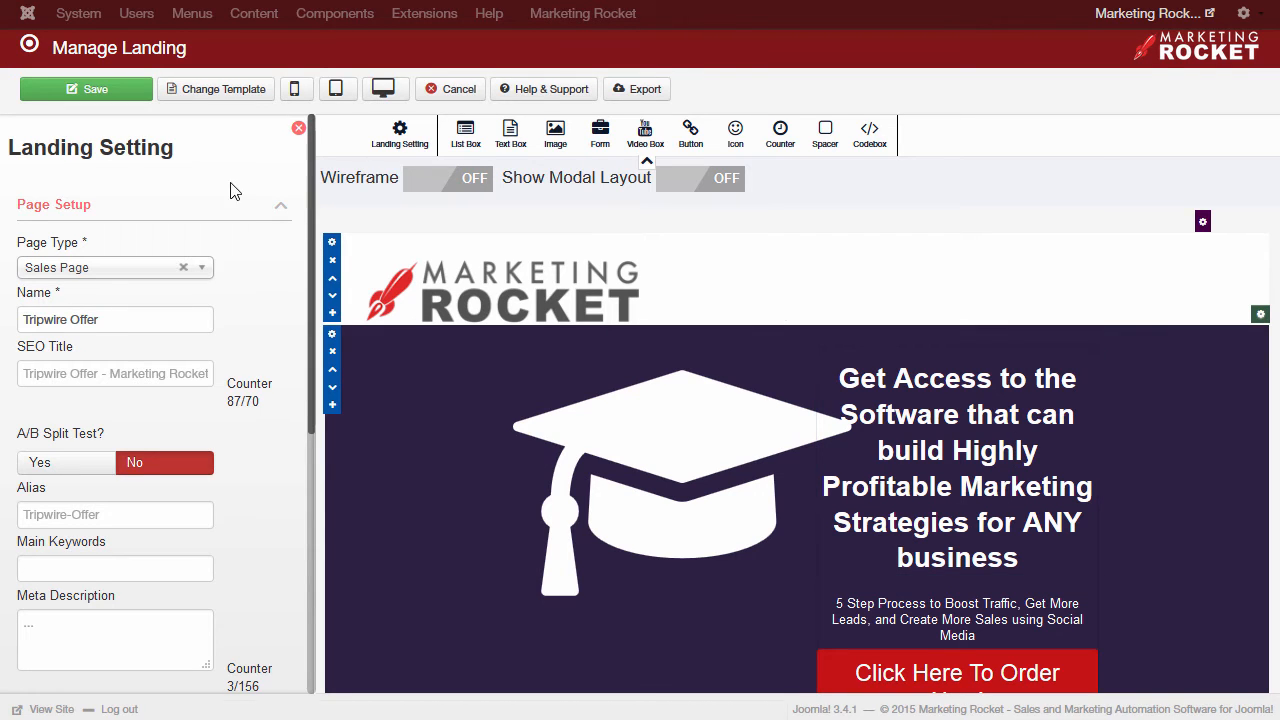
click(75, 171)
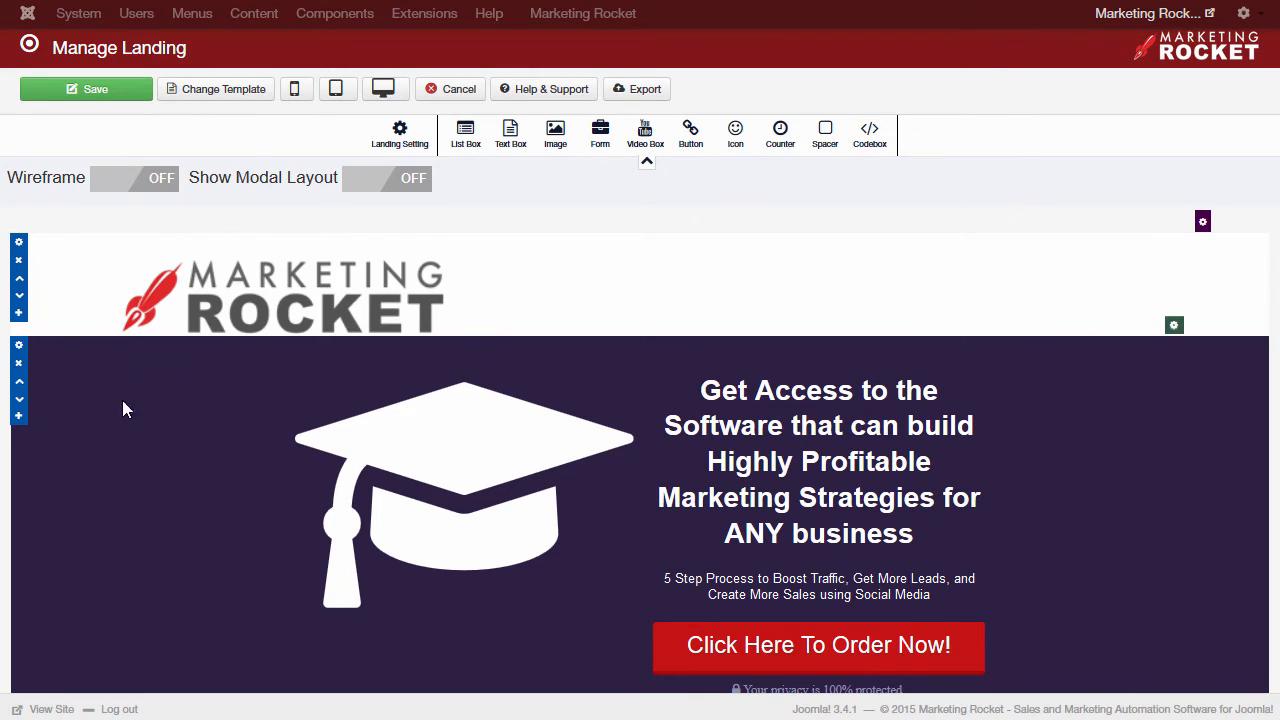
mouse_move(18, 277)
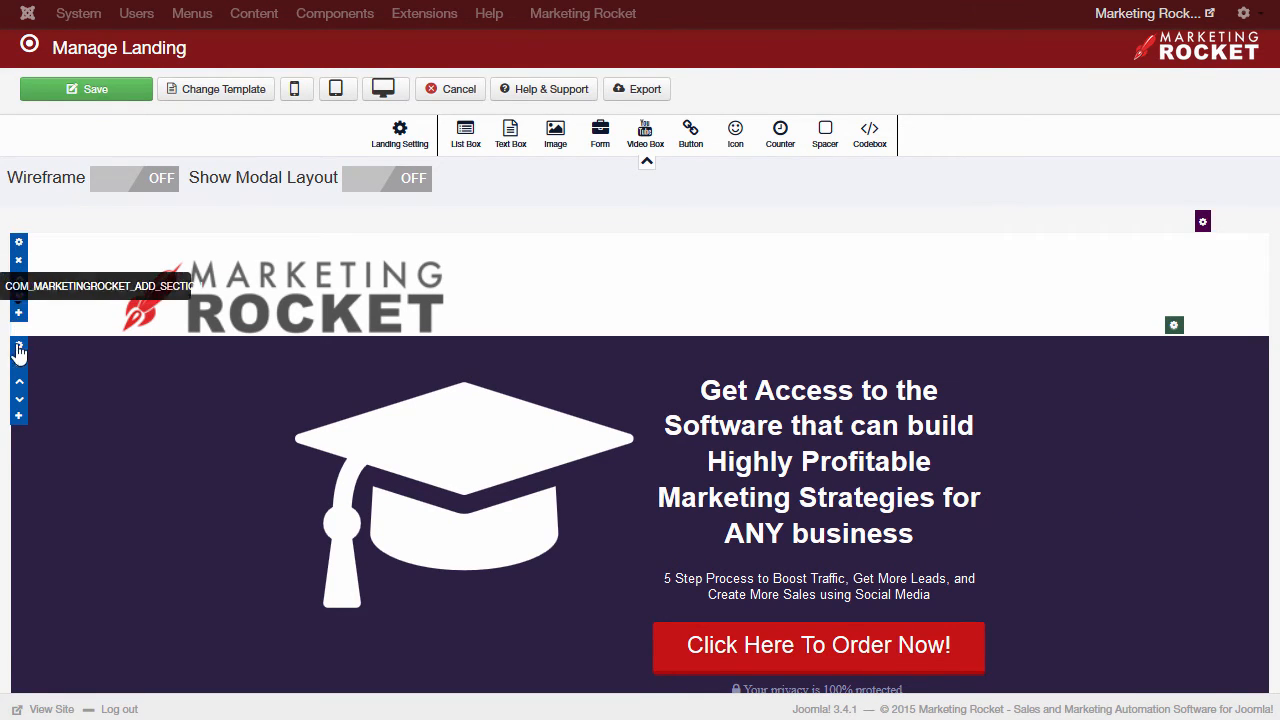
Scroll through the Tripwire Offer page layout around the header logo row.
scroll(down, 3)
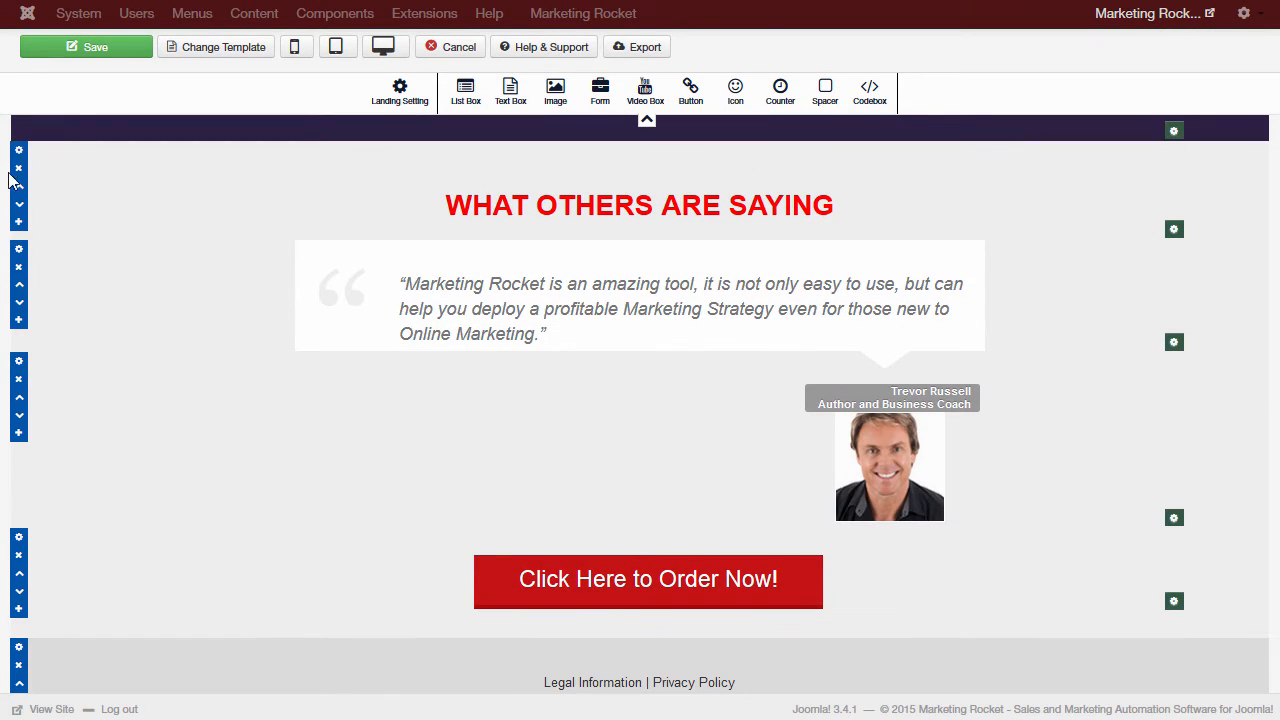
mouse_move(18, 555)
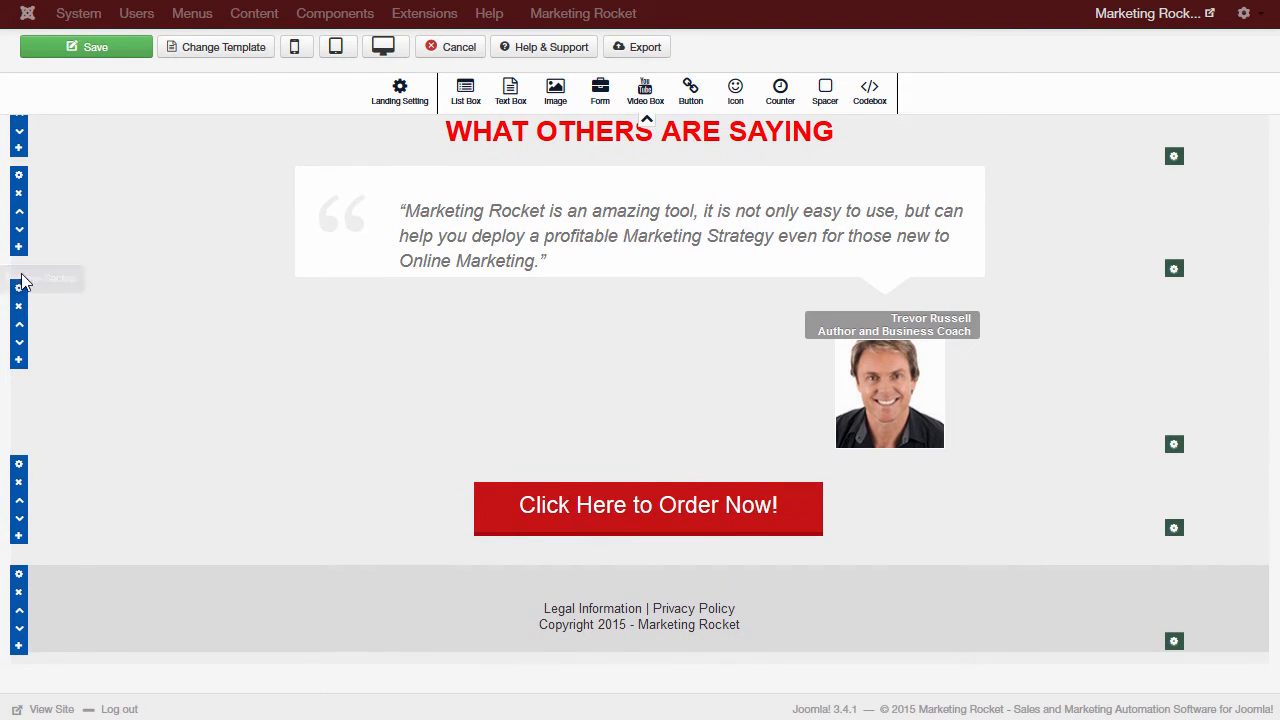
scroll(up, 3)
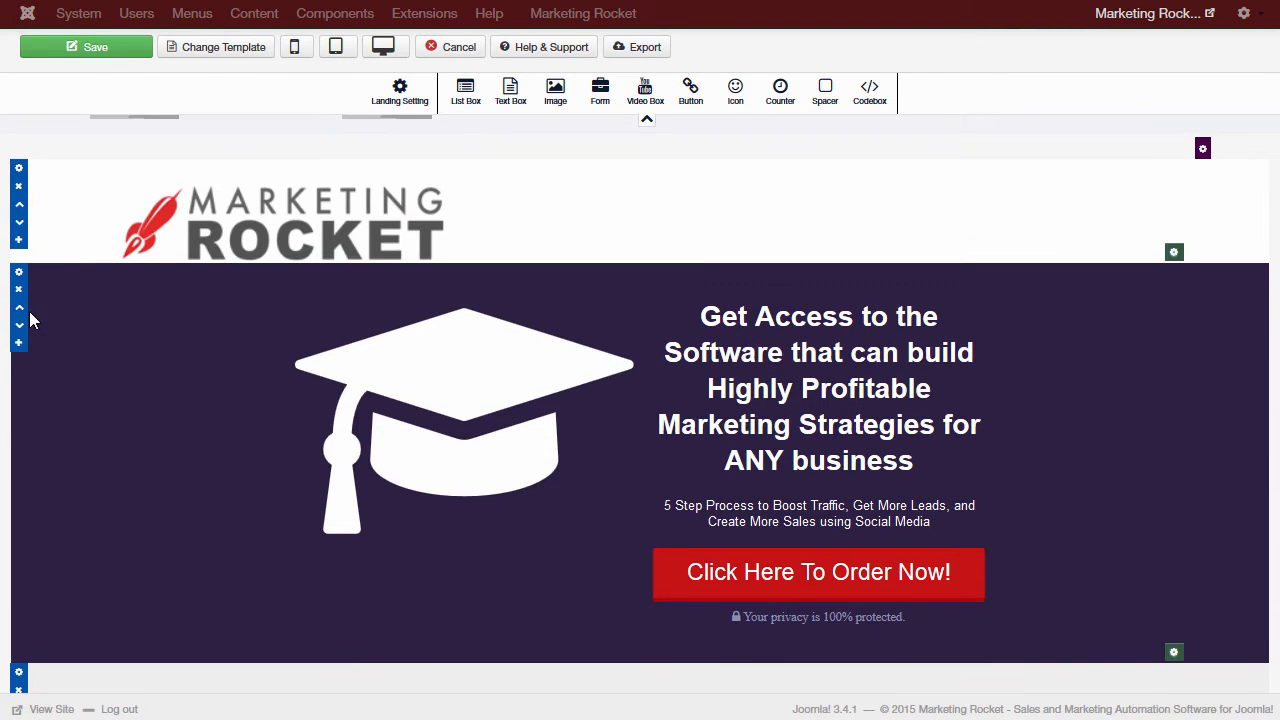
mouse_move(1174, 251)
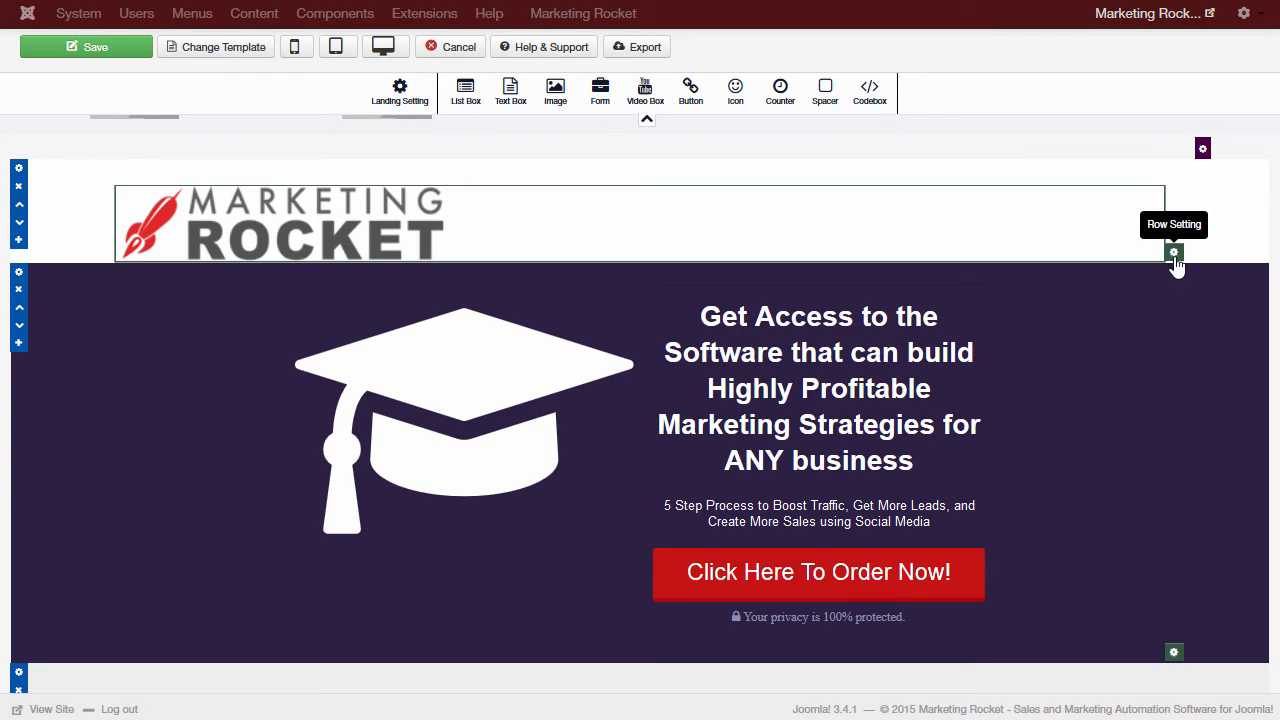
scroll(down, 3)
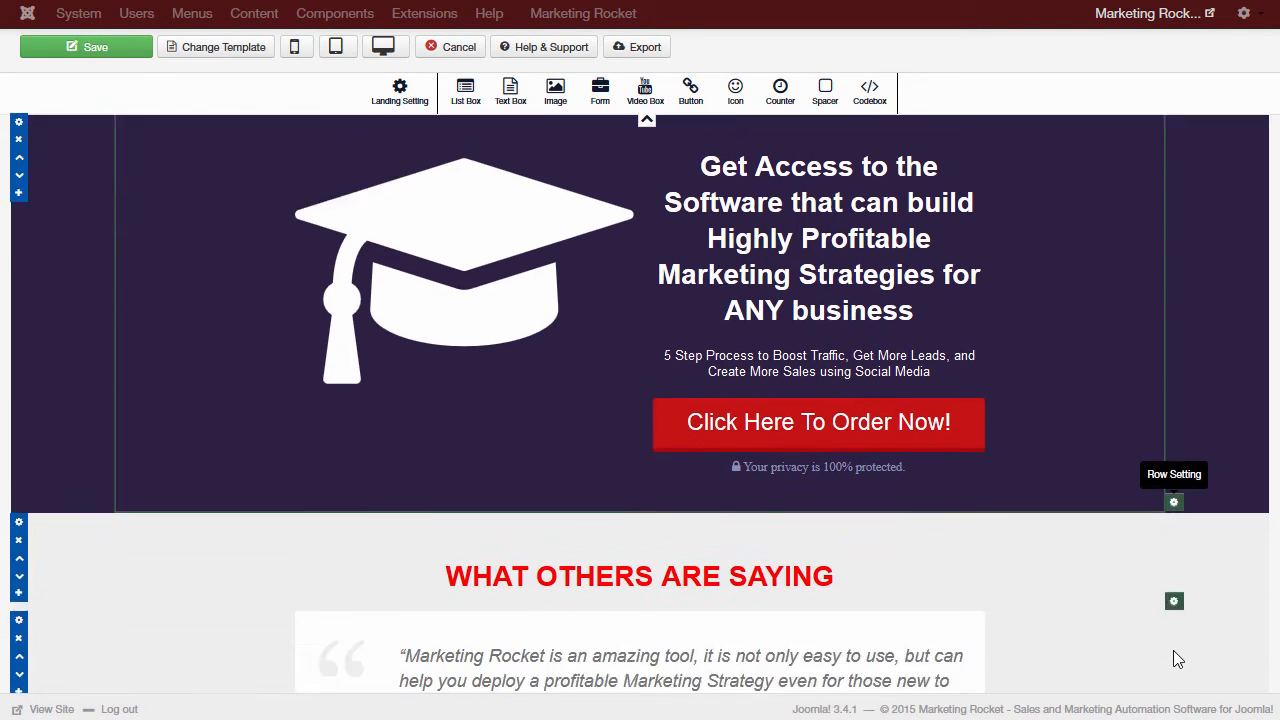
scroll(down, 3)
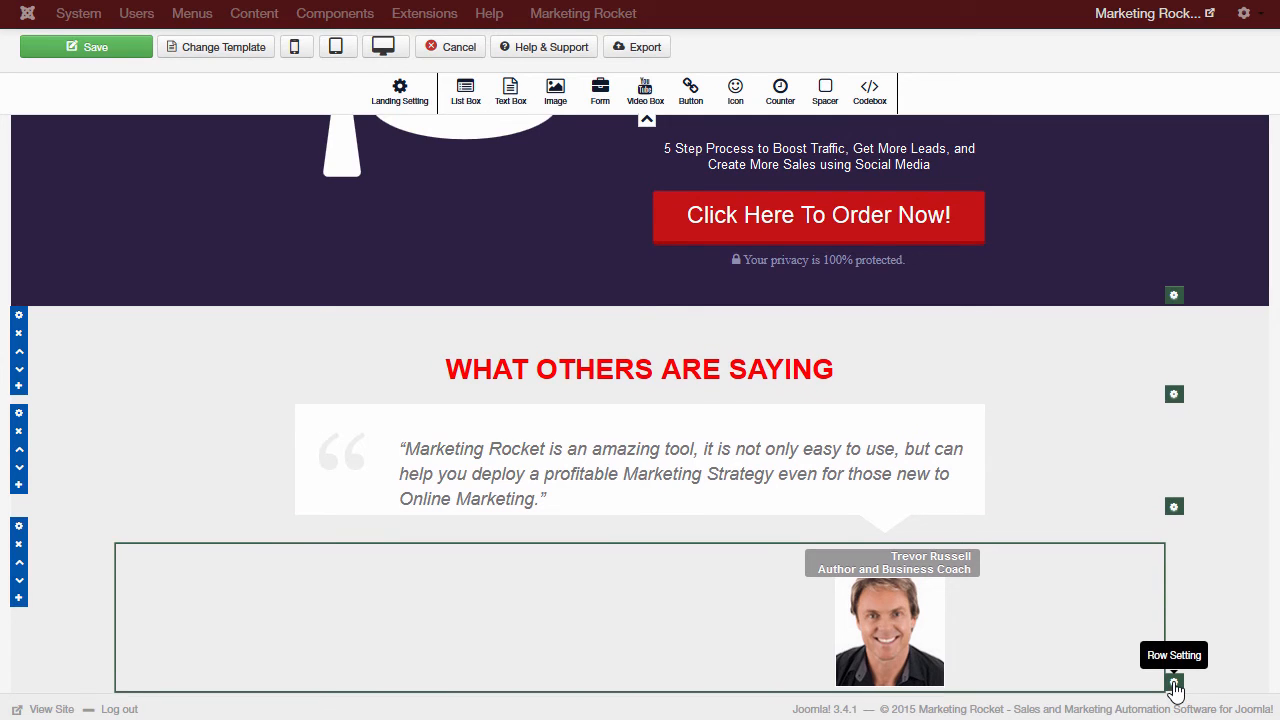
scroll(down, 3)
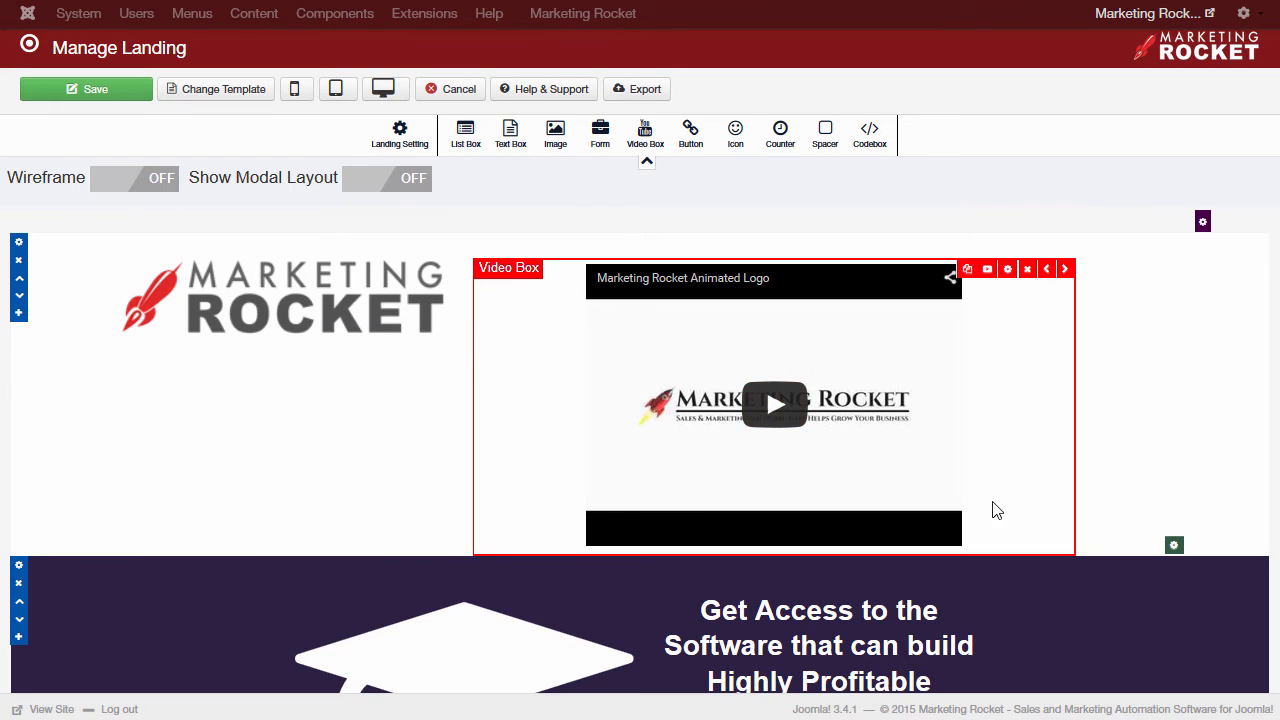
scroll(down, 3)
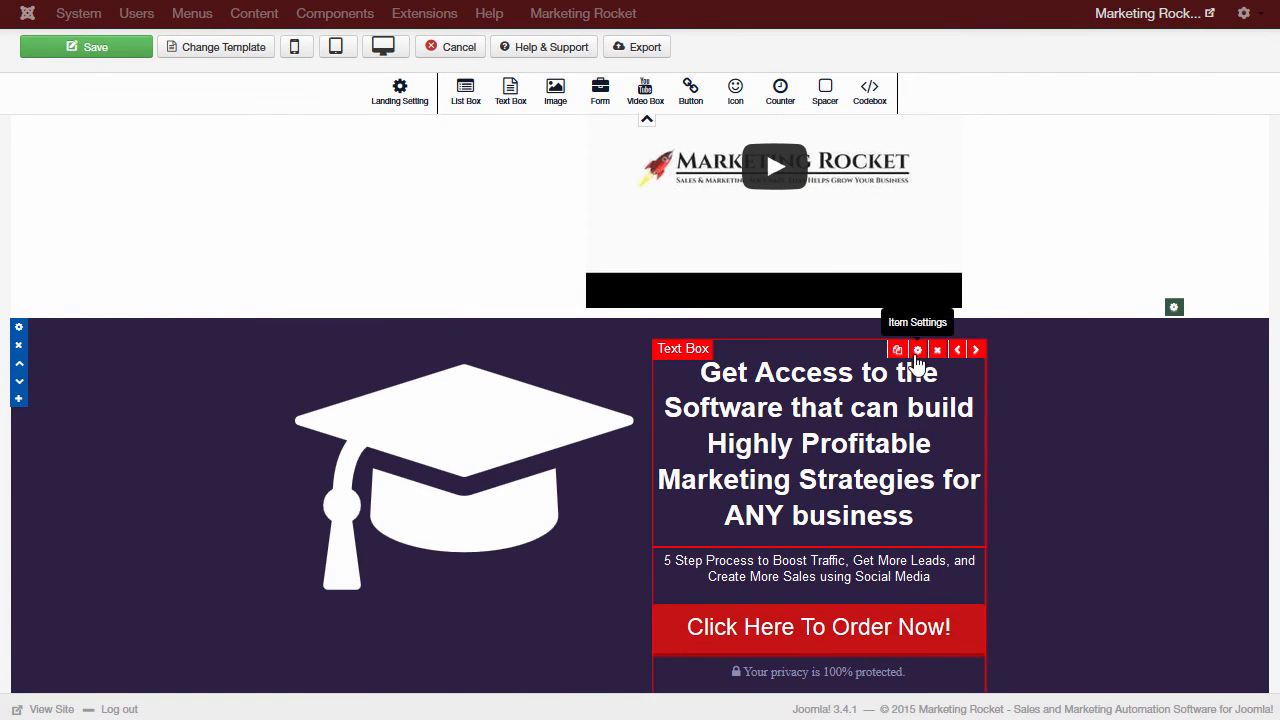
scroll(down, 3)
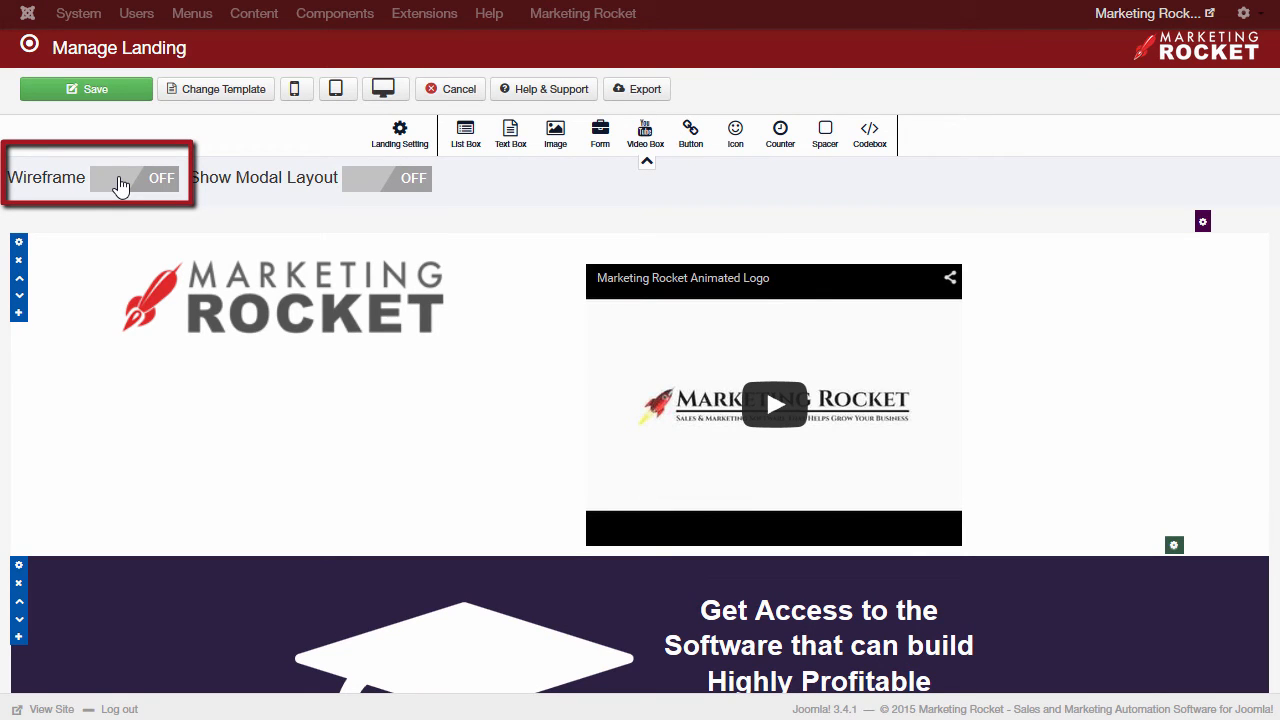
Turn on Wireframe view and scroll down toward the testimonial heading.
click(120, 178)
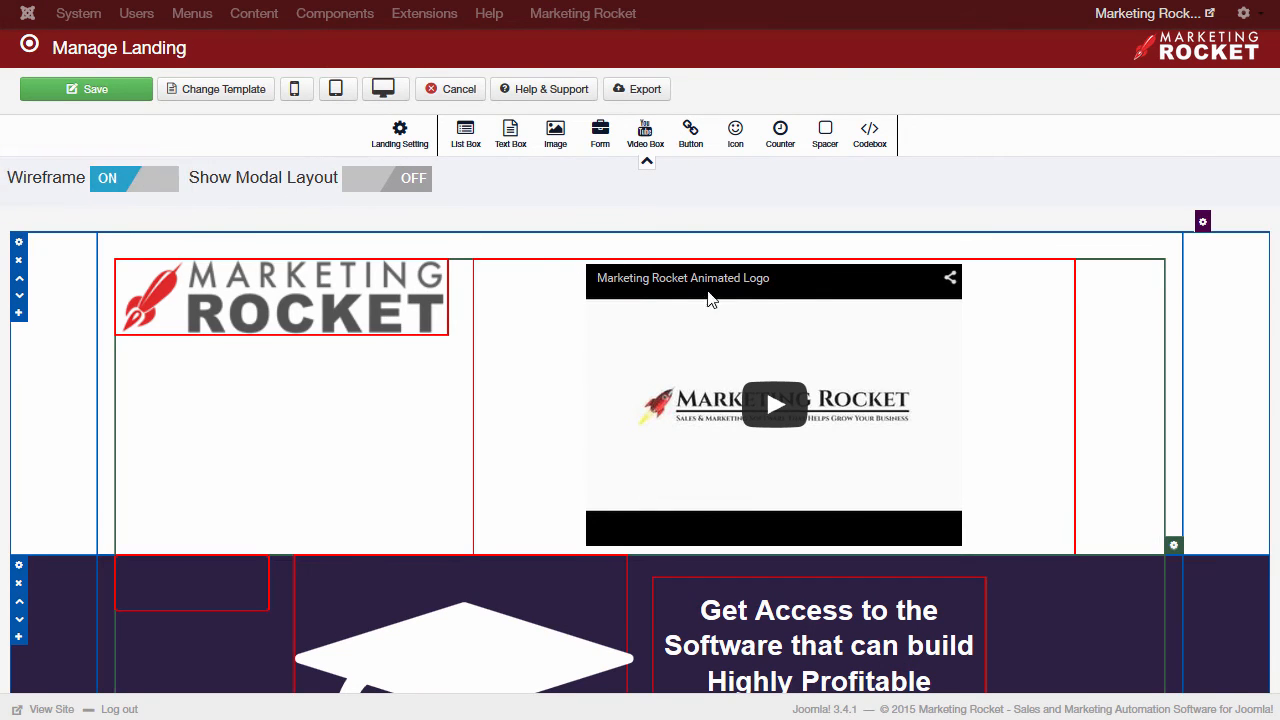
scroll(down, 3)
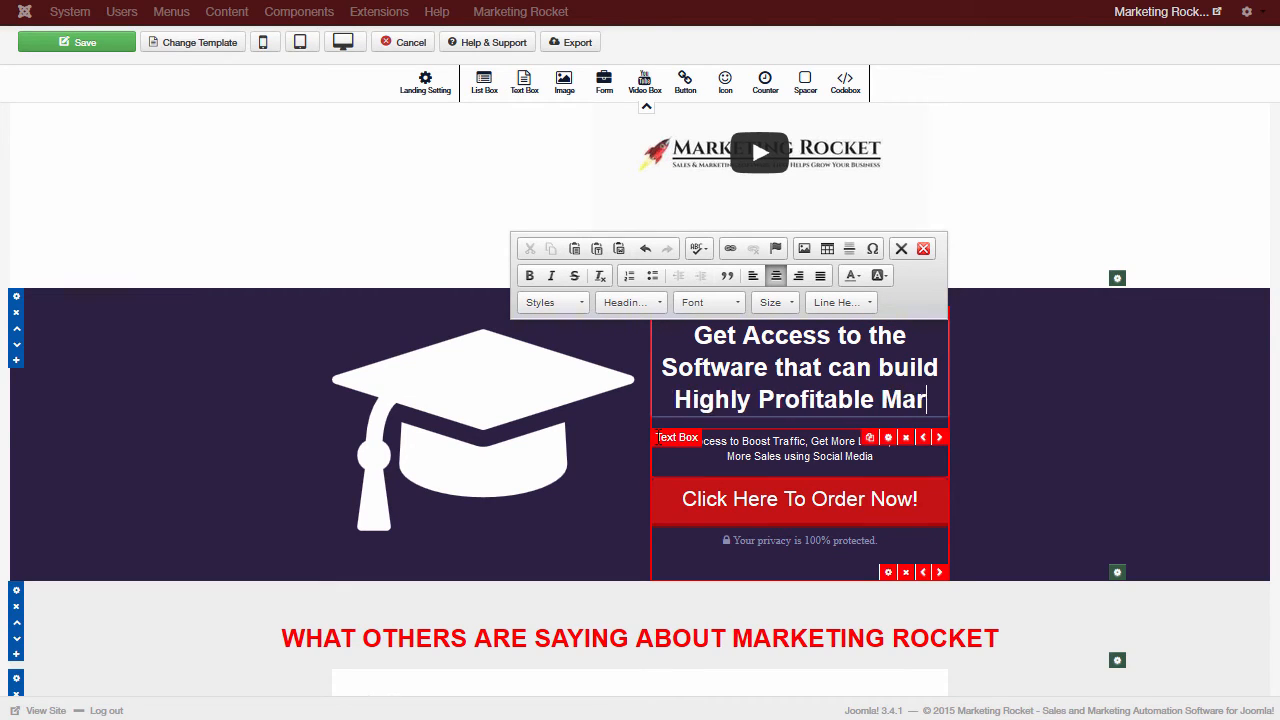
Make the Tripwire Offer headline end with 'Highly Profitable Product.' and close the Button Style sidebar.
key(Backspace)
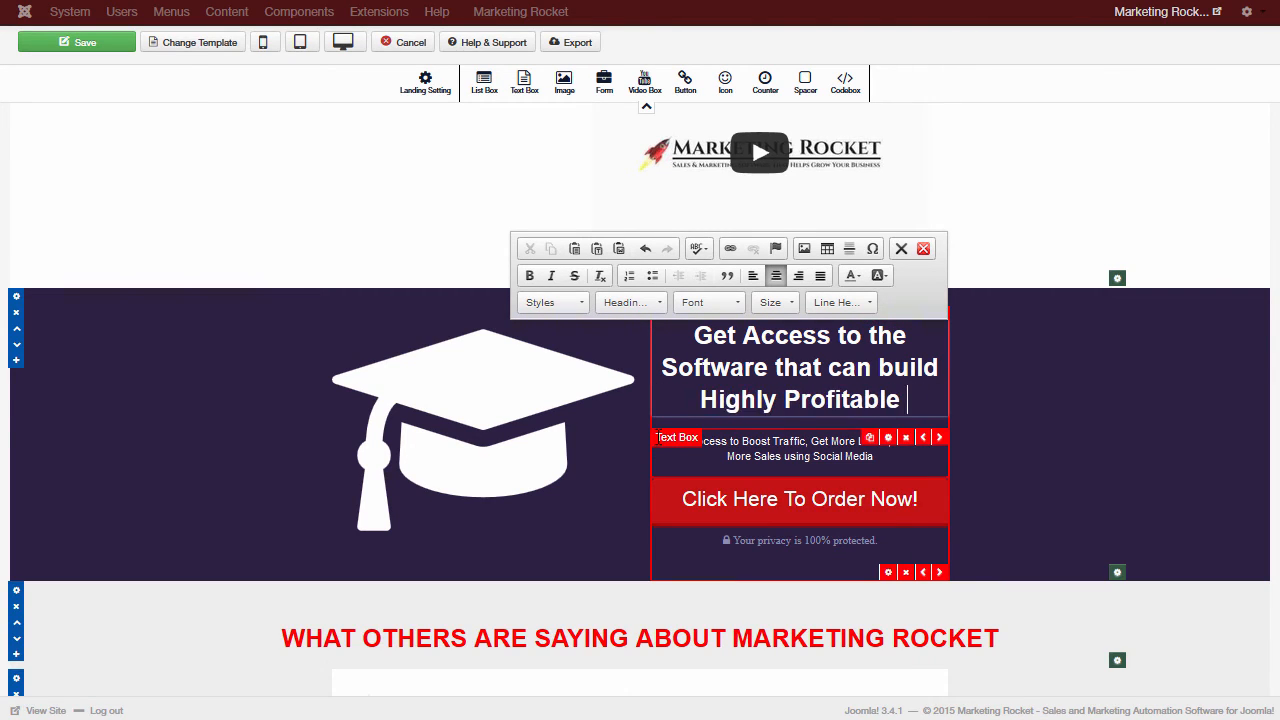
text(Product.)
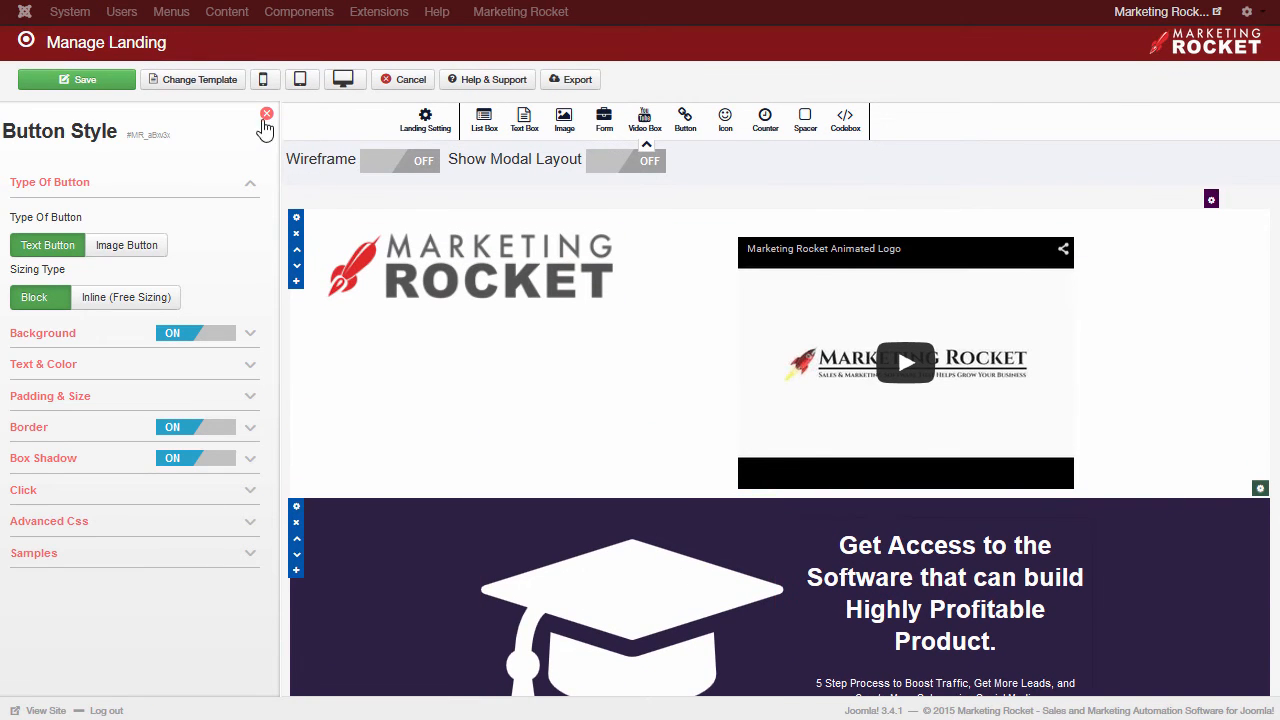
click(267, 113)
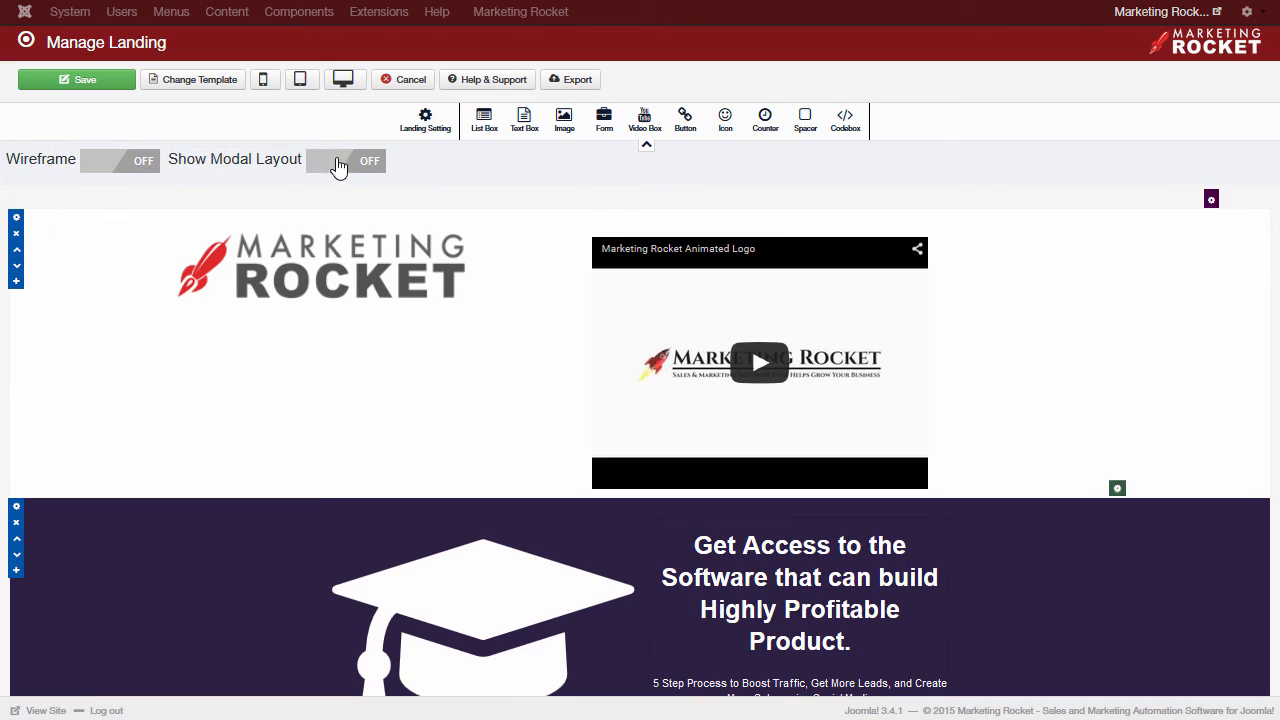
Turn Show Modal Layout on and open Landing Setting's Form Builder.
click(345, 160)
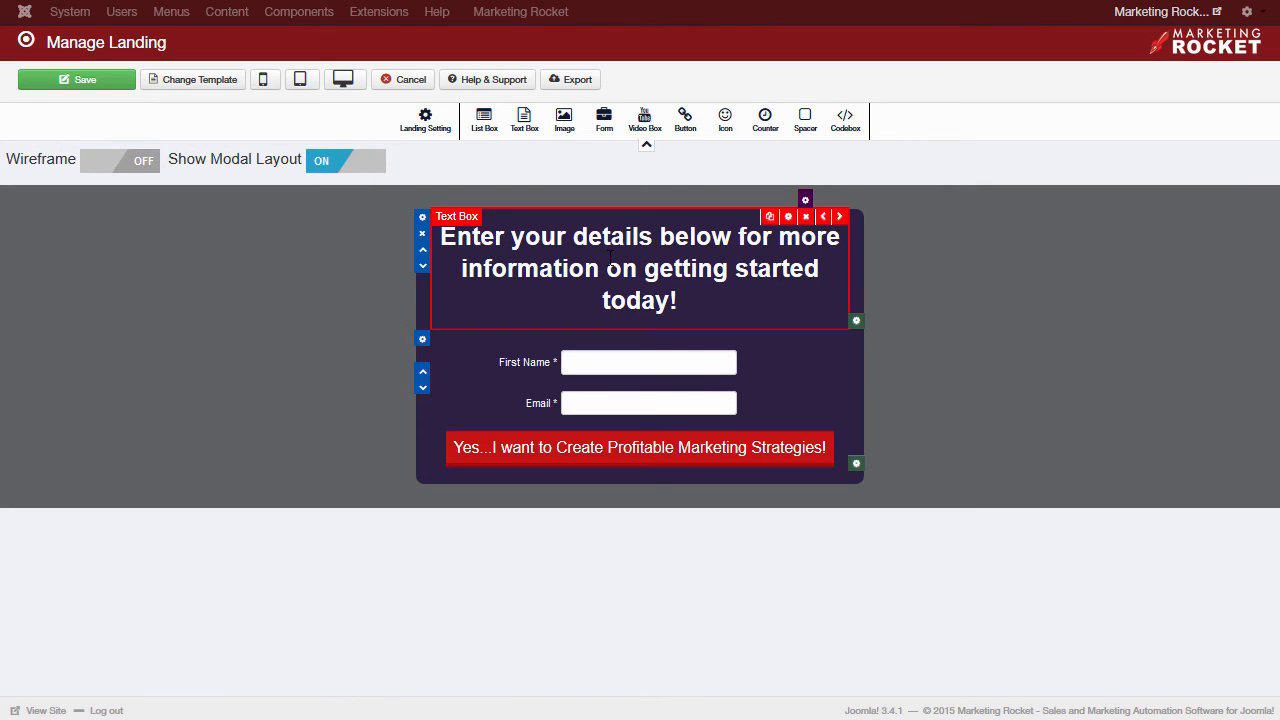
click(639, 268)
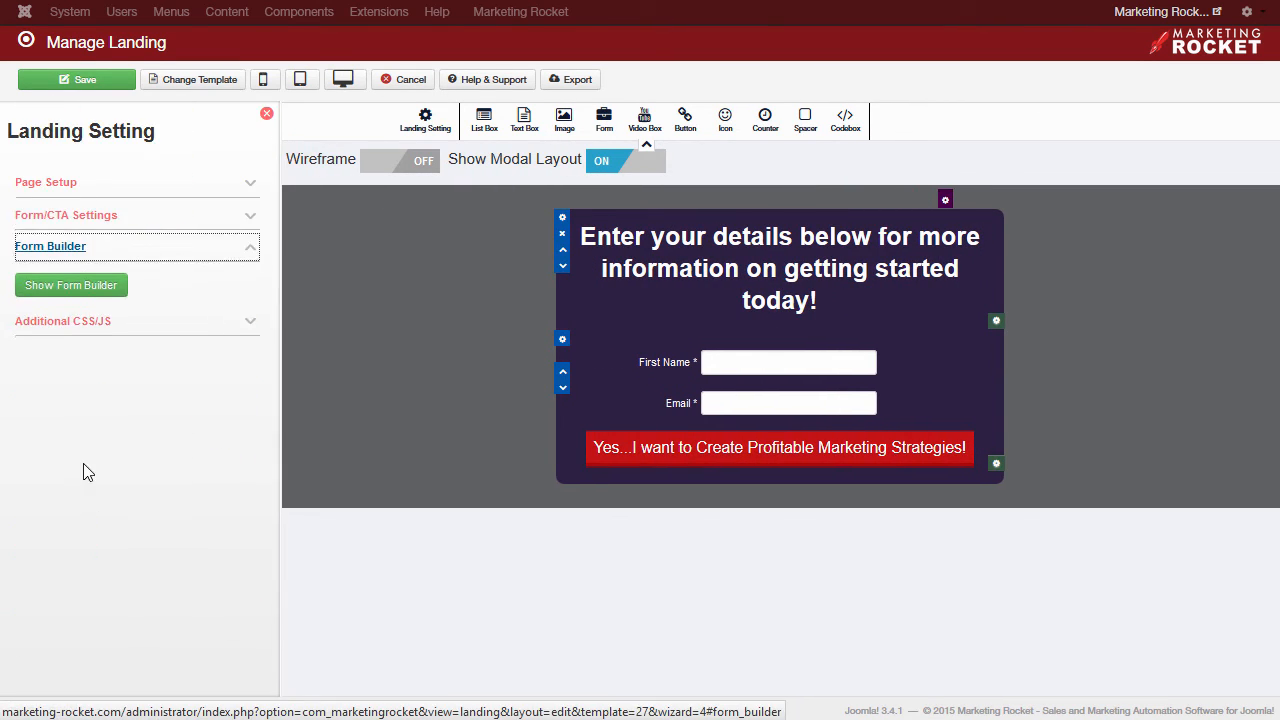
Add Email and Website fields, duplicate the website field, and delete the extra untitled field.
click(71, 285)
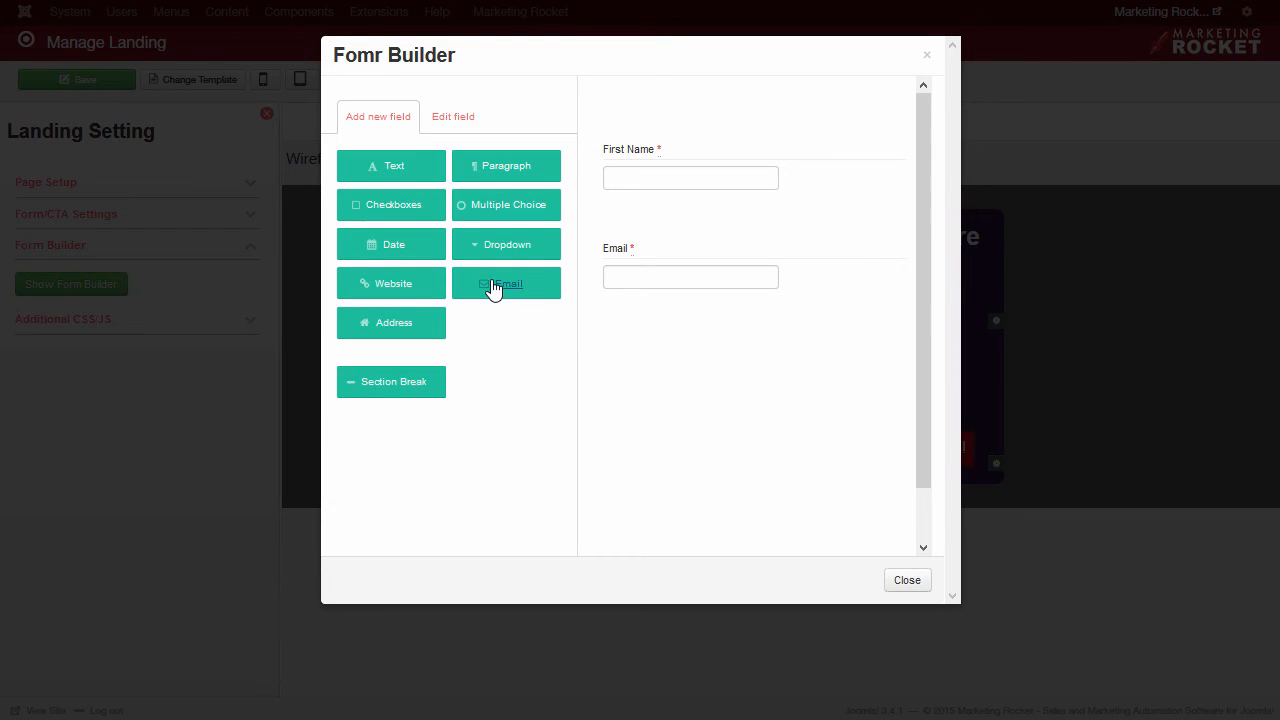
click(506, 283)
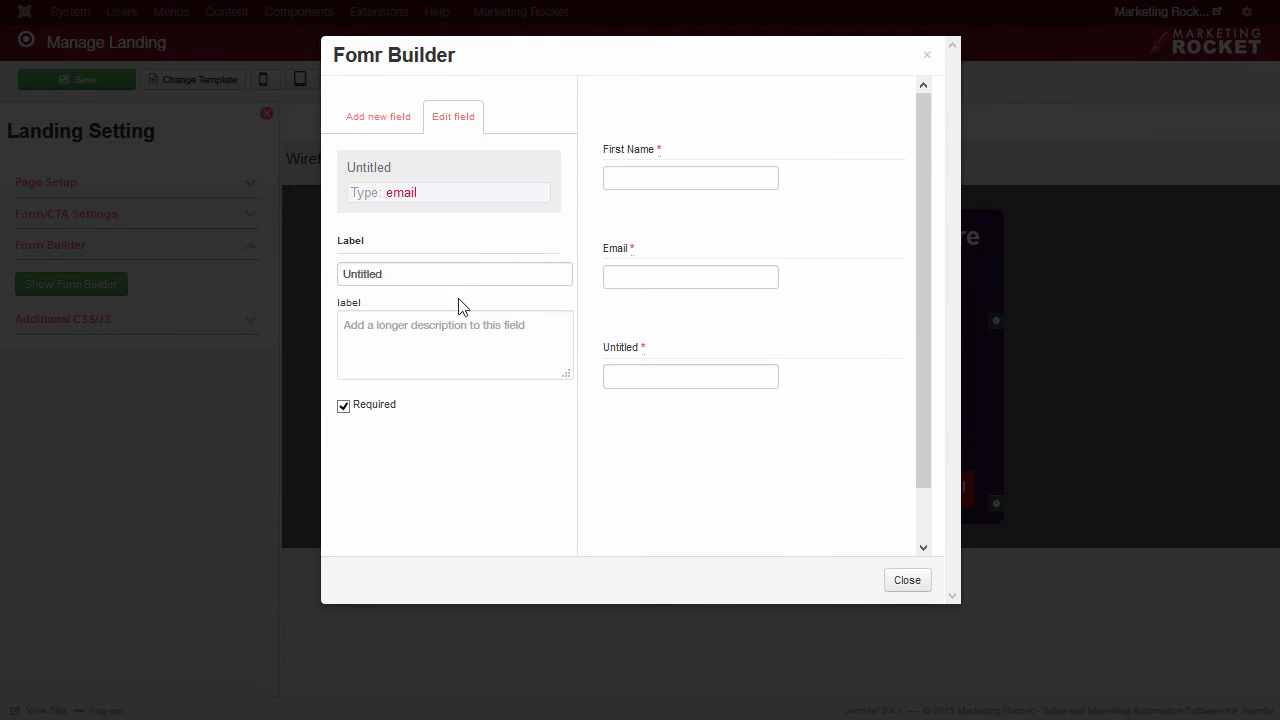
click(378, 116)
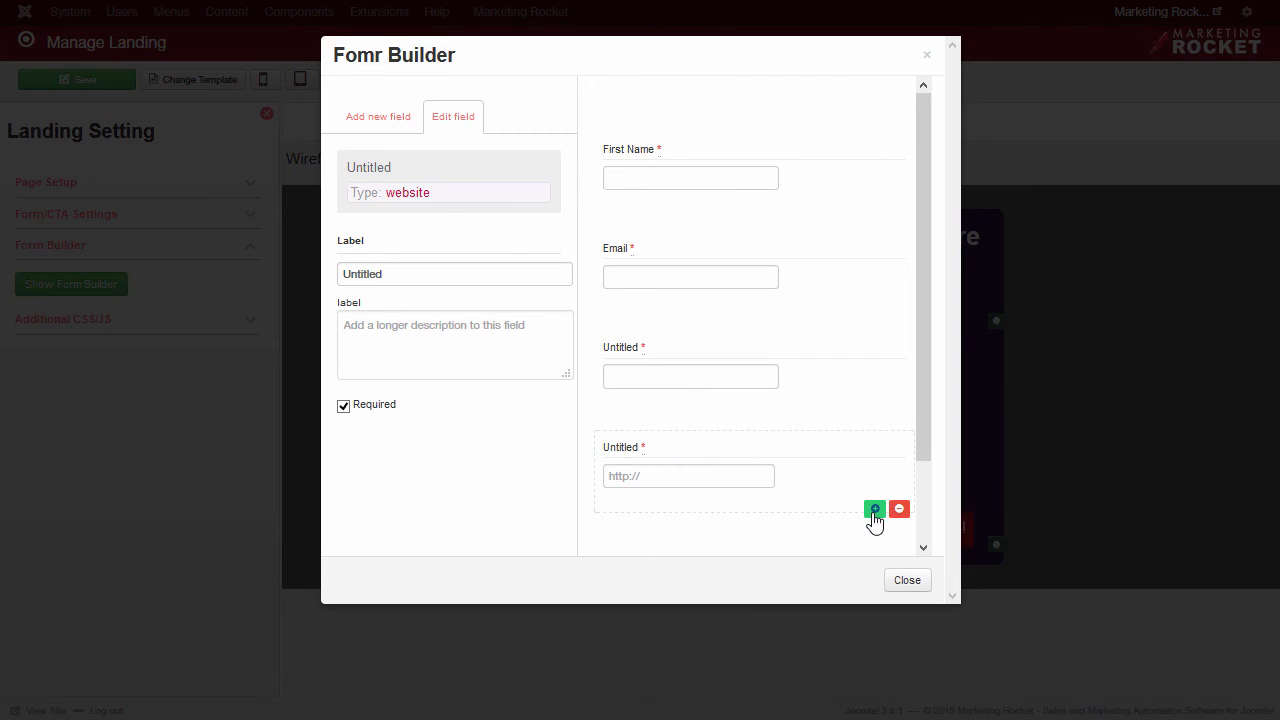
click(874, 509)
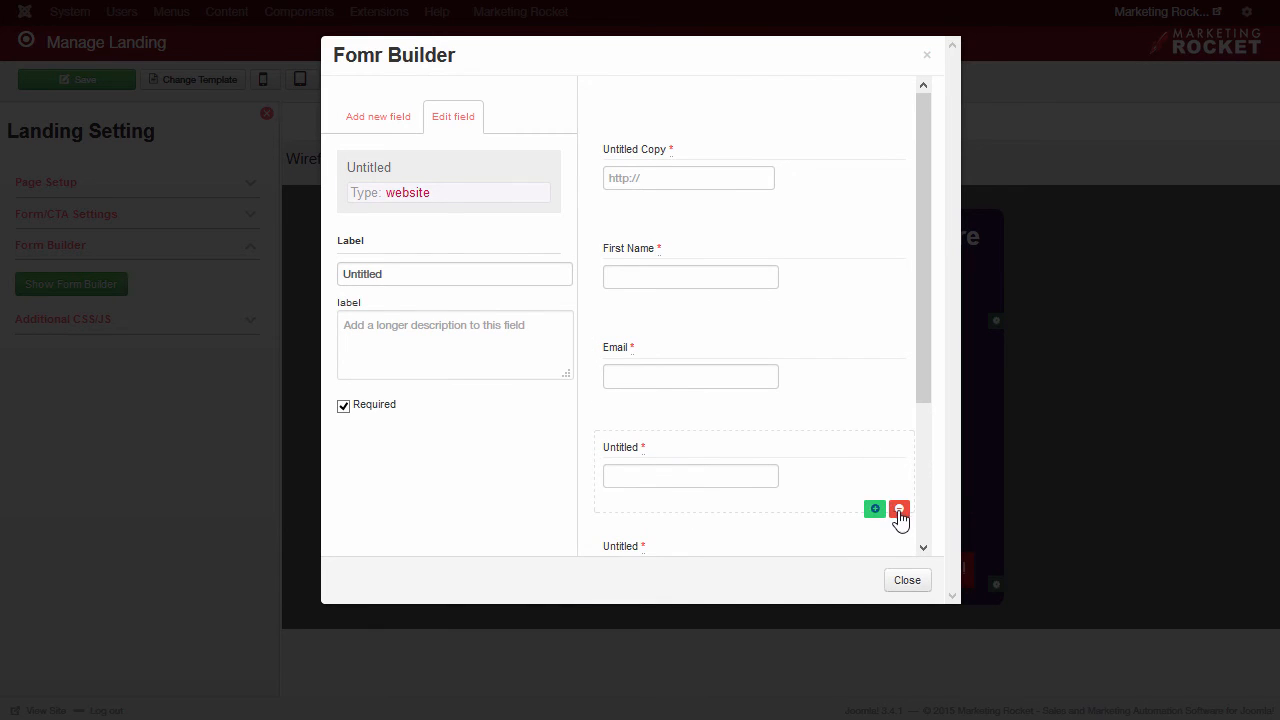
click(906, 580)
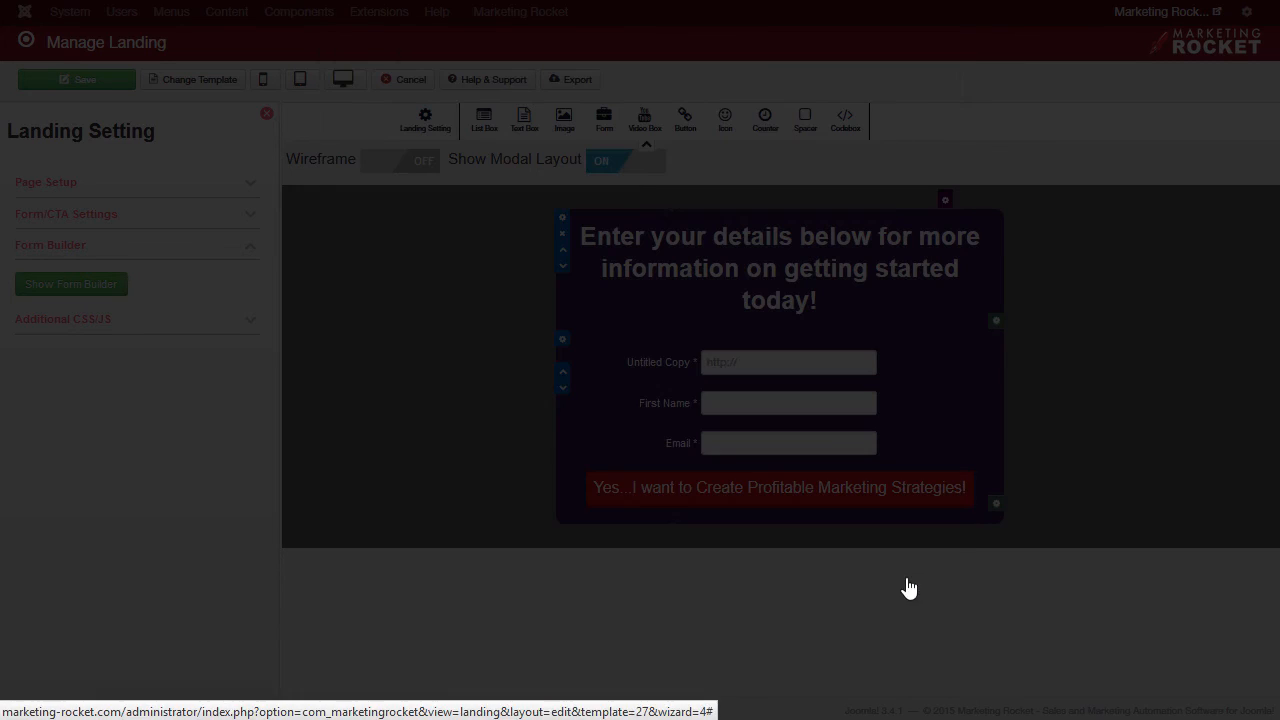
Turn off Show Modal Layout, hide the sidebar, and scroll through the full sales page.
click(625, 160)
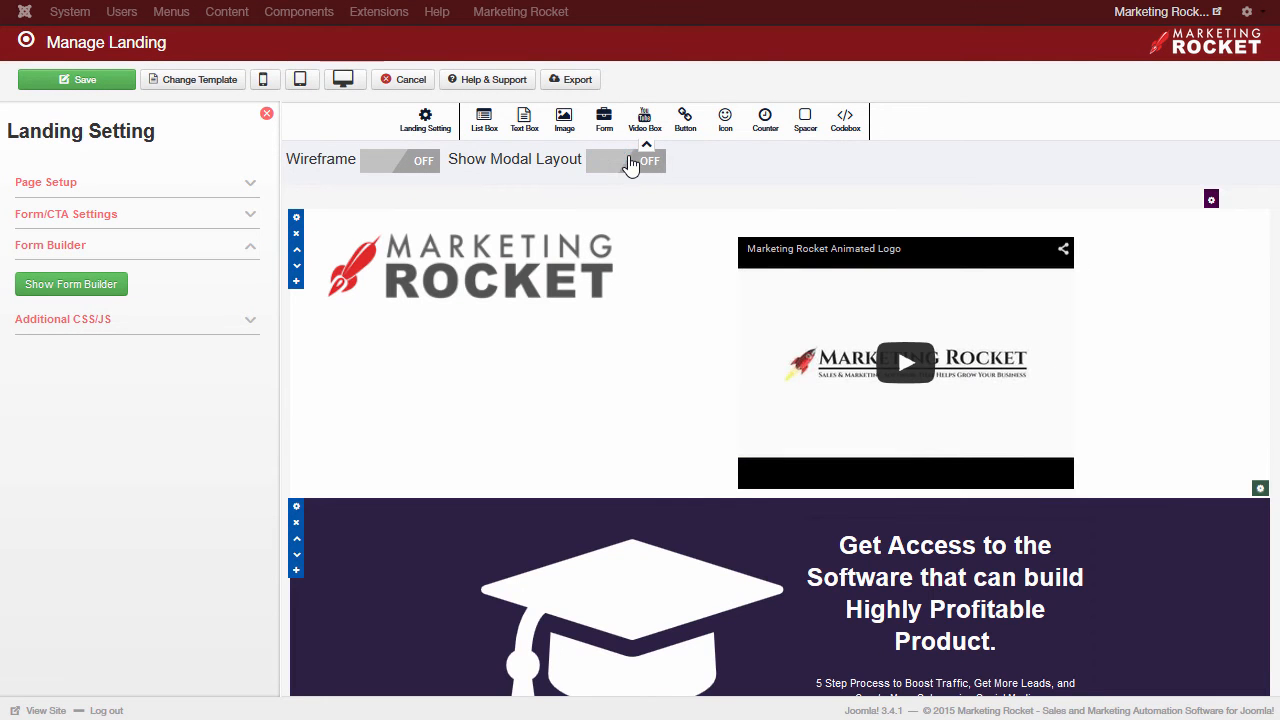
scroll(down, 3)
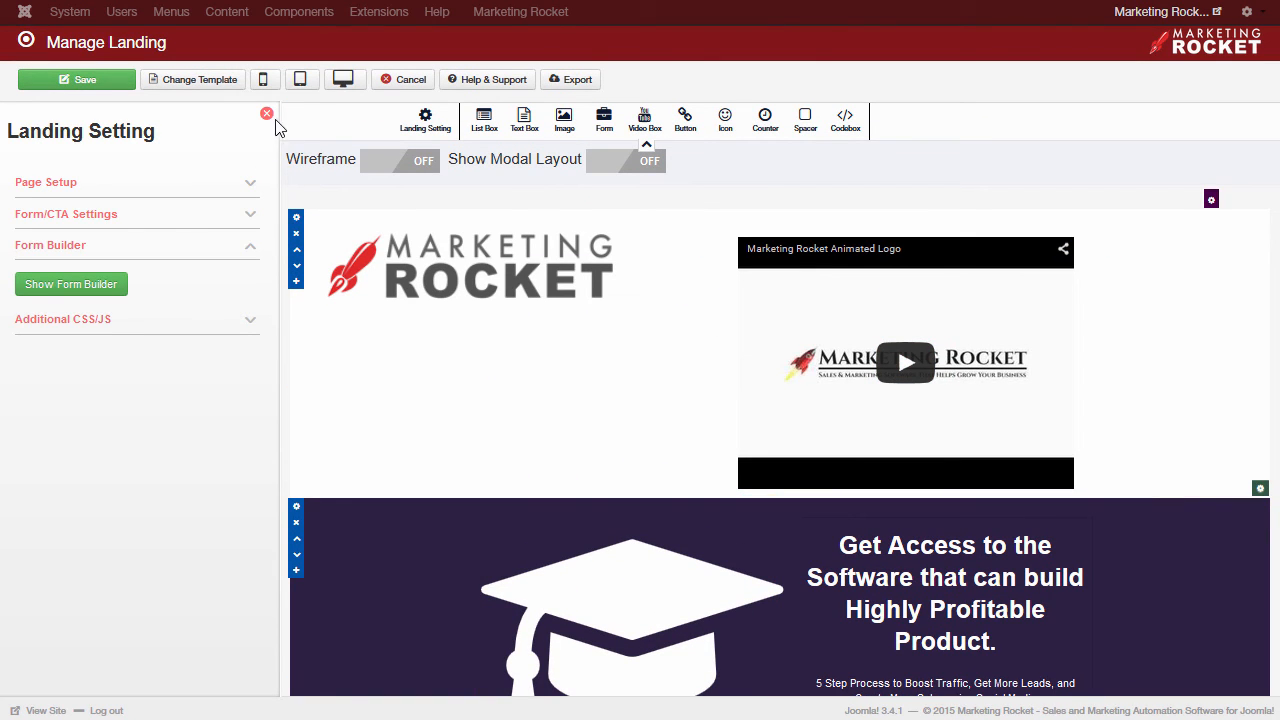
mouse_move(267, 113)
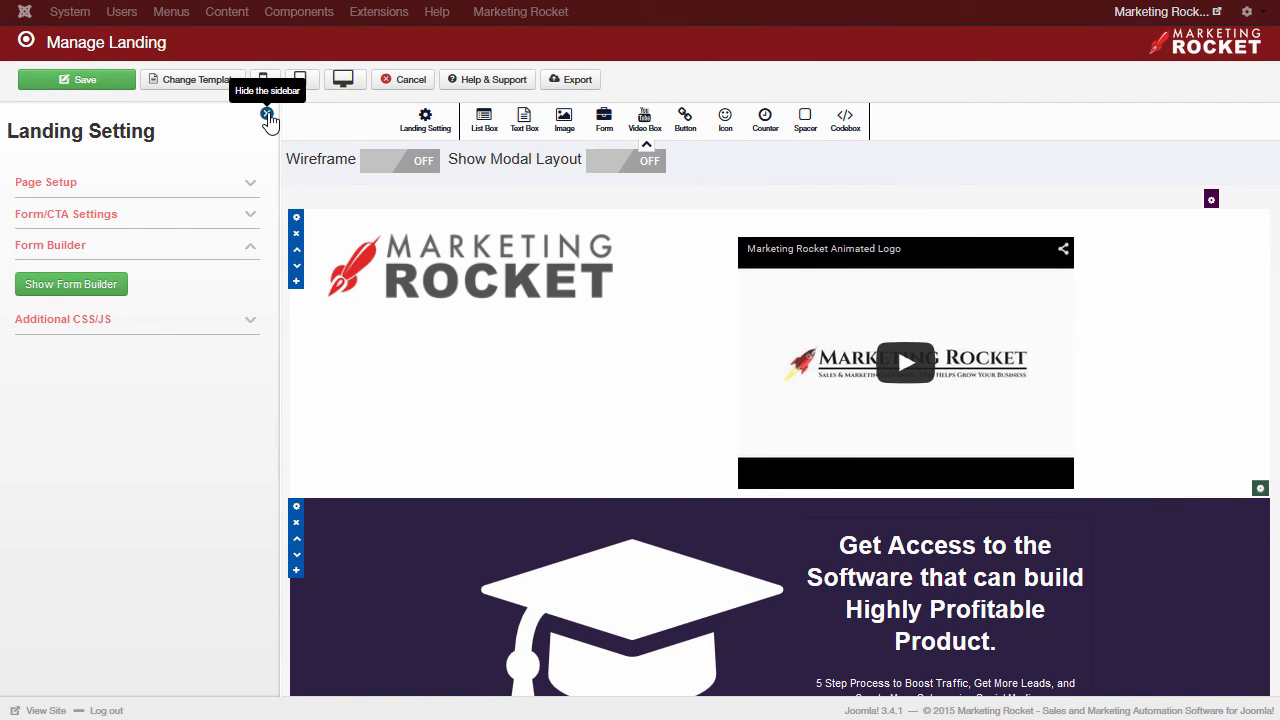
click(267, 108)
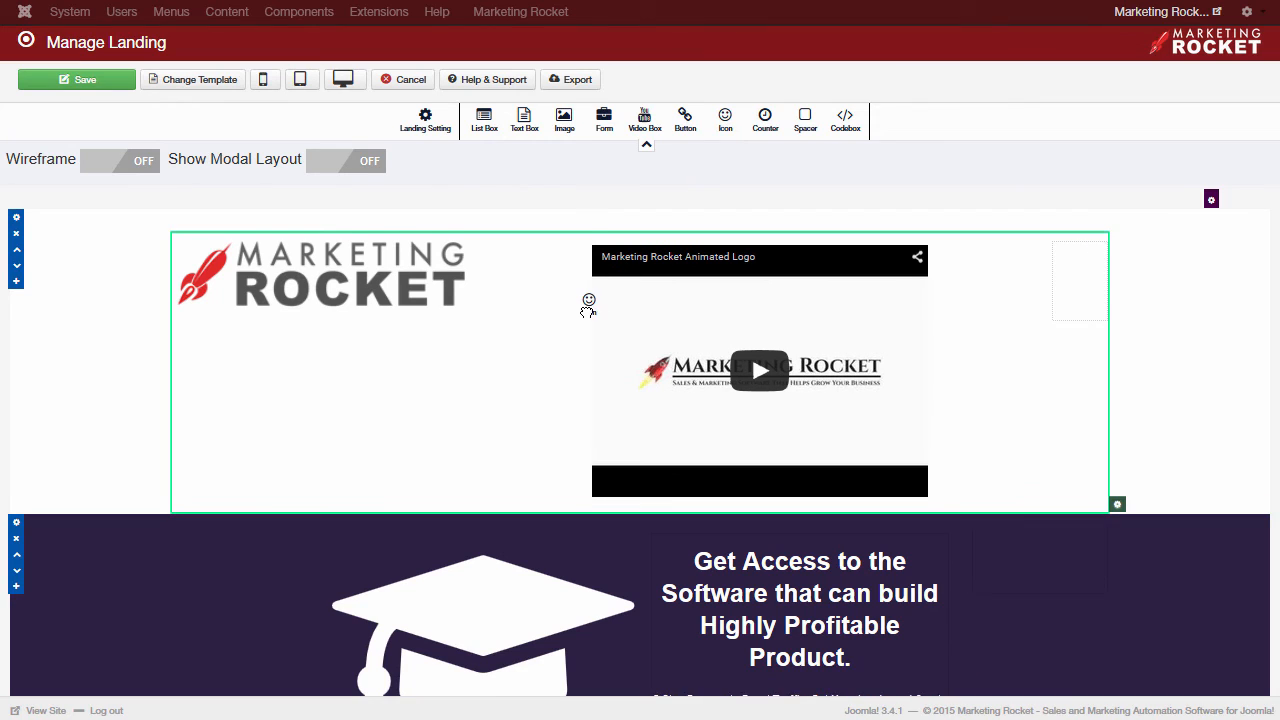
scroll(down, 3)
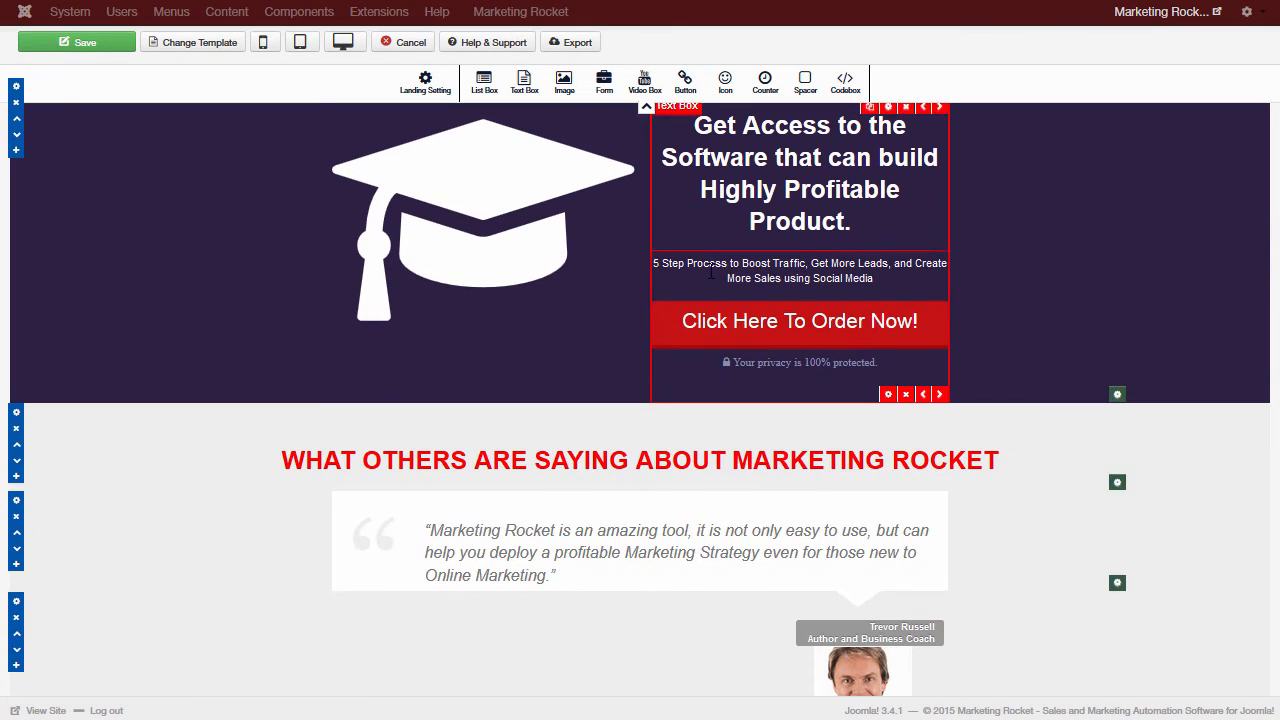
scroll(down, 3)
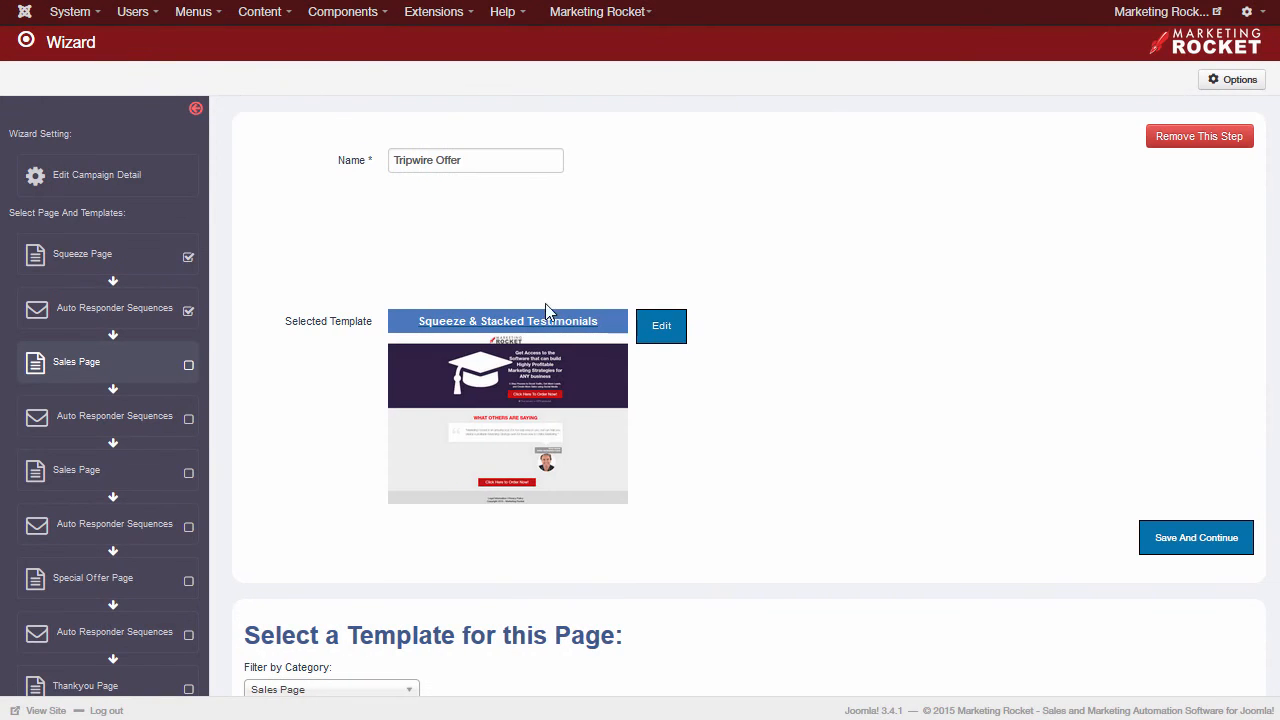
mouse_move(1041, 423)
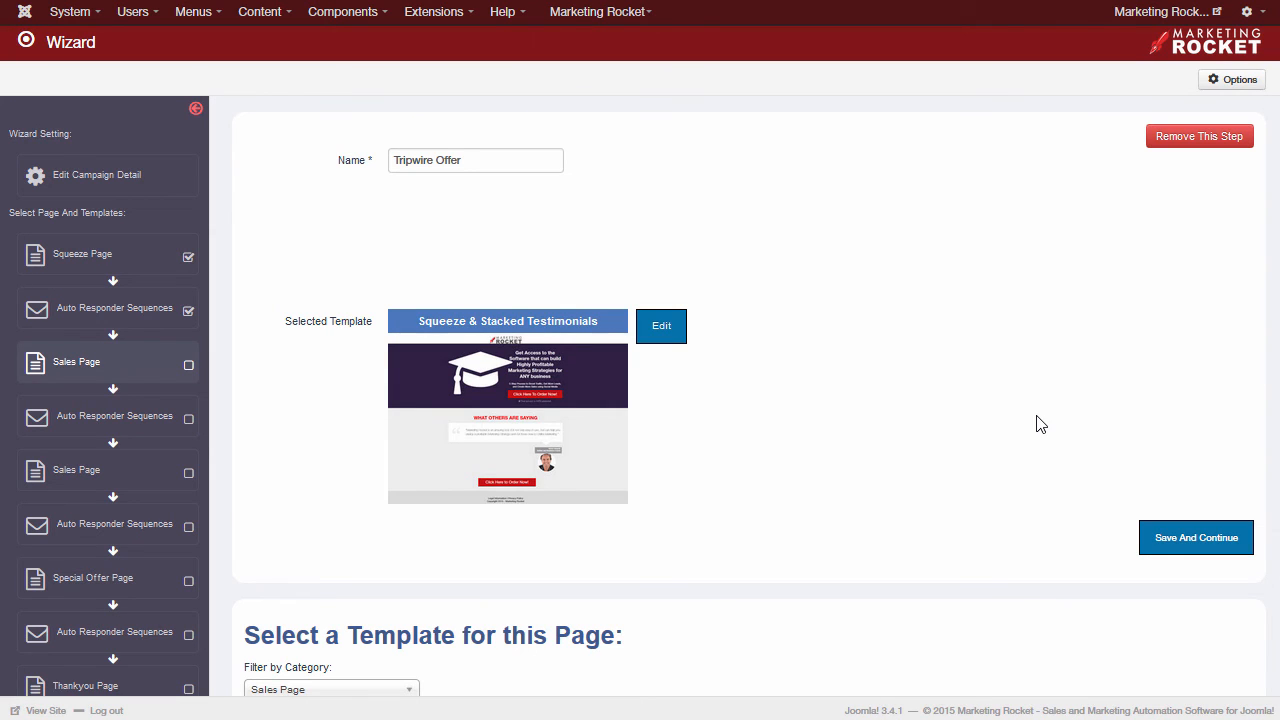
Save the Tripwire Offer step, fill in the sender's From Name, and continue.
click(1196, 537)
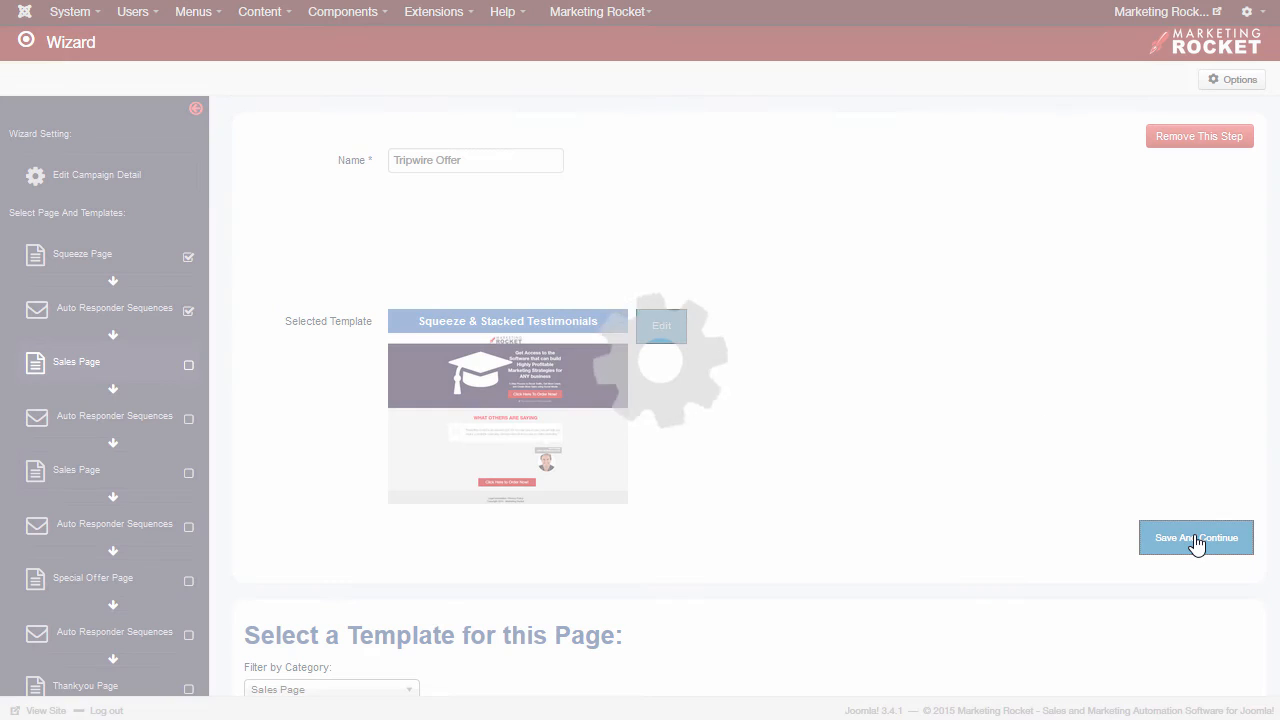
click(1196, 538)
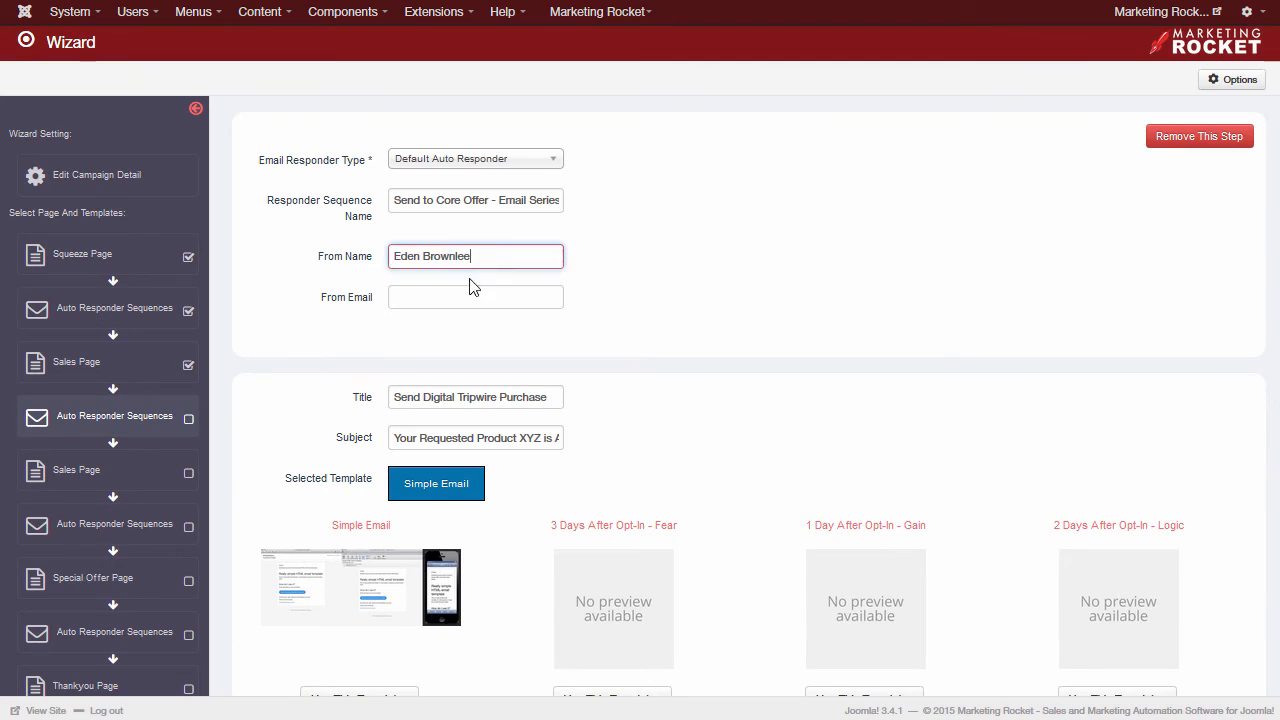
scroll(down, 3)
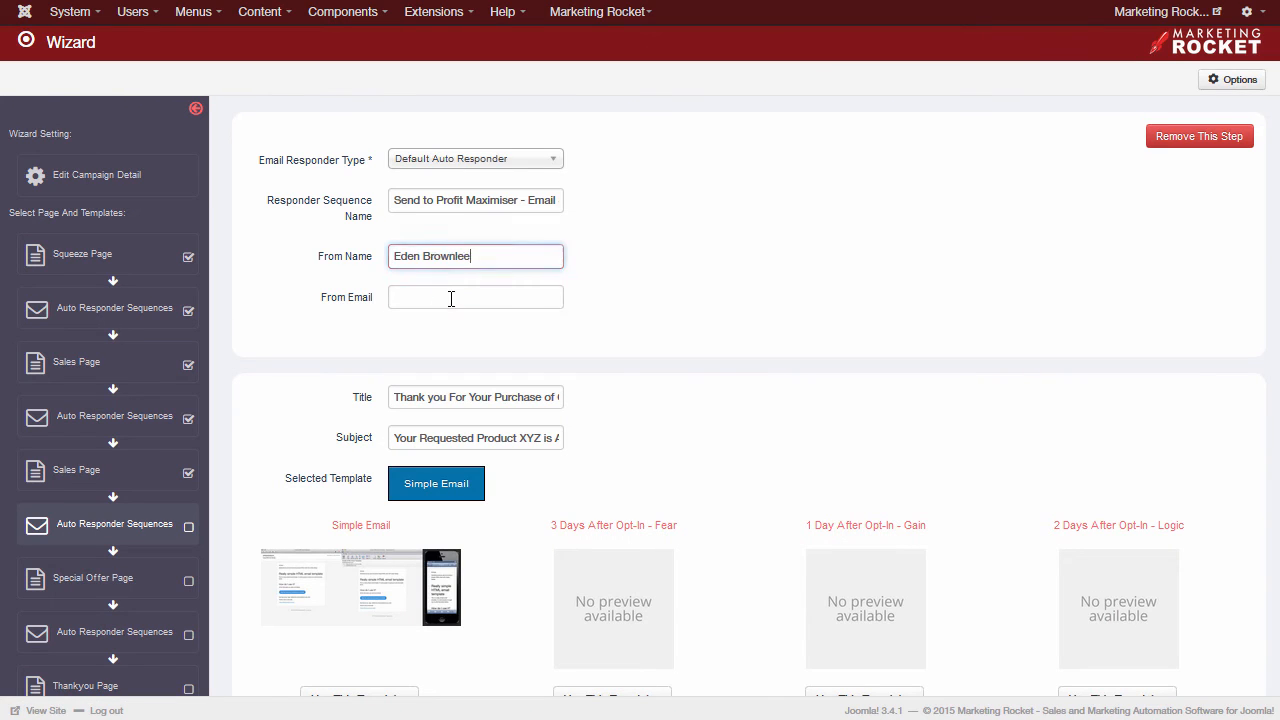
scroll(down, 3)
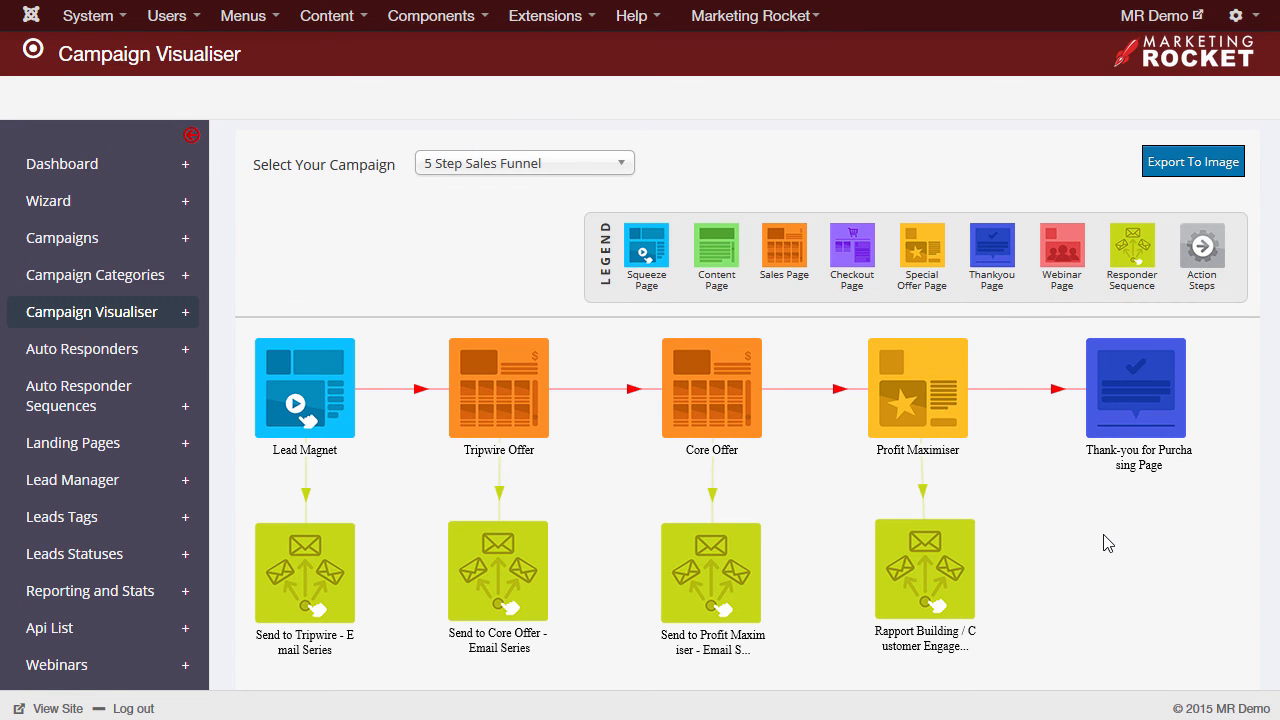
mouse_move(645, 378)
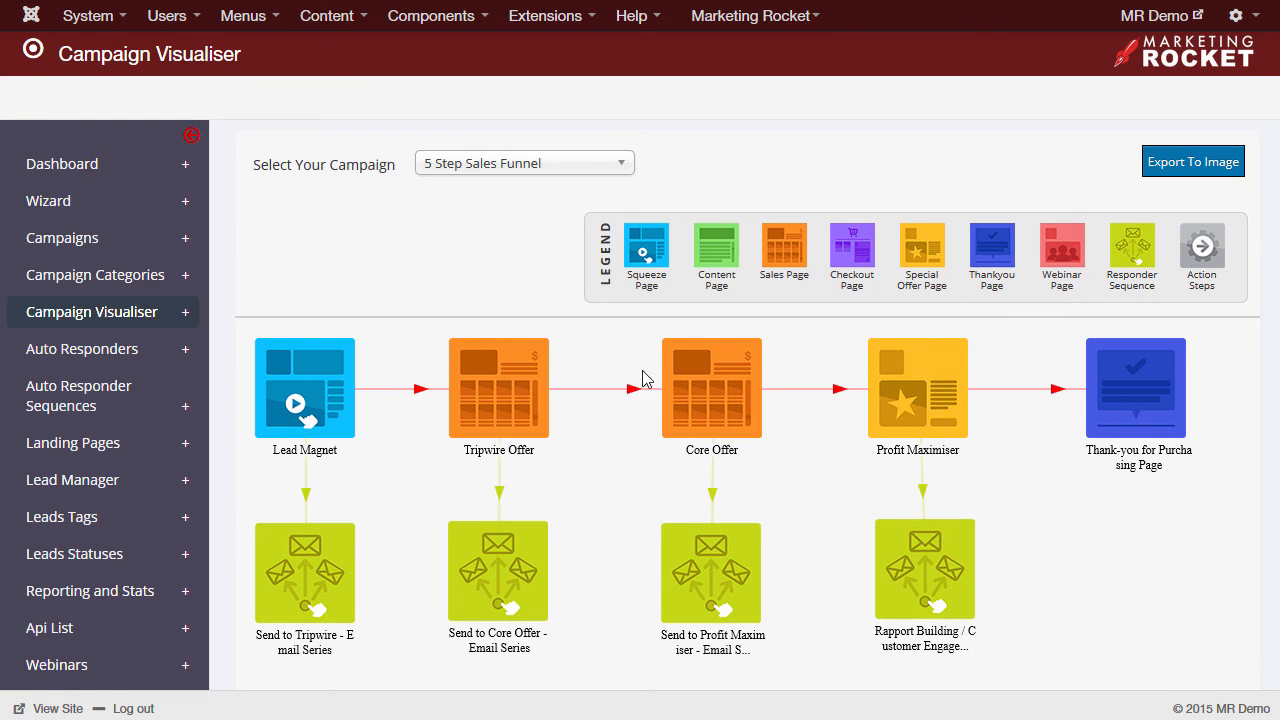
mouse_move(505, 582)
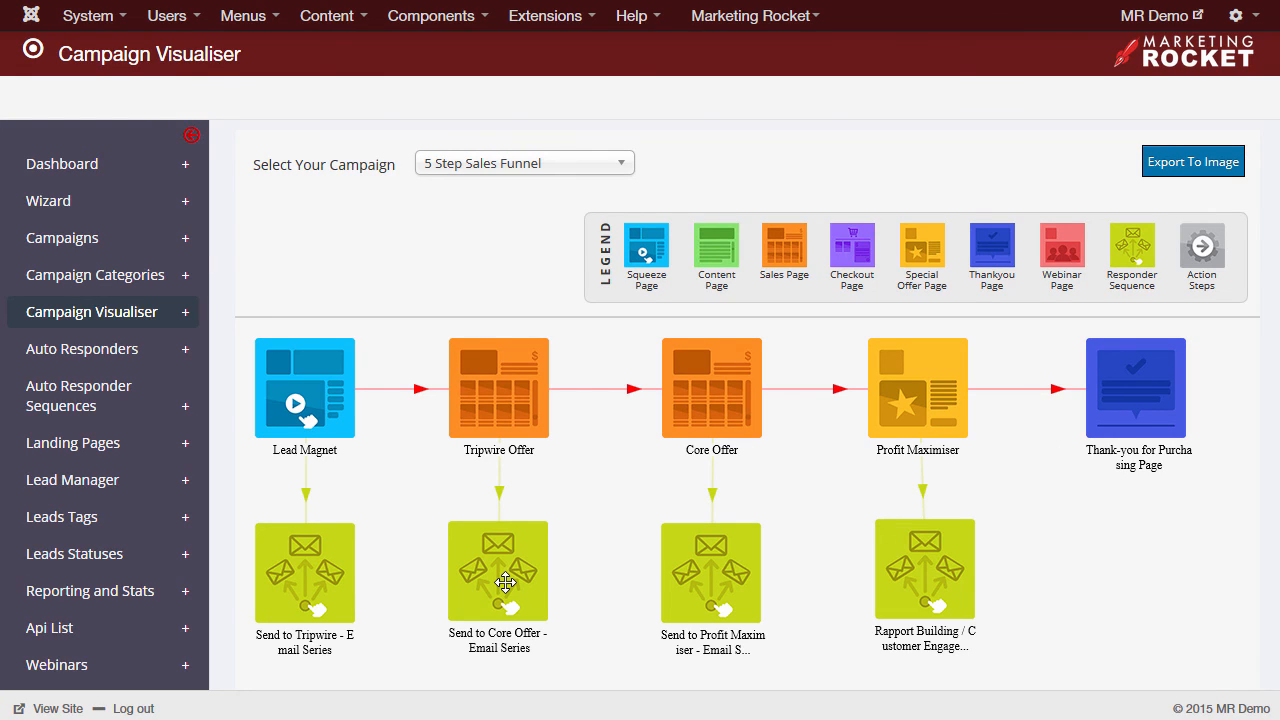
mouse_move(1131, 583)
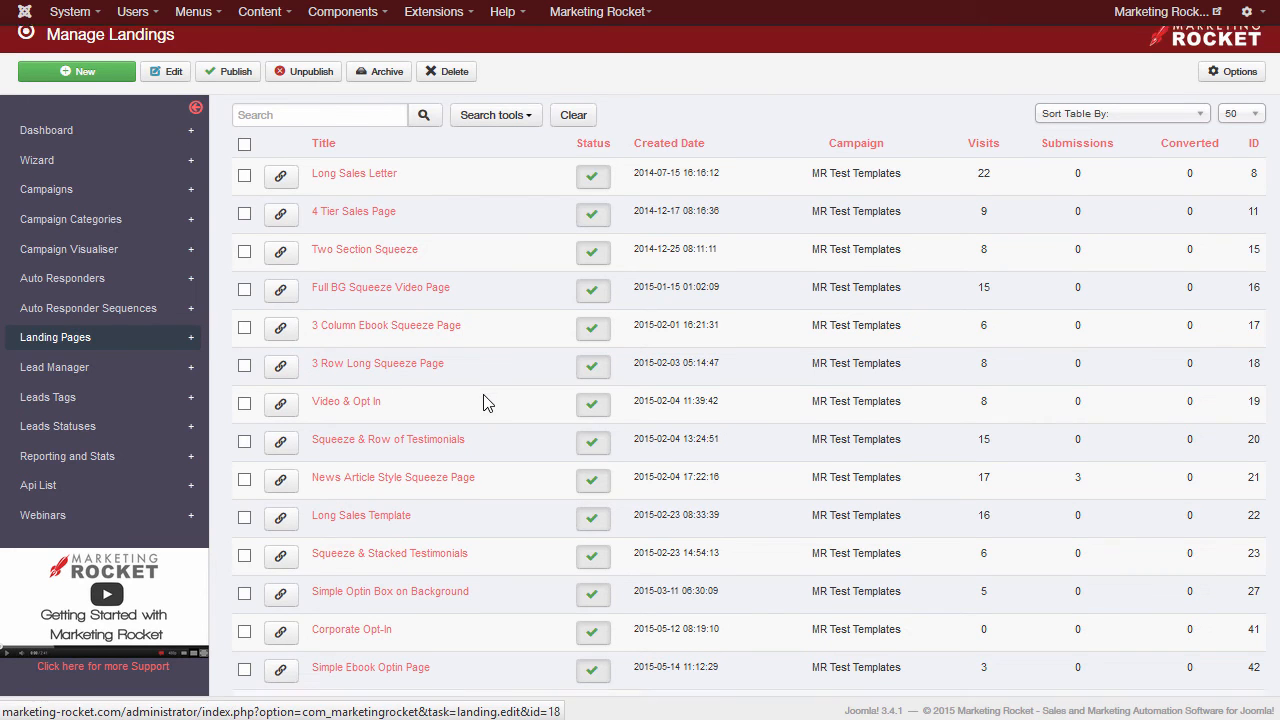
Autofill the first name and submit the Free Marketing Blueprint opt-in form.
scroll(down, 3)
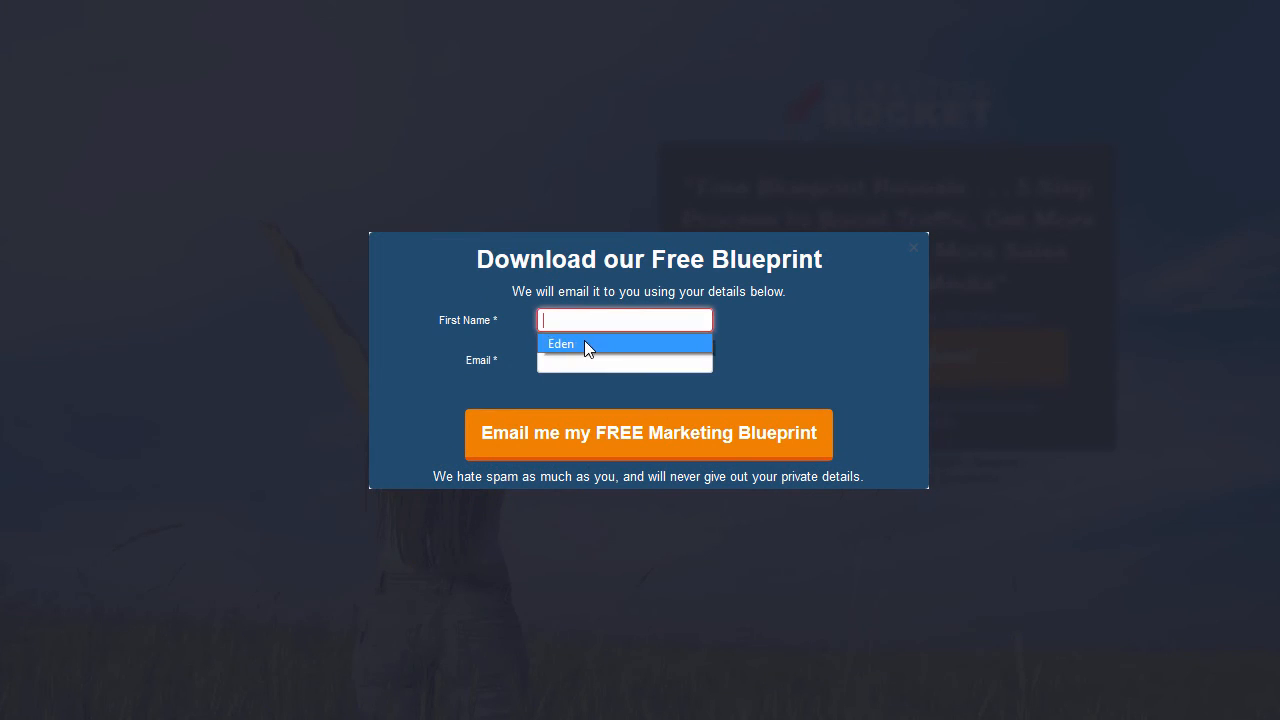
click(561, 343)
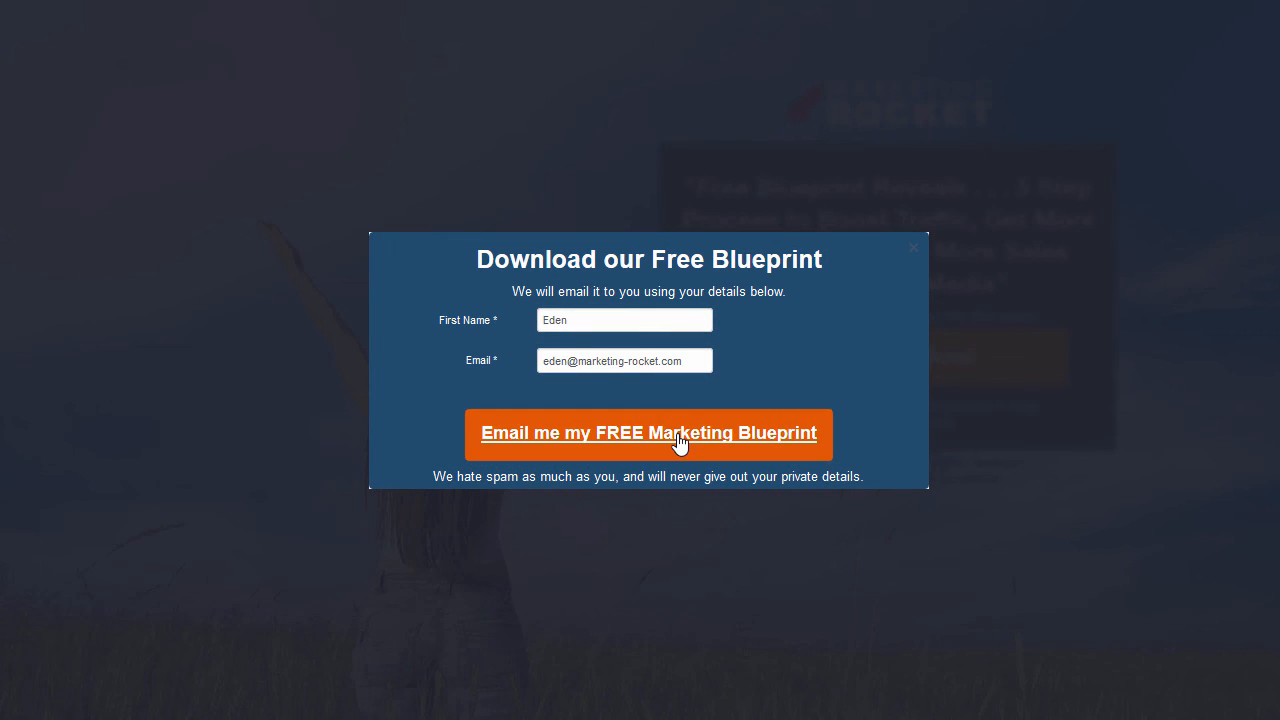
click(648, 433)
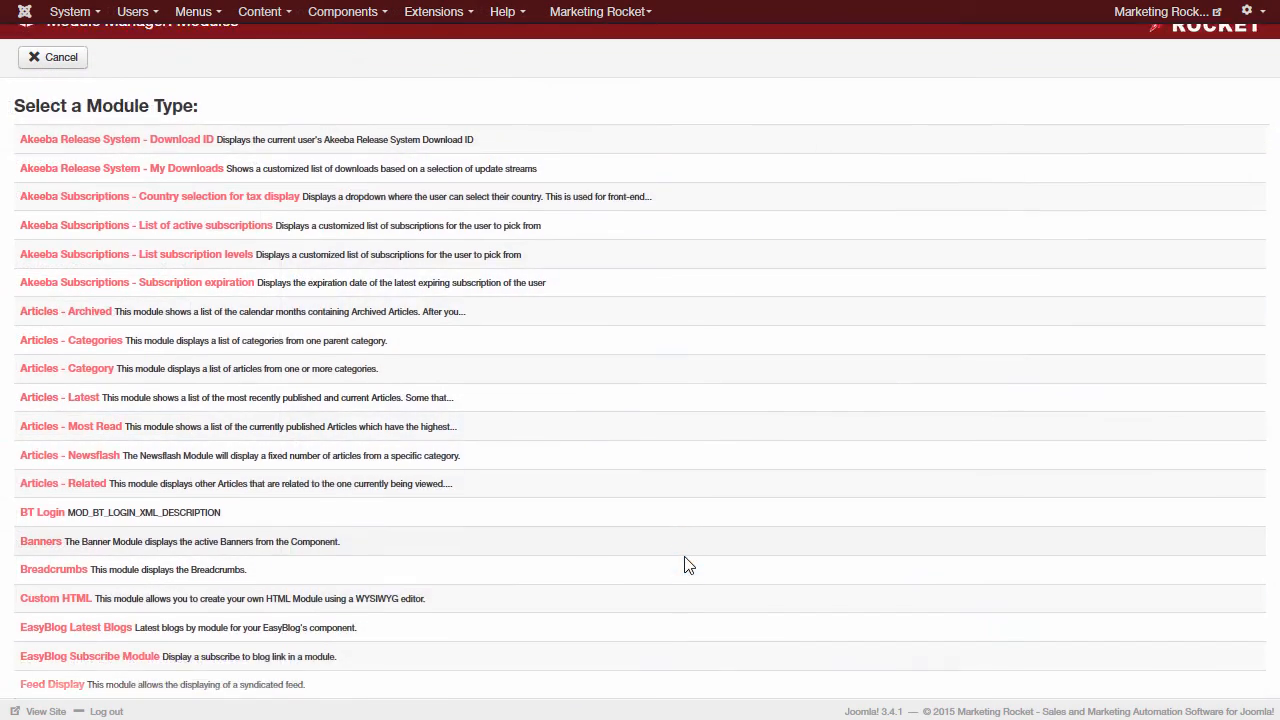
Choose the MarketingRocket (Front end) module type and open its Landing dropdown.
scroll(down, 3)
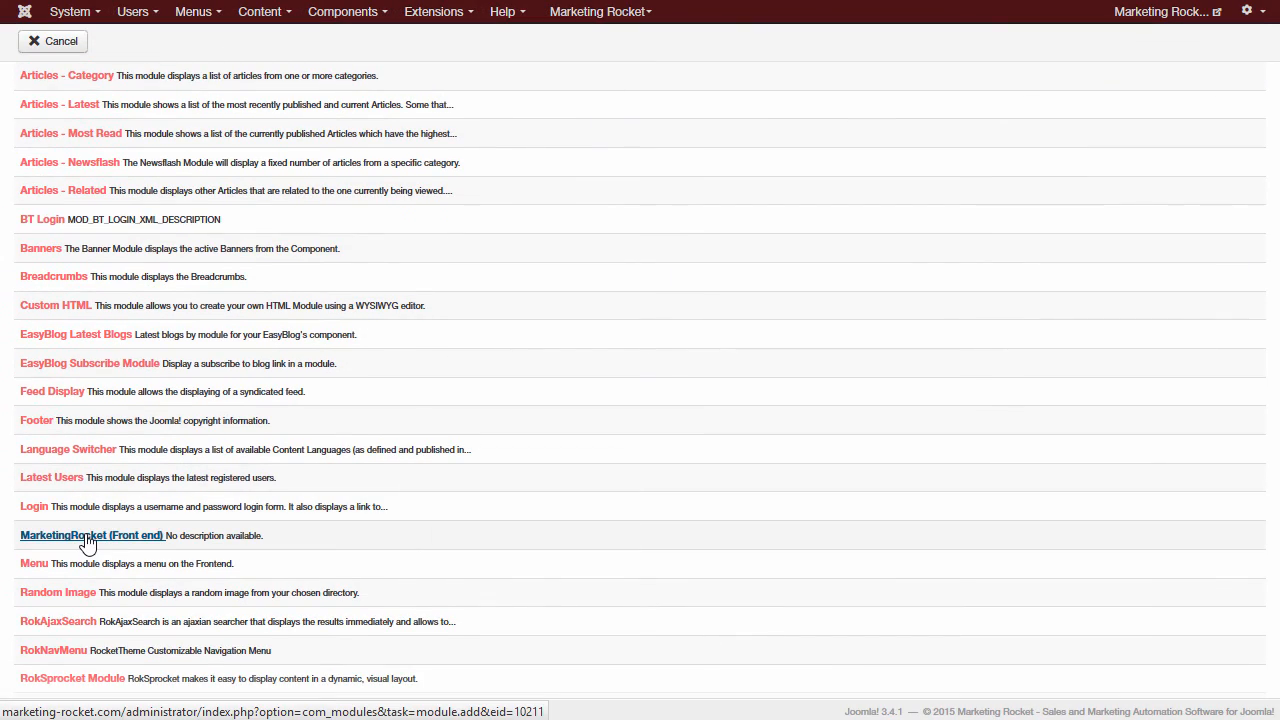
click(91, 535)
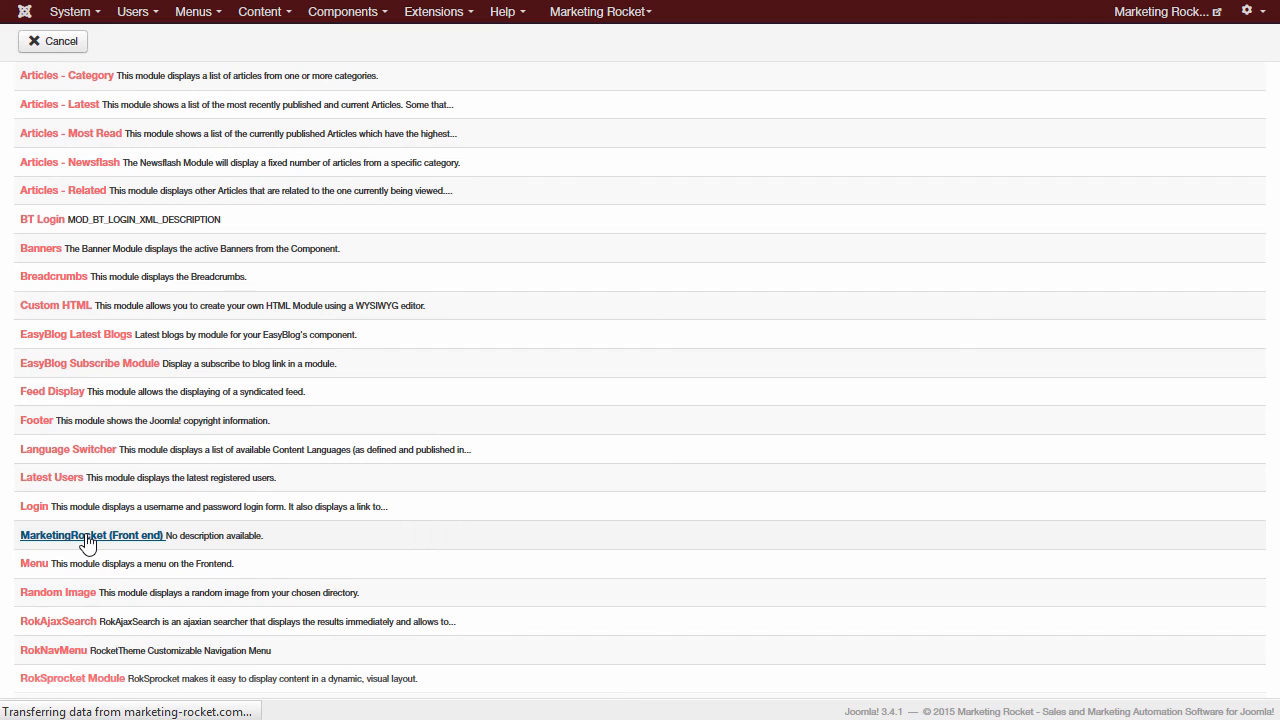
click(91, 535)
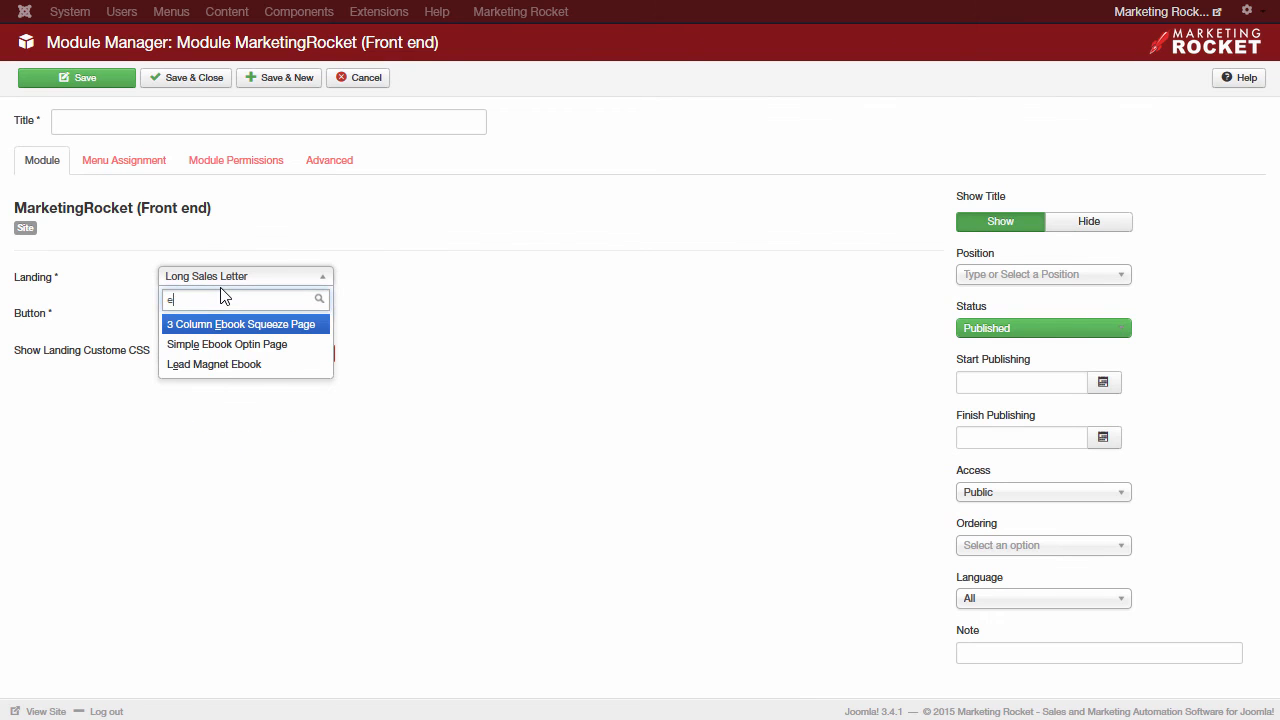
Set Landing to Lead Magnet Ebook and Button to #MR_auBlaJ - Download Now!
click(214, 363)
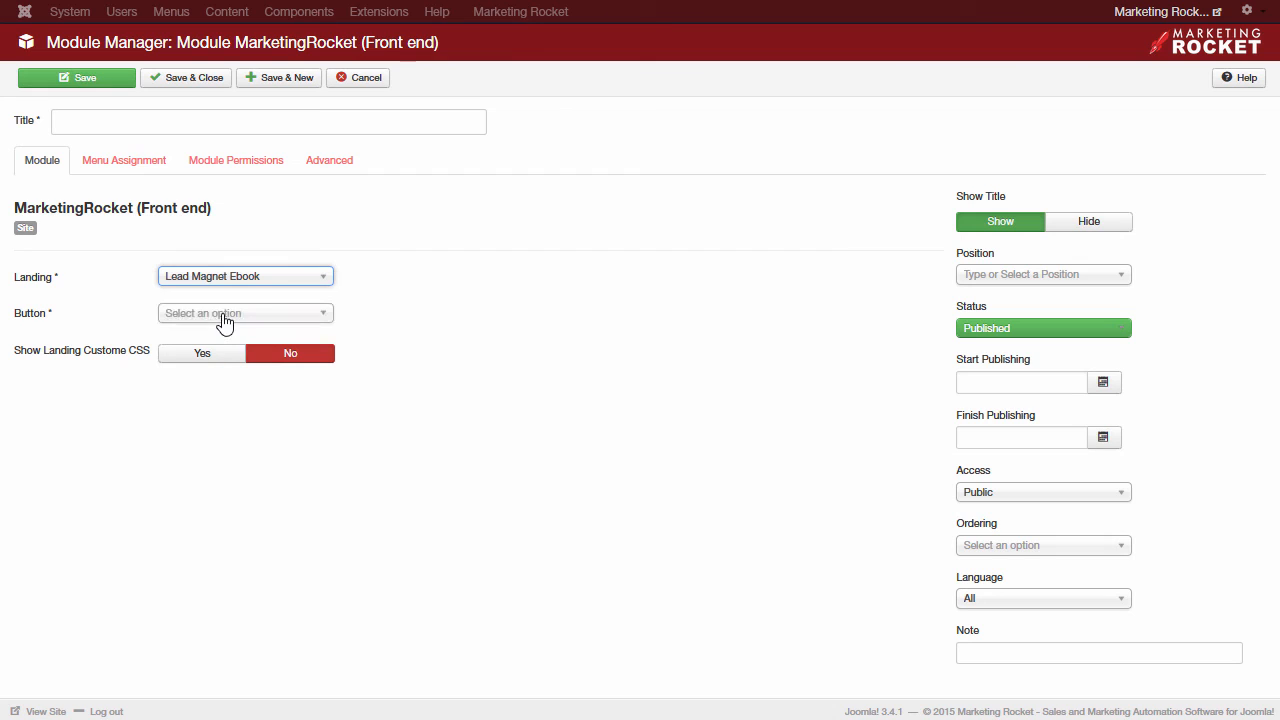
click(245, 312)
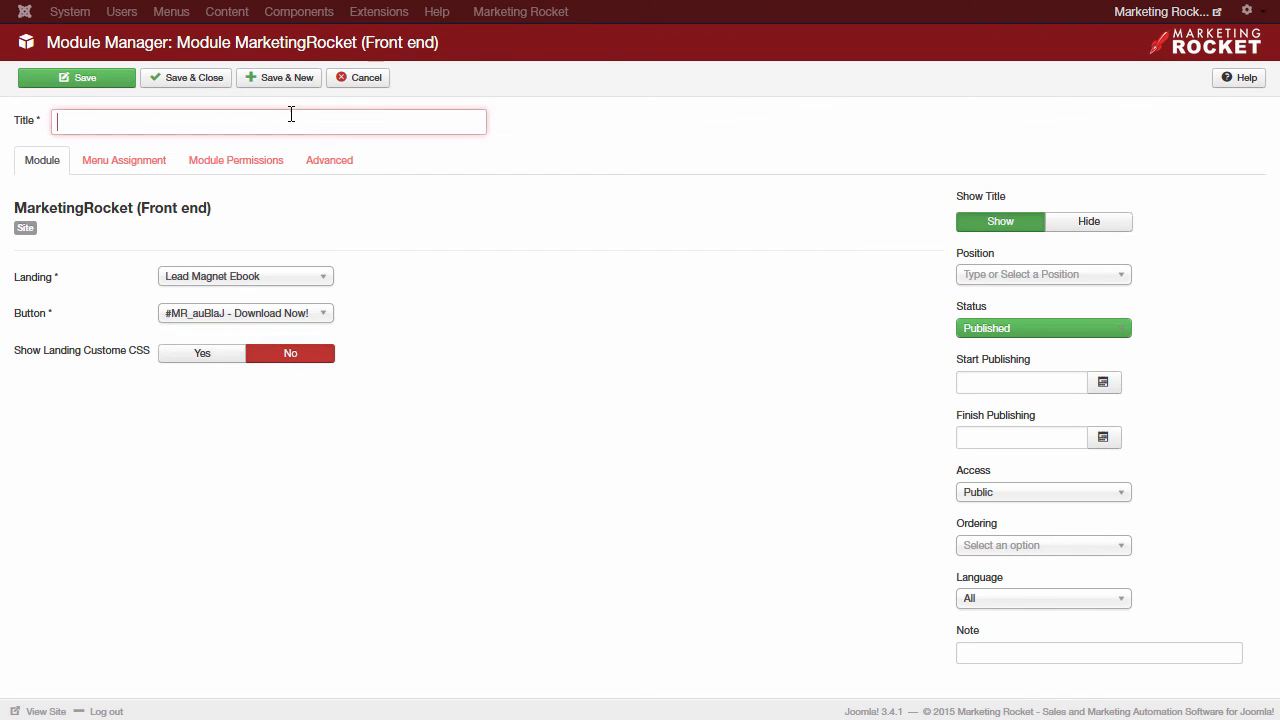